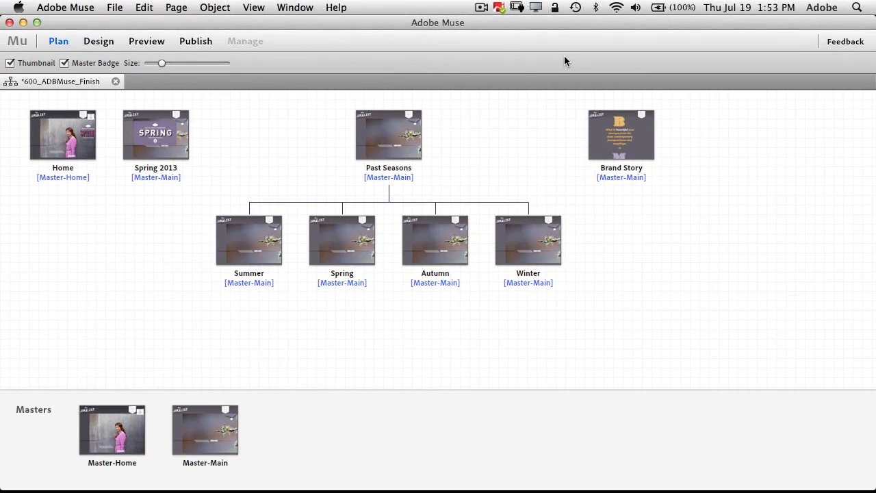
pyautogui.moveTo(539, 151)
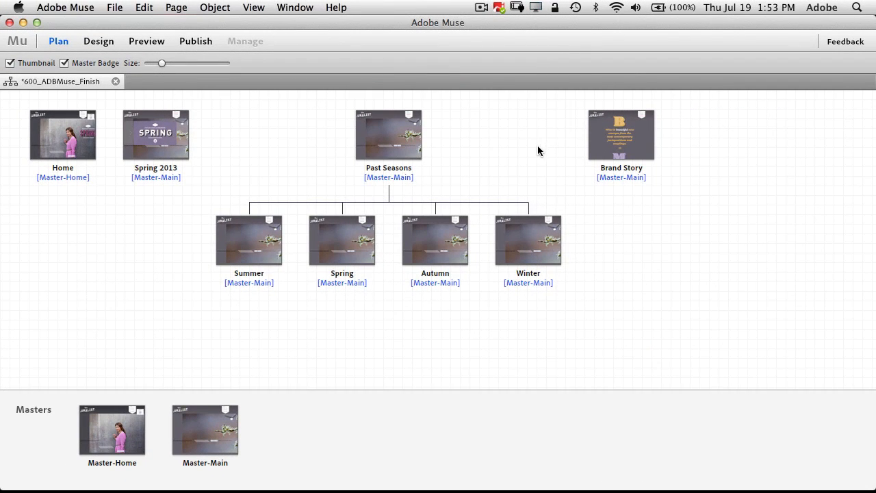
pyautogui.moveTo(477, 162)
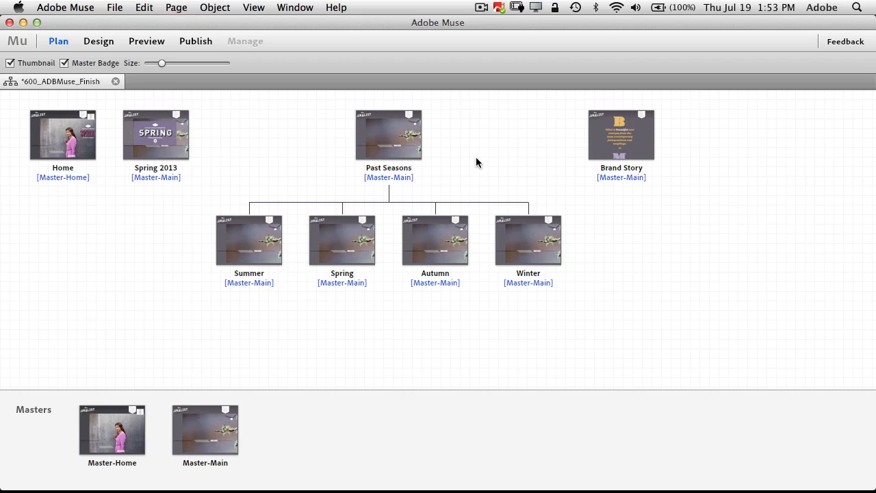
# Step: Open the Past Seasons page from the site map for editing
pyautogui.click(389, 134)
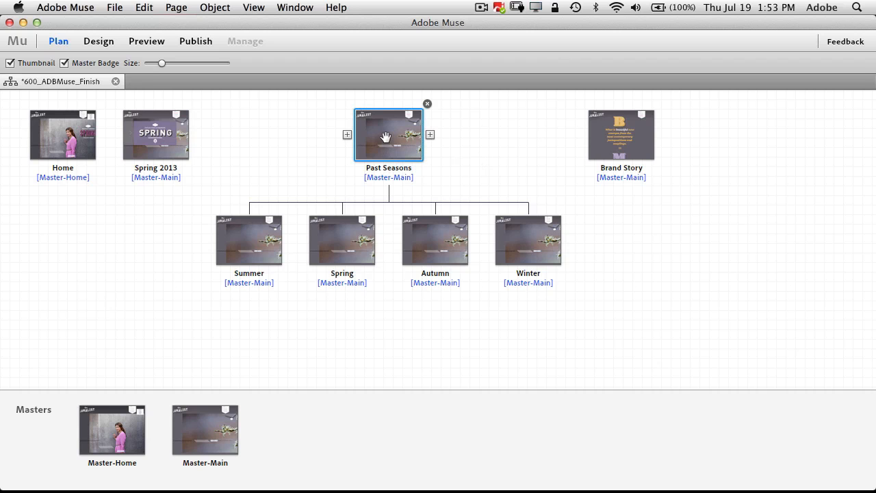
pyautogui.doubleClick(389, 134)
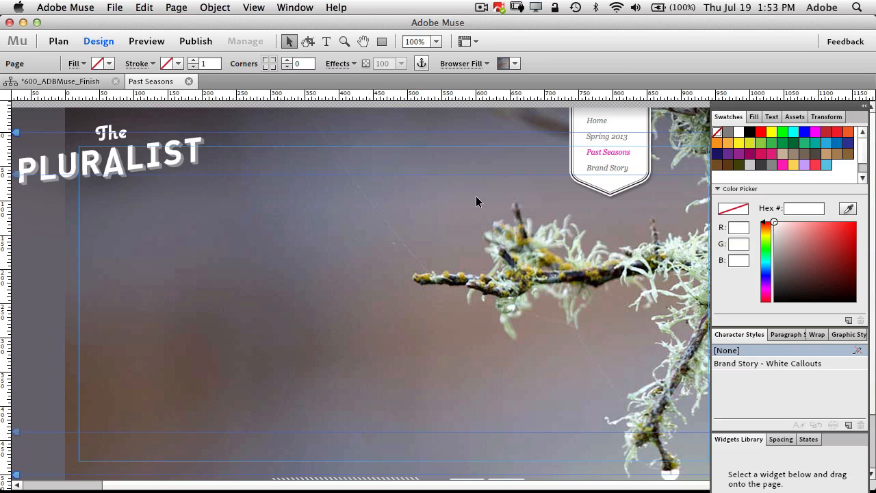
pyautogui.moveTo(417, 192)
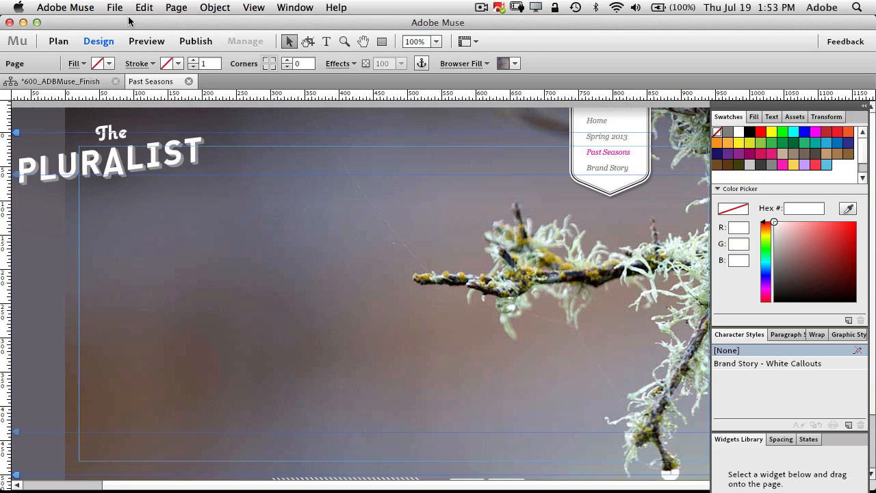
# Step: Start File > Place and choose 06_1CAMmove.psd from the images folder
pyautogui.click(115, 8)
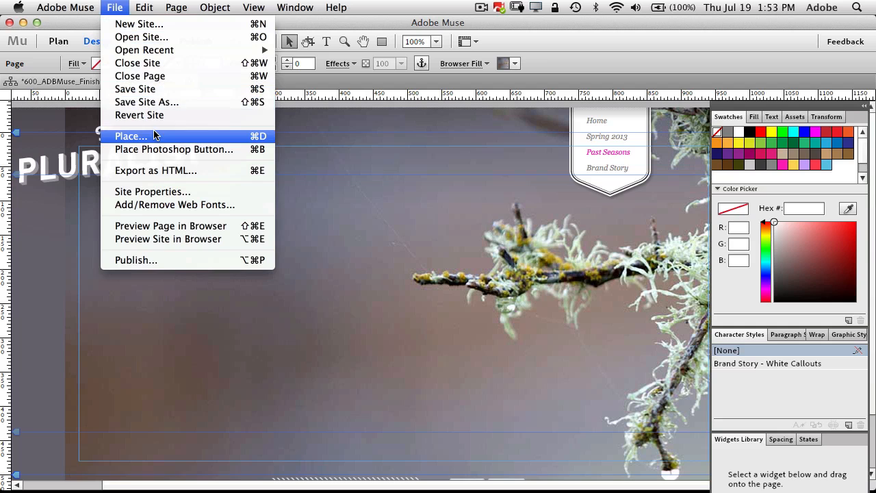
pyautogui.click(132, 135)
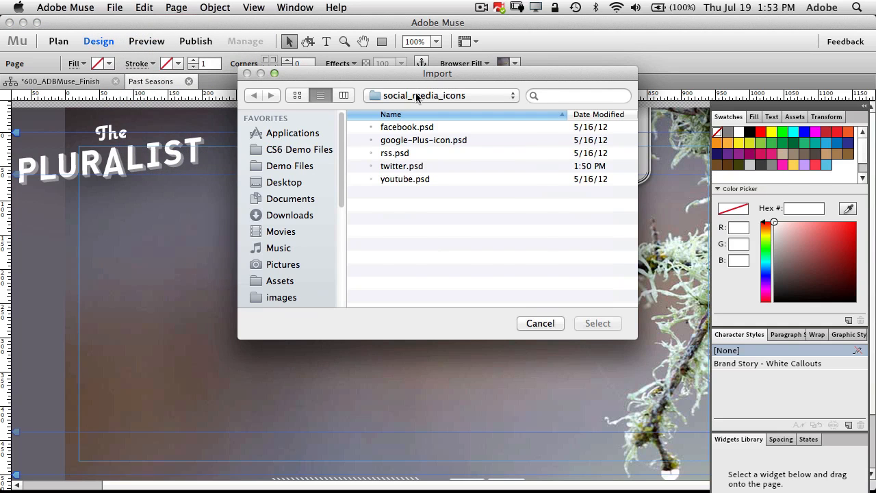
pyautogui.click(282, 297)
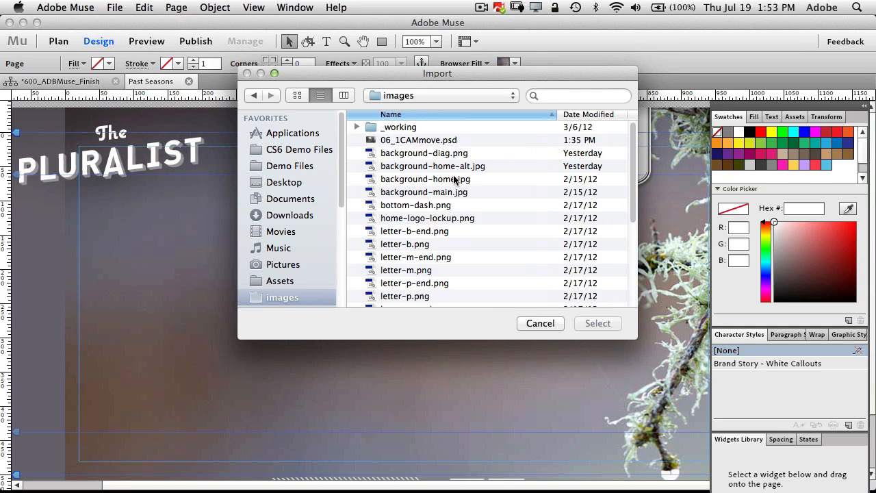
pyautogui.moveTo(458, 167)
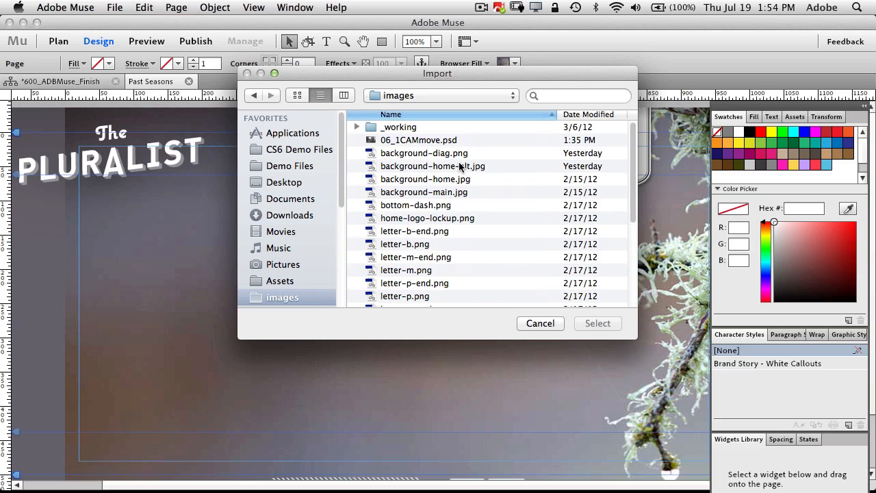
pyautogui.moveTo(468, 165)
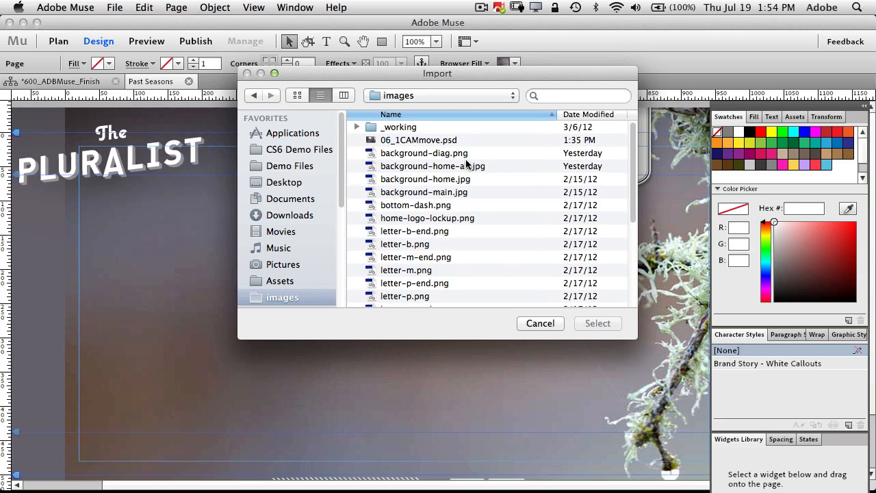
pyautogui.moveTo(487, 200)
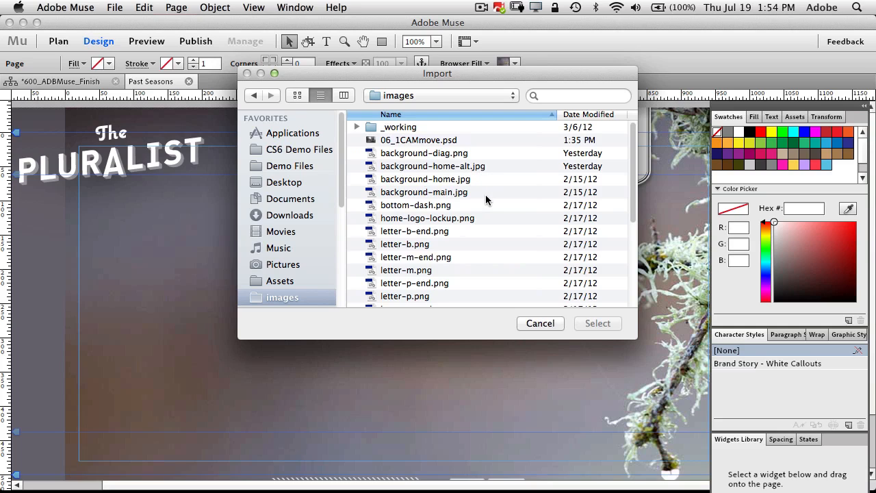
pyautogui.moveTo(418, 141)
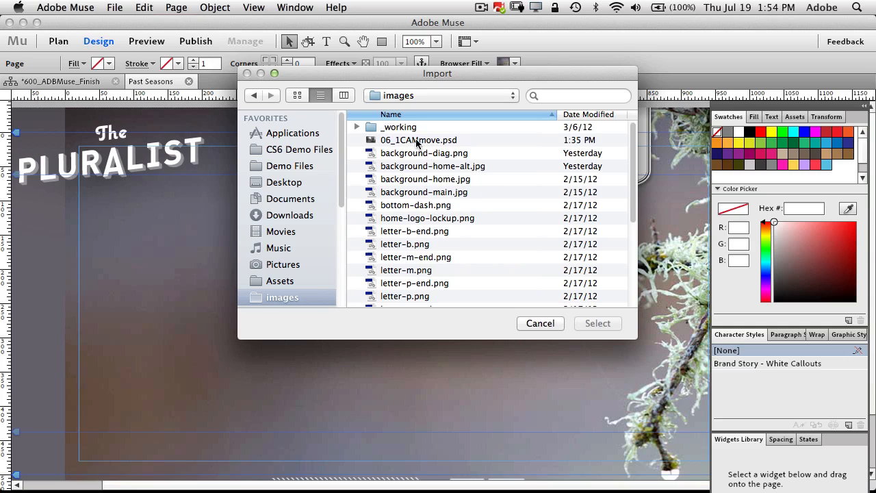
pyautogui.click(419, 140)
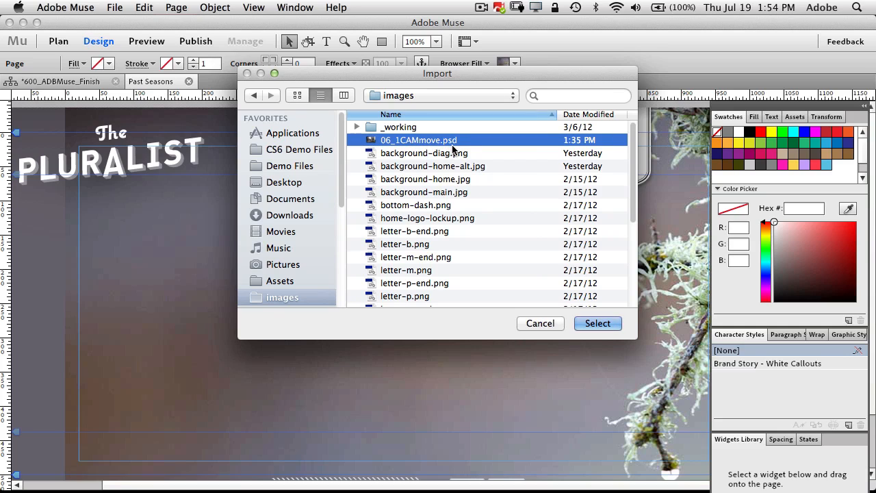
pyautogui.moveTo(440, 158)
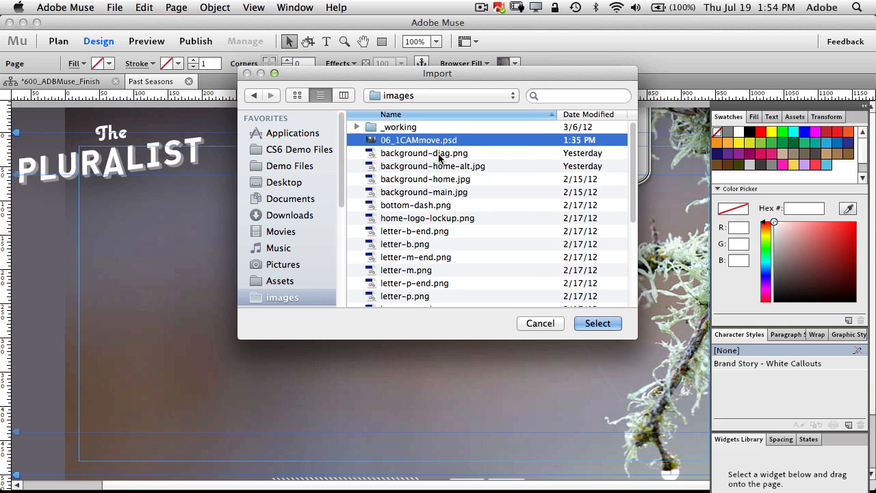
pyautogui.moveTo(450, 148)
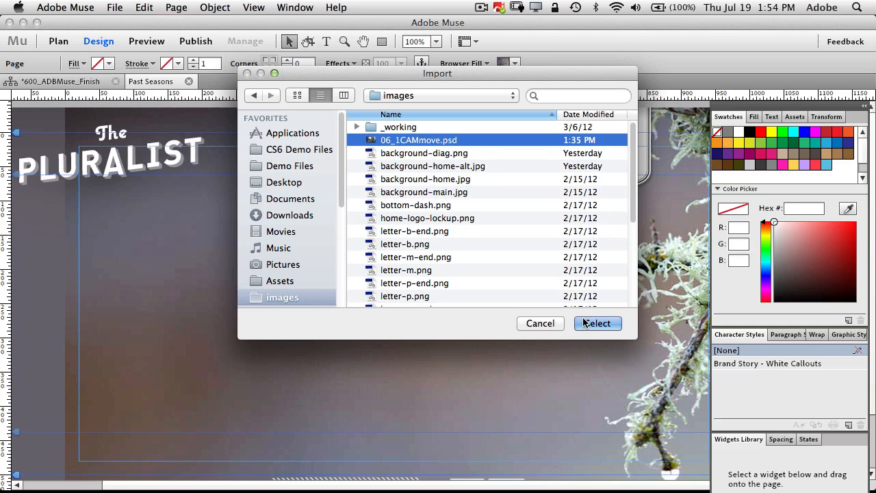
# Step: Place the porch photo and position it below the Pluralist logo at the left margin
pyautogui.click(597, 323)
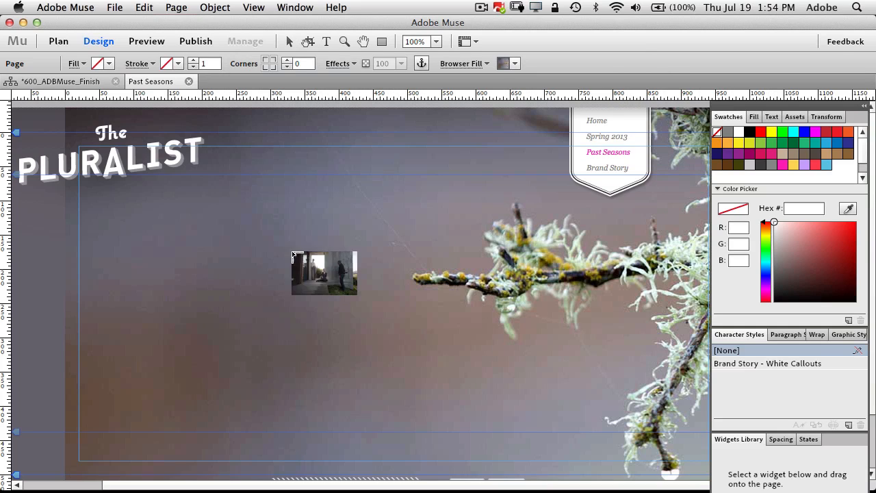
pyautogui.moveTo(323, 272); pyautogui.dragTo(167, 244)
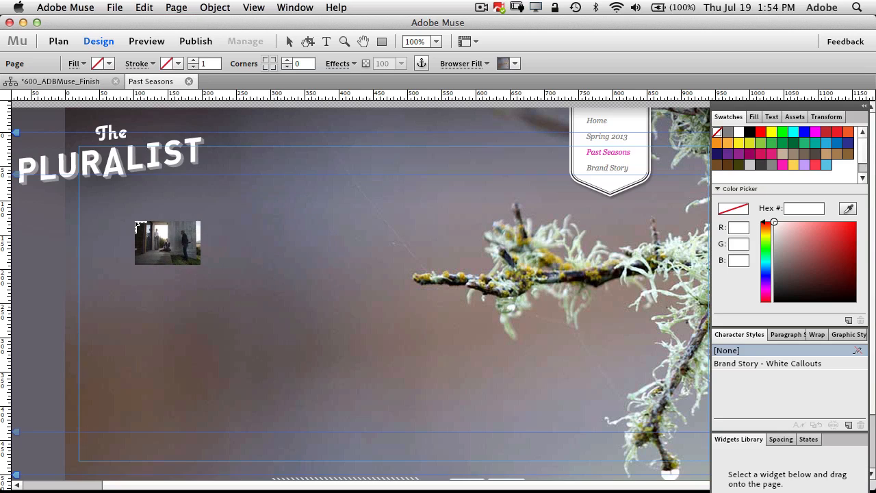
pyautogui.moveTo(168, 244); pyautogui.dragTo(152, 228)
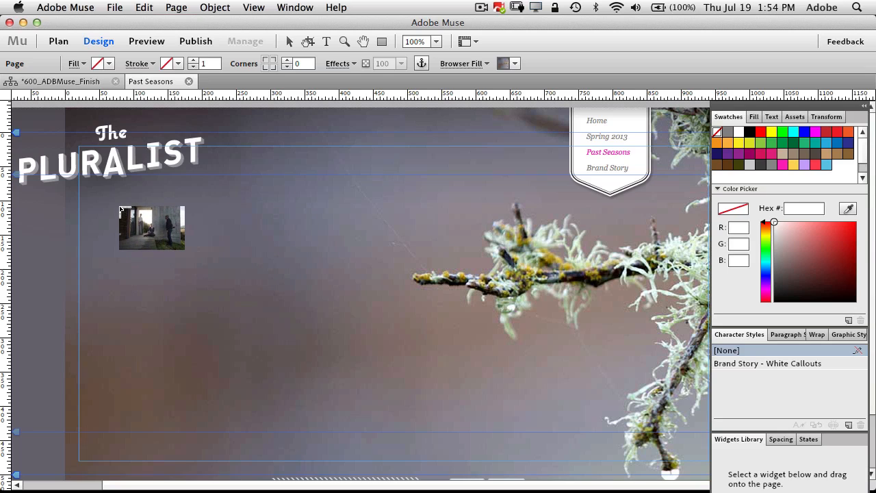
pyautogui.moveTo(152, 227); pyautogui.dragTo(116, 211)
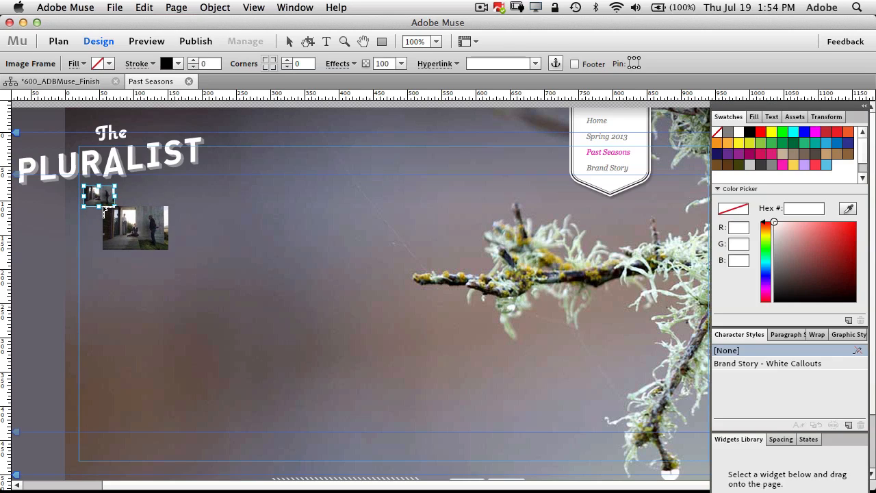
pyautogui.moveTo(156, 253); pyautogui.dragTo(359, 371)
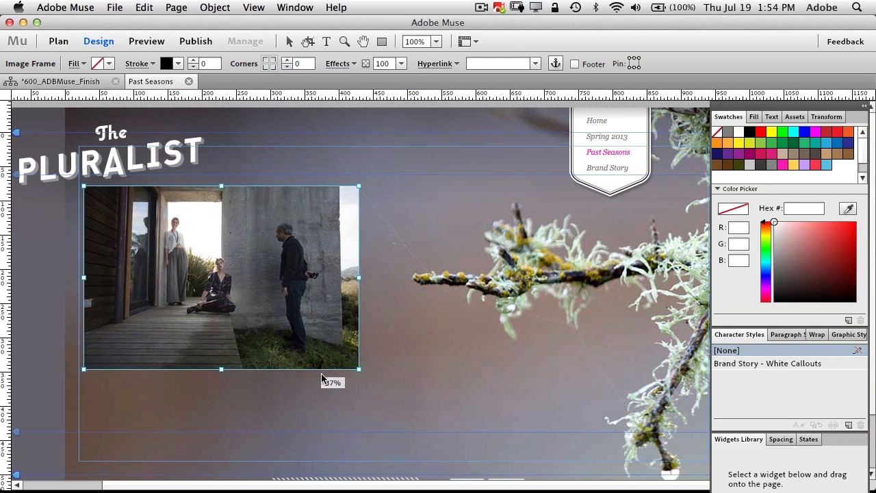
# Step: Enlarge the photo to about 43 percent and lower its opacity slightly
pyautogui.moveTo(358, 373); pyautogui.dragTo(400, 397)
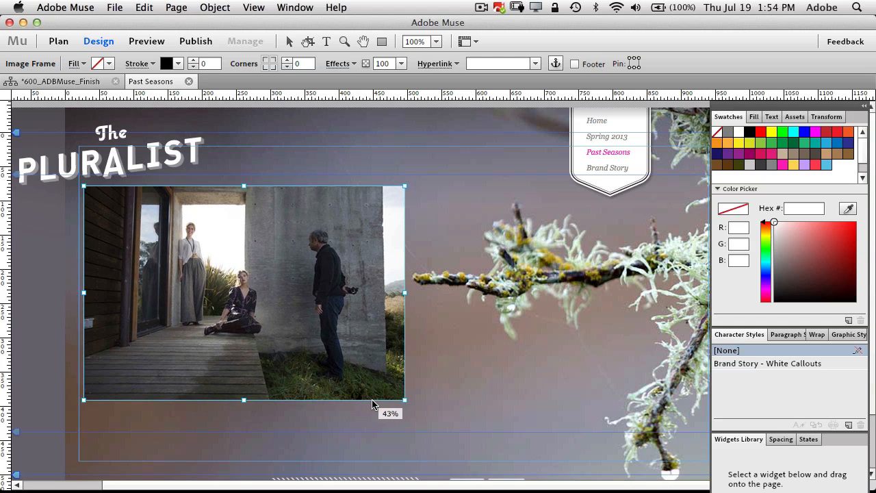
pyautogui.moveTo(404, 402); pyautogui.dragTo(425, 413)
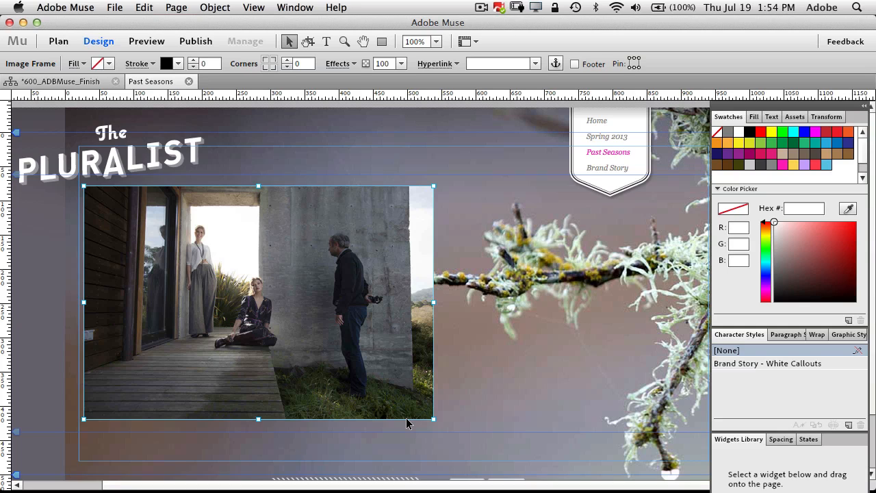
pyautogui.moveTo(345, 329)
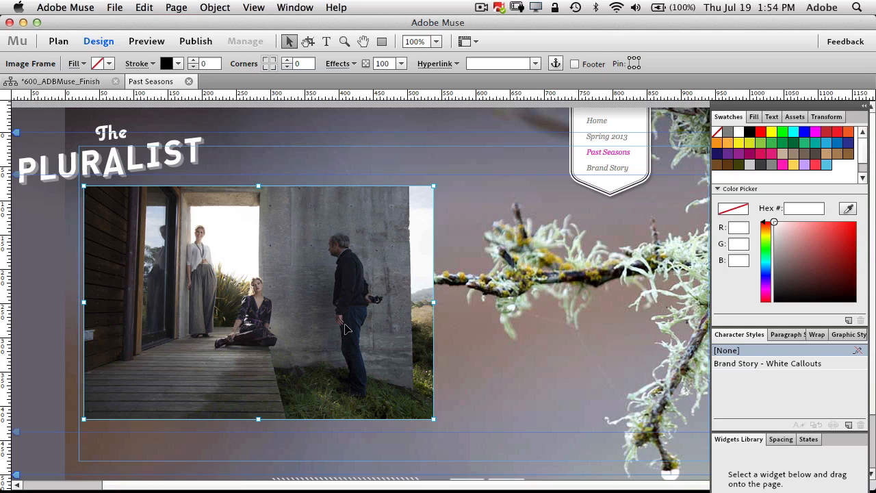
pyautogui.moveTo(227, 81)
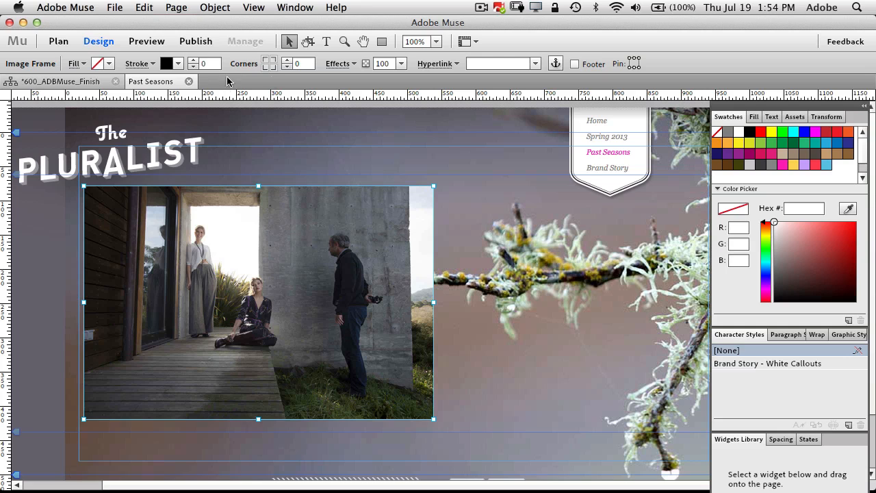
pyautogui.moveTo(404, 66)
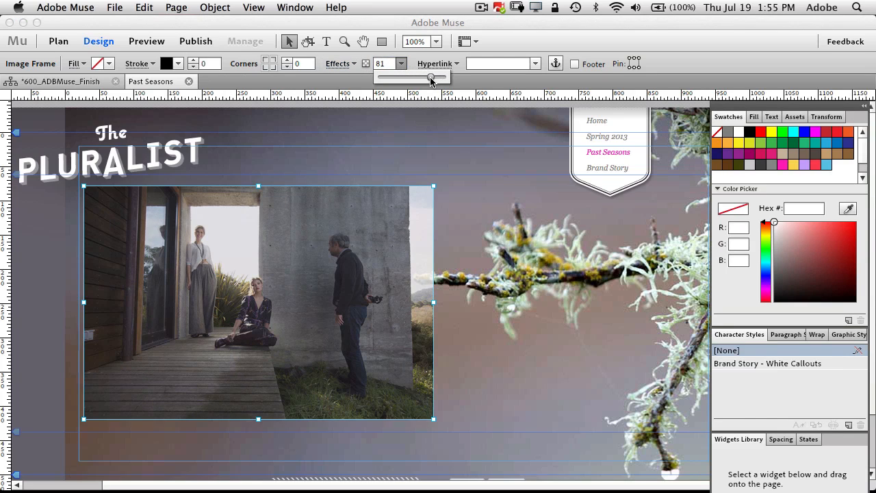
pyautogui.moveTo(410, 77); pyautogui.dragTo(441, 77)
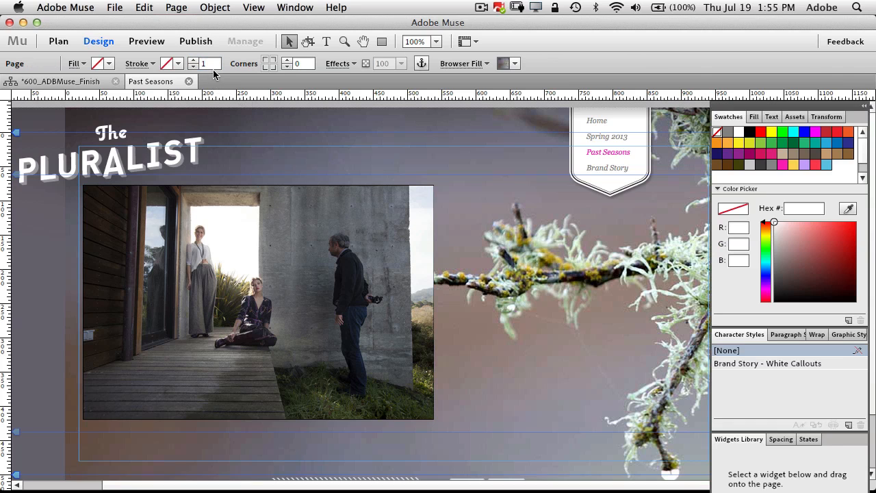
pyautogui.click(258, 303)
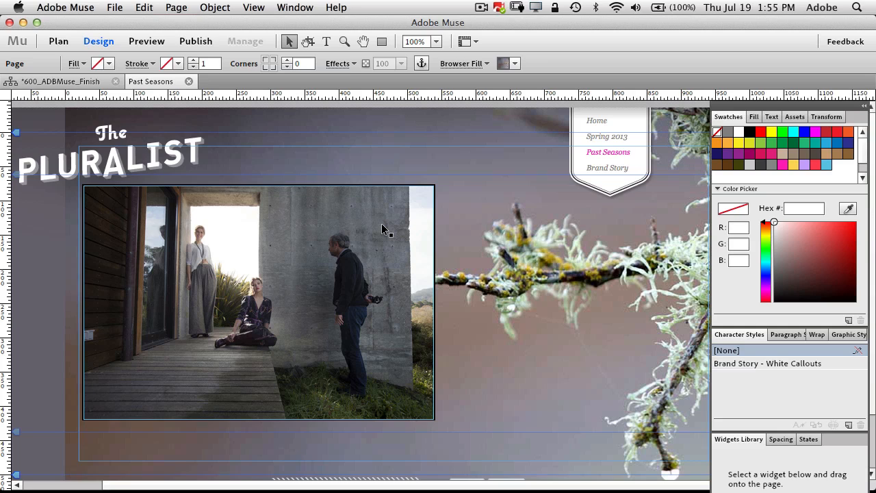
pyautogui.moveTo(394, 263)
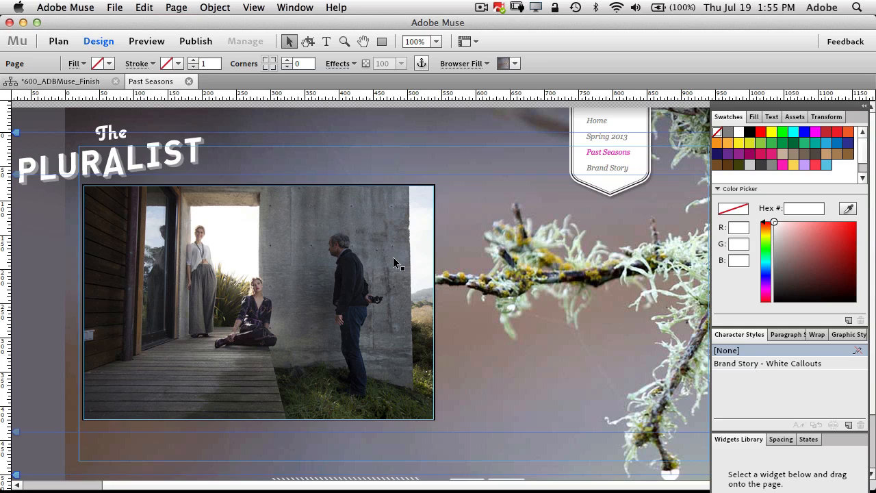
pyautogui.moveTo(274, 322)
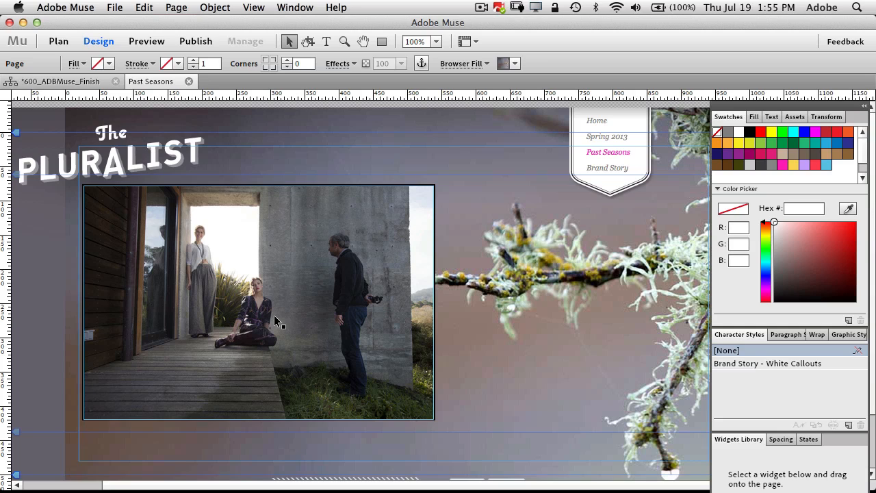
pyautogui.moveTo(358, 337)
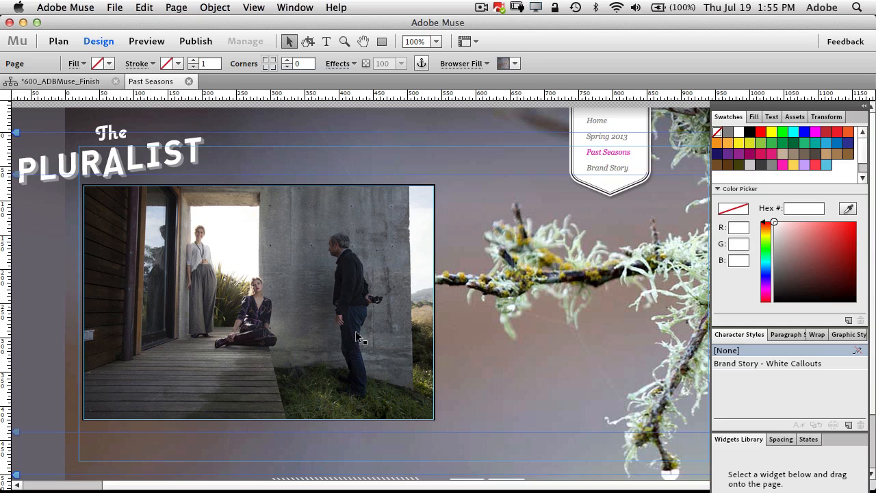
pyautogui.moveTo(361, 345)
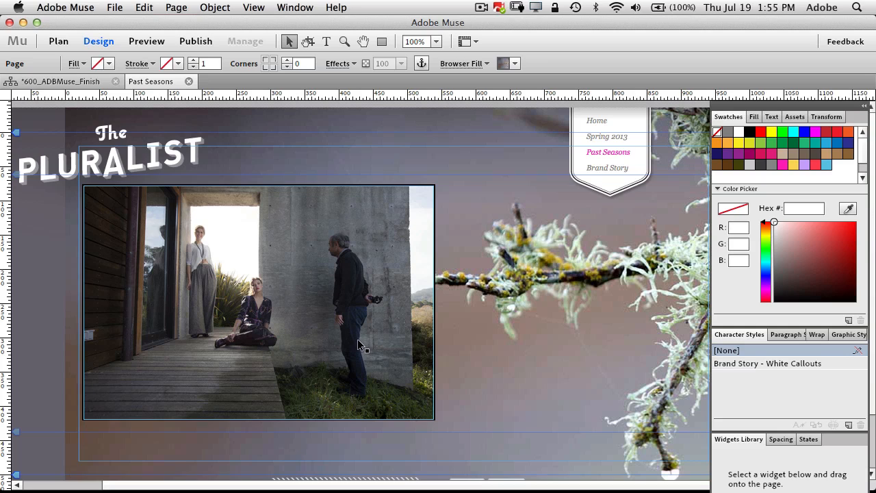
pyautogui.moveTo(304, 299)
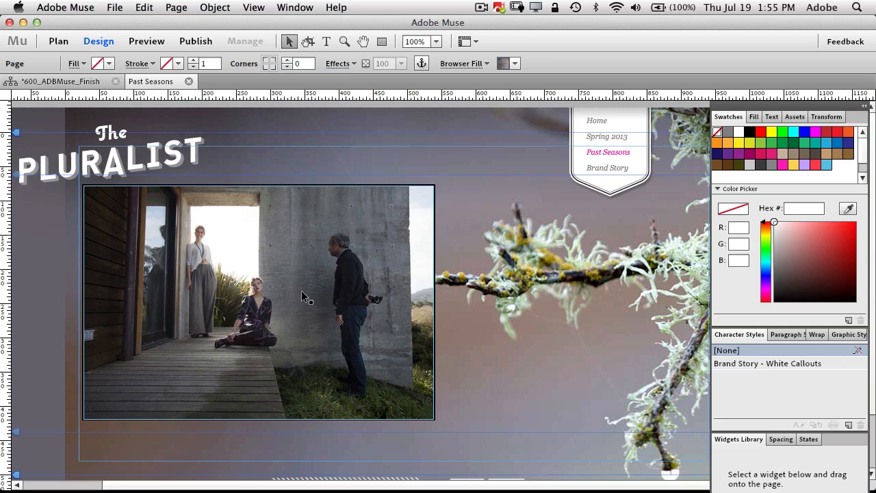
pyautogui.moveTo(373, 306)
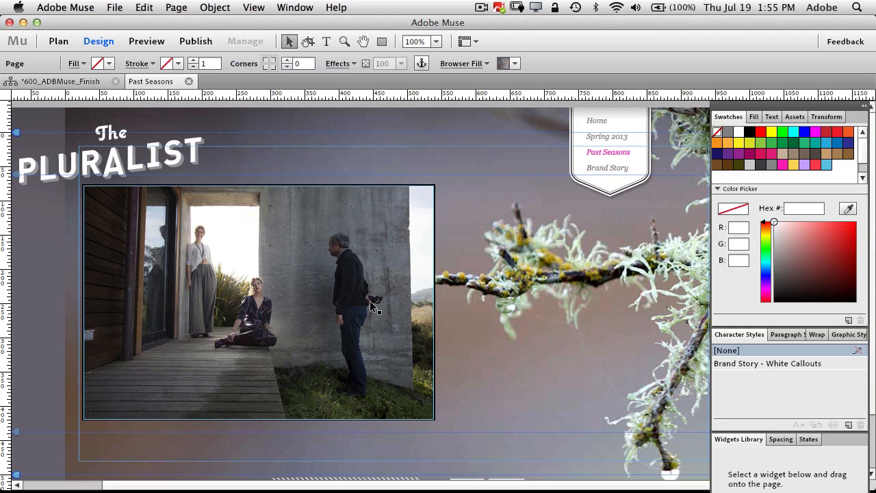
pyautogui.moveTo(345, 327)
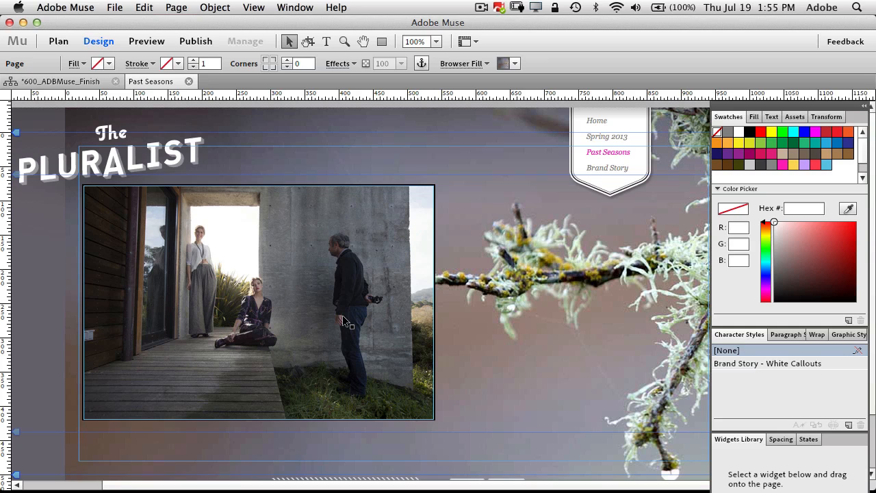
pyautogui.moveTo(345, 287)
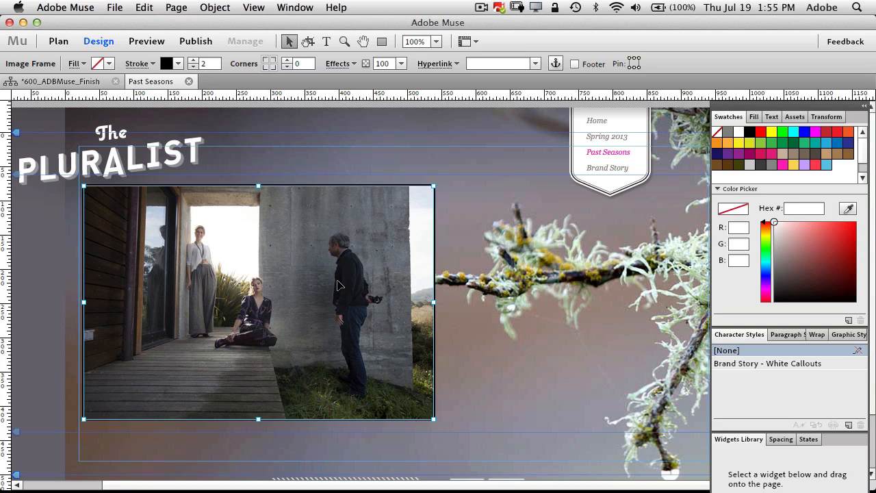
# Step: Use Edit Original on the photo frame to open 06_1CAMmove.psd in Photoshop
pyautogui.rightClick(340, 287)
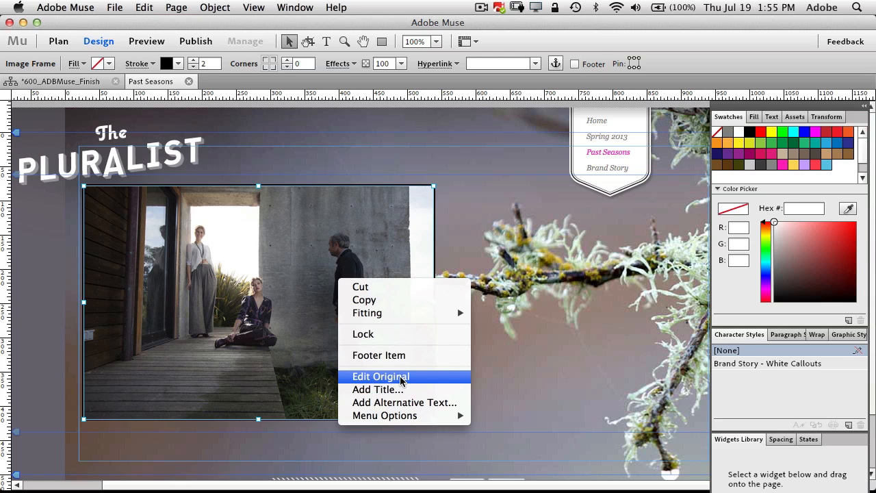
pyautogui.moveTo(377, 378)
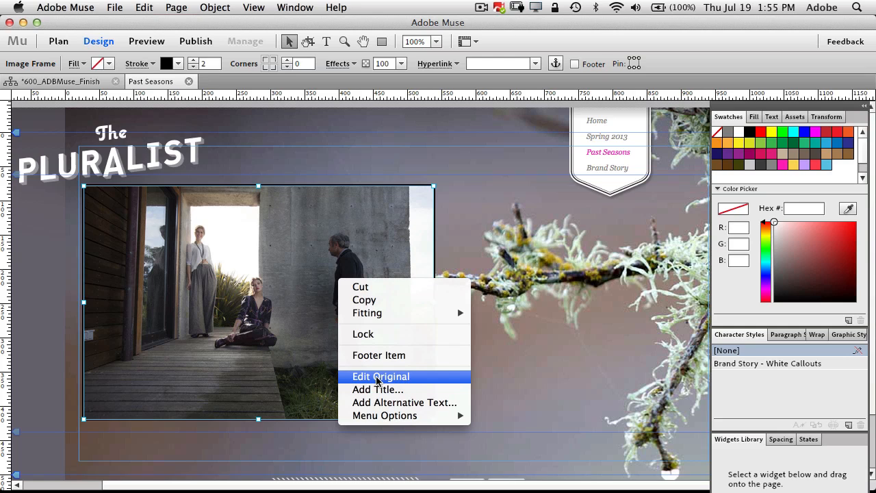
pyautogui.click(381, 375)
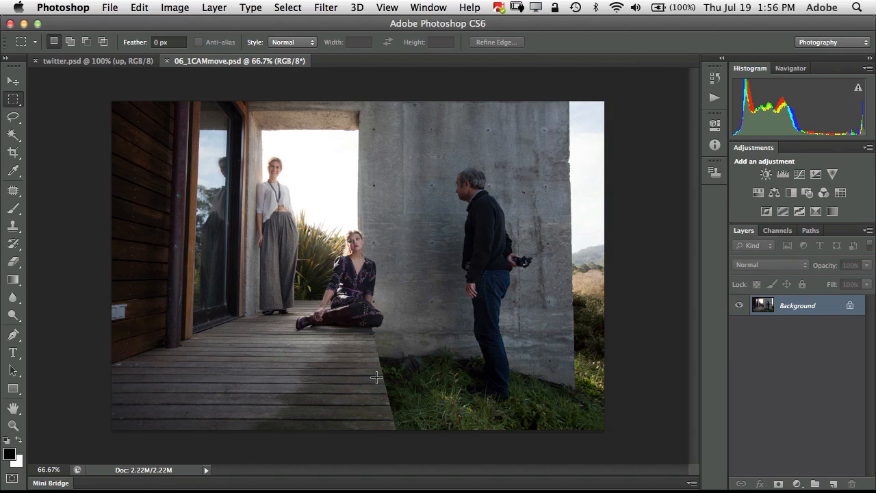
pyautogui.moveTo(33, 157)
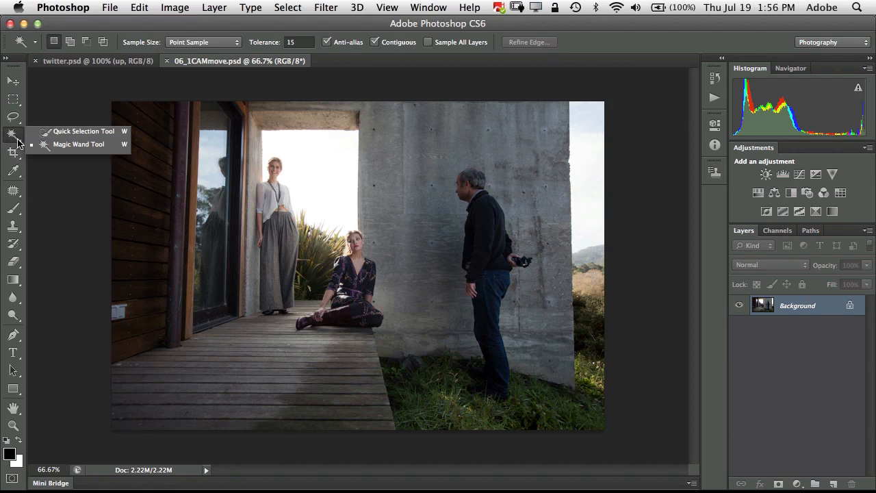
# Step: Select the standing man's head and body with the Quick Selection tool
pyautogui.click(85, 131)
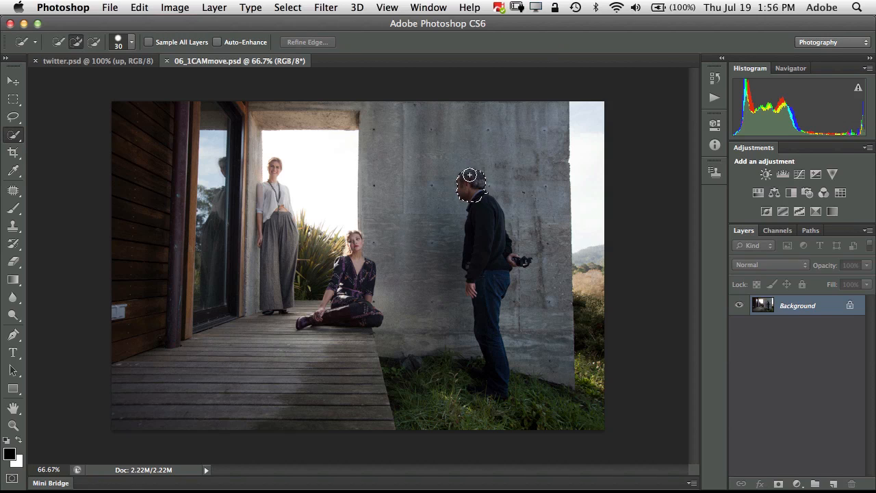
pyautogui.moveTo(471, 177); pyautogui.dragTo(468, 286)
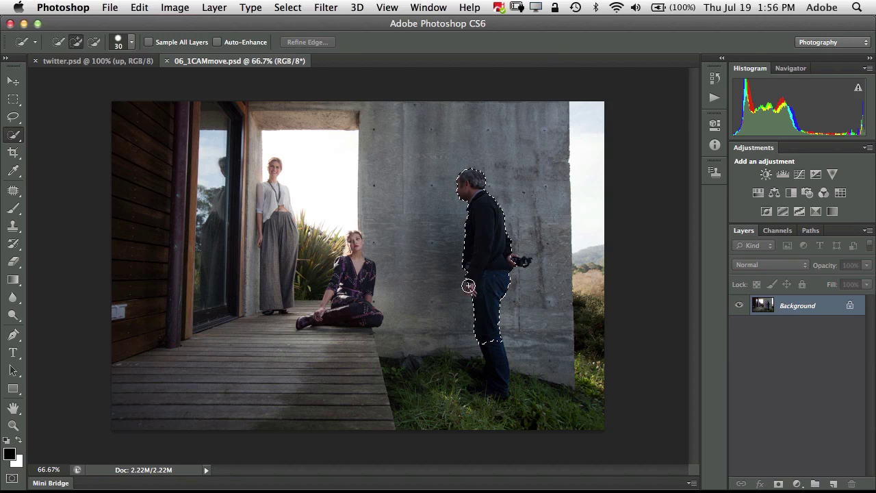
pyautogui.click(483, 391)
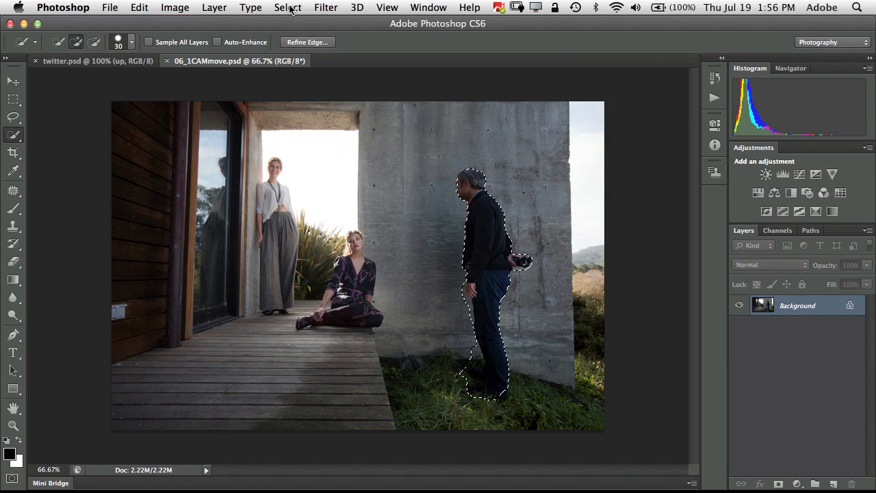
# Step: Choose Select > Modify > Expand for the man's selection
pyautogui.click(288, 8)
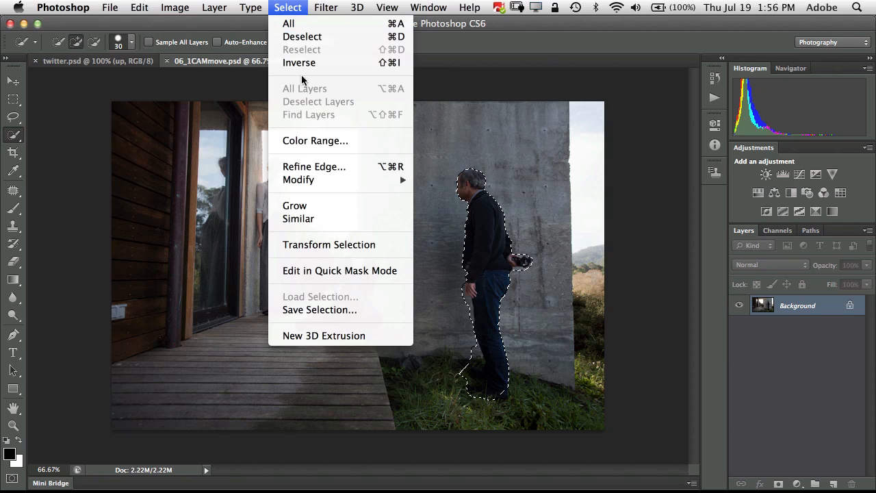
pyautogui.moveTo(299, 179)
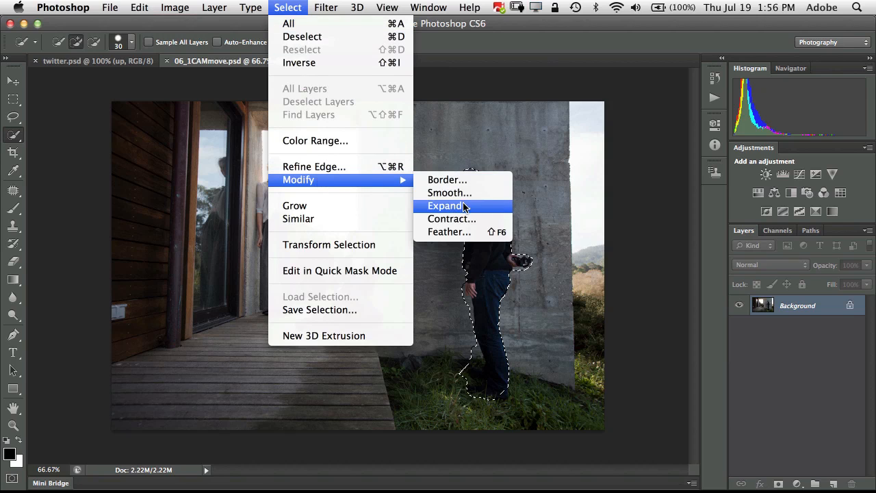
pyautogui.click(447, 205)
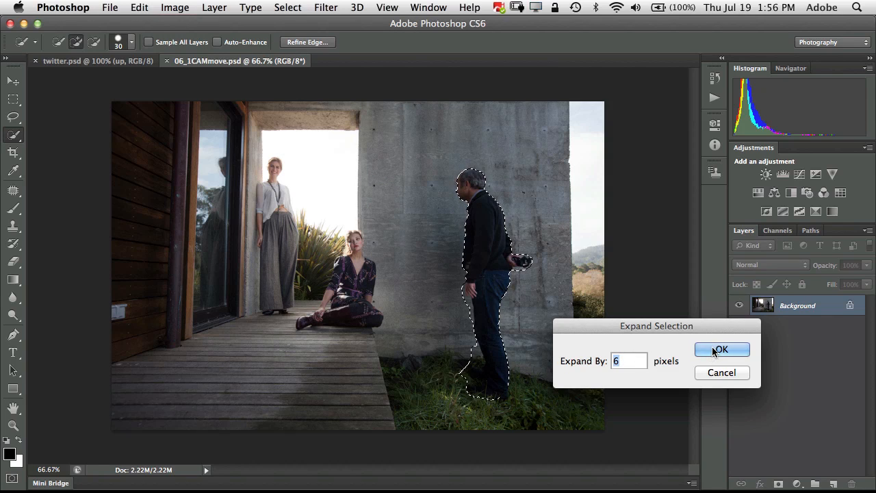
# Step: Confirm expanding the man's selection by 6 pixels
pyautogui.click(722, 349)
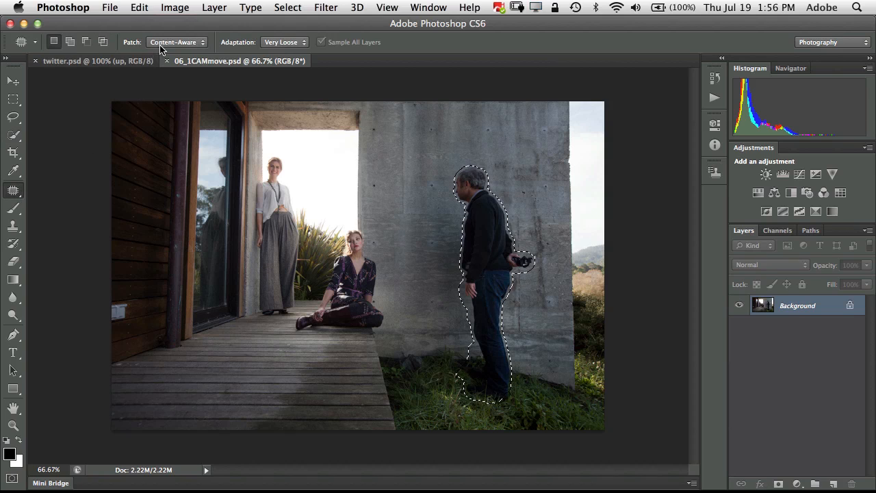
pyautogui.click(175, 41)
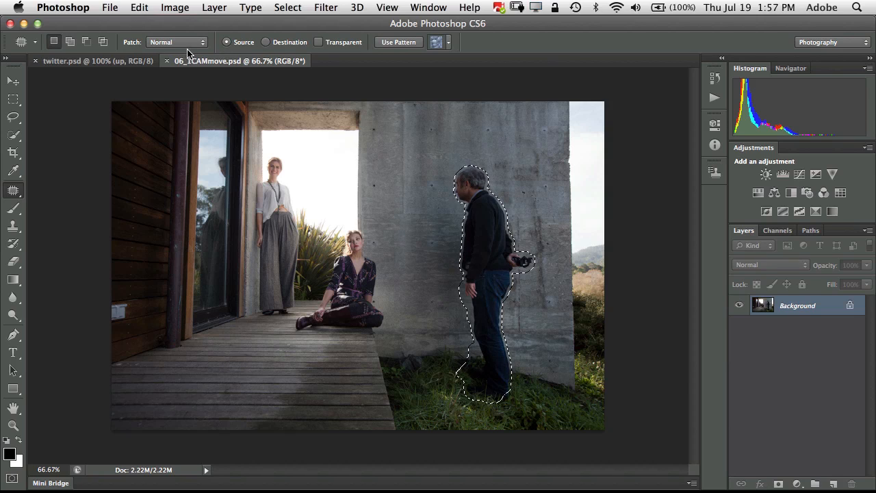
pyautogui.click(176, 41)
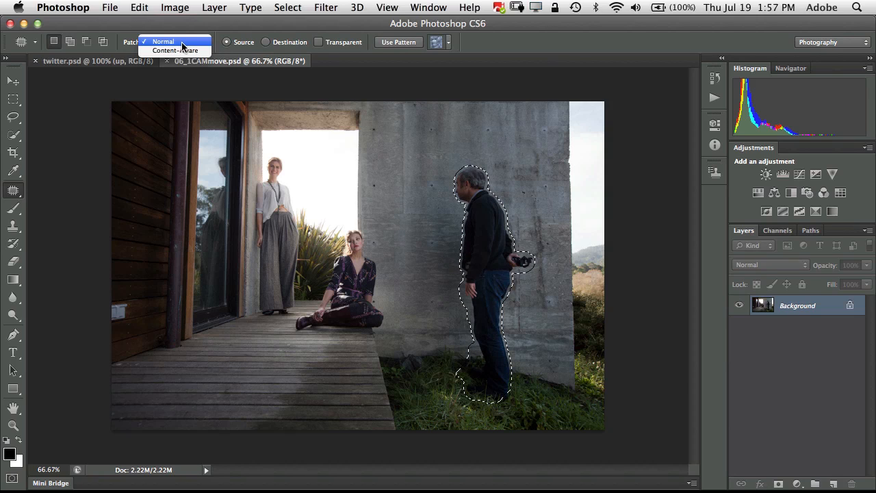
pyautogui.click(175, 49)
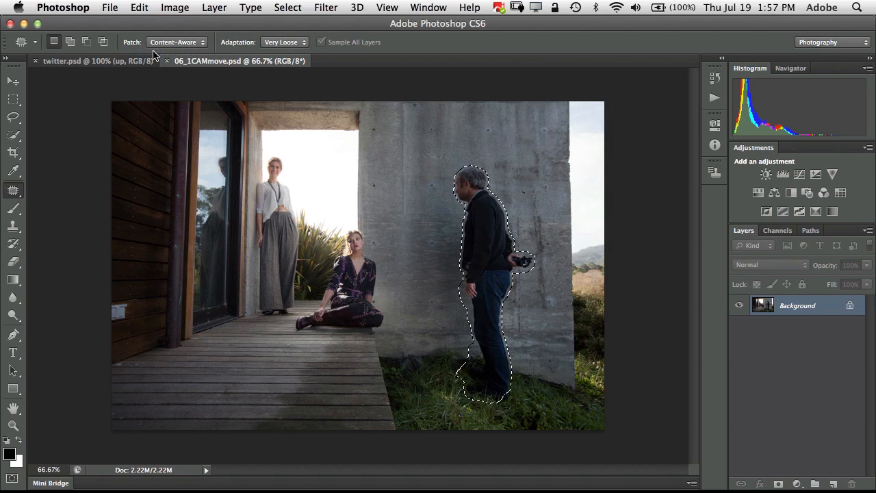
pyautogui.moveTo(143, 55)
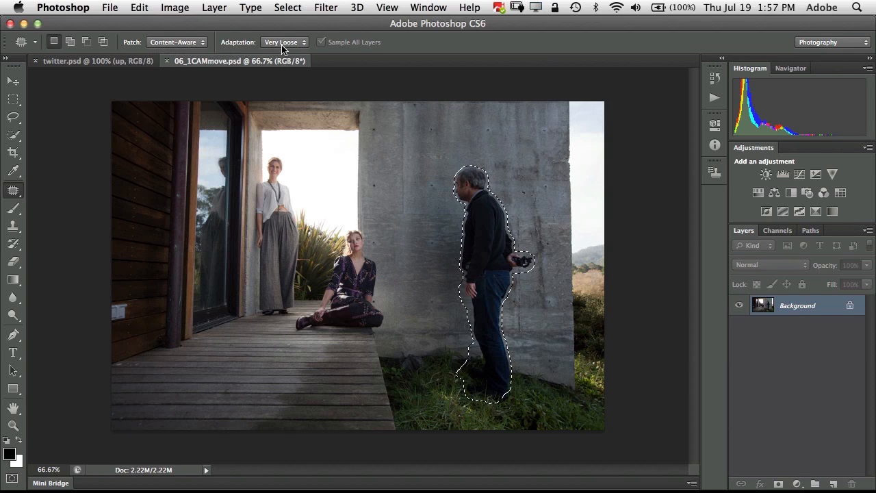
pyautogui.click(283, 41)
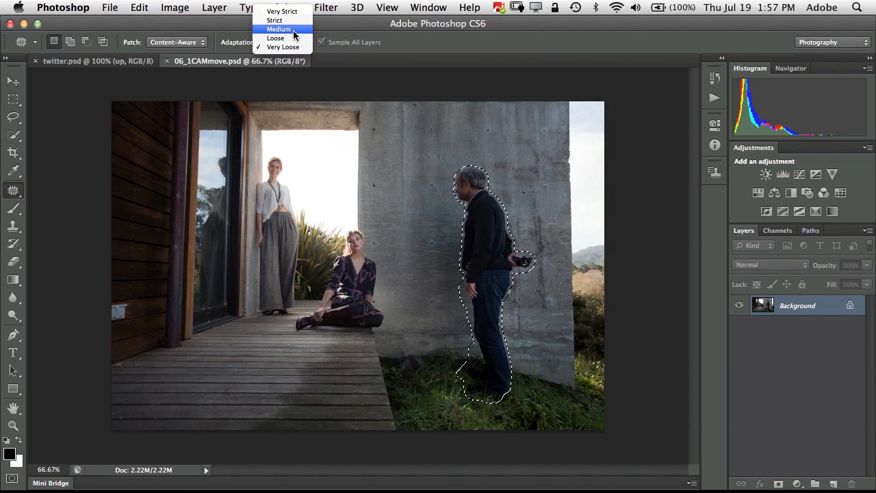
pyautogui.click(278, 29)
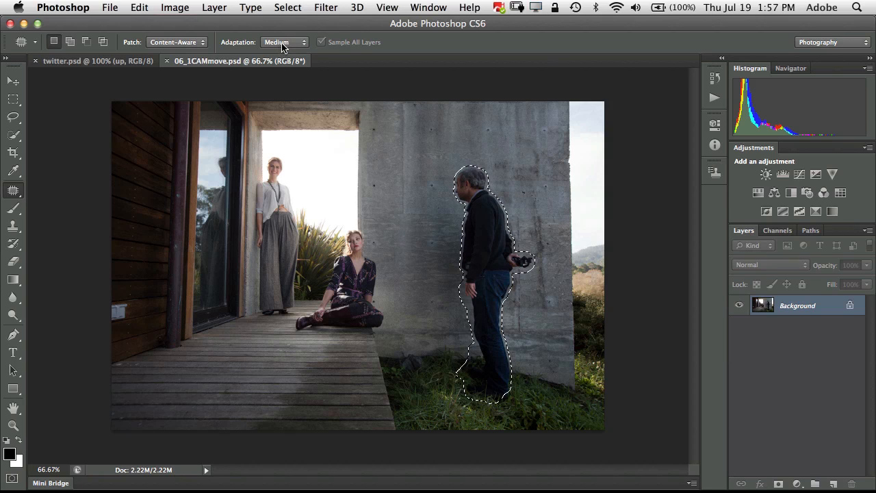
pyautogui.click(285, 42)
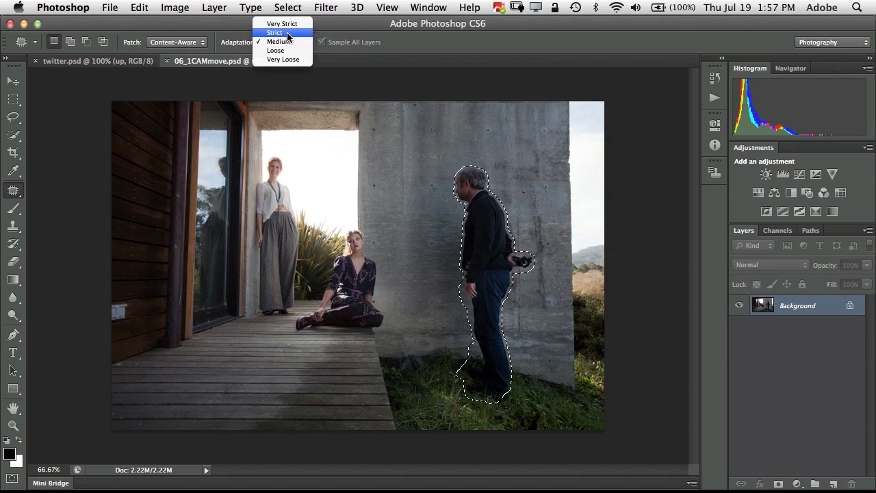
pyautogui.click(283, 59)
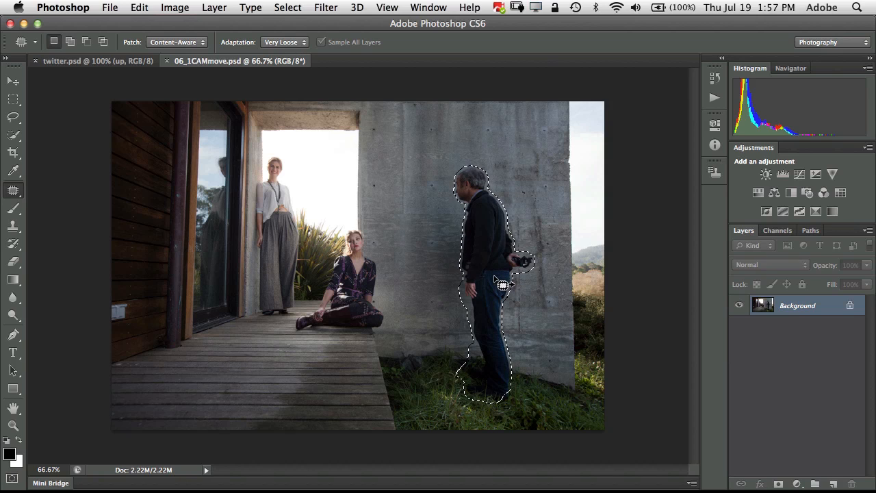
# Step: Patch the man's outline with clean concrete wall and grass texture using content-aware fill
pyautogui.moveTo(479, 280); pyautogui.dragTo(459, 281)
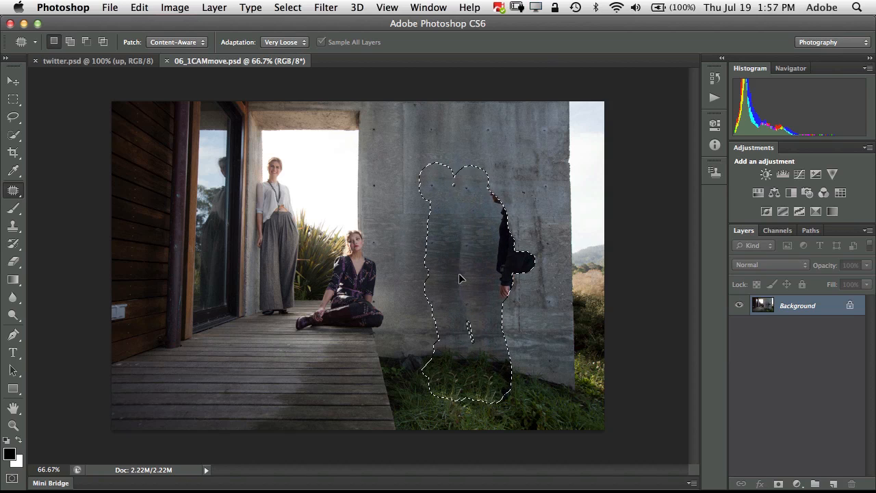
pyautogui.moveTo(479, 274); pyautogui.dragTo(410, 274)
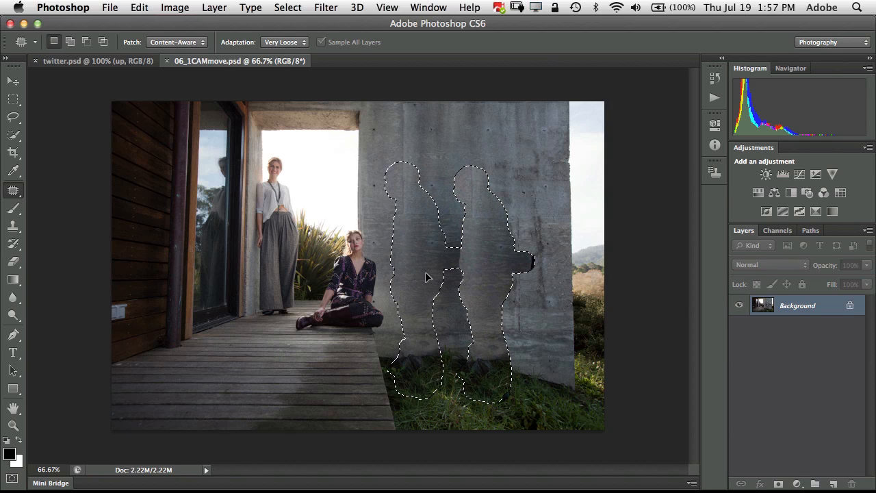
pyautogui.moveTo(428, 277); pyautogui.dragTo(493, 312)
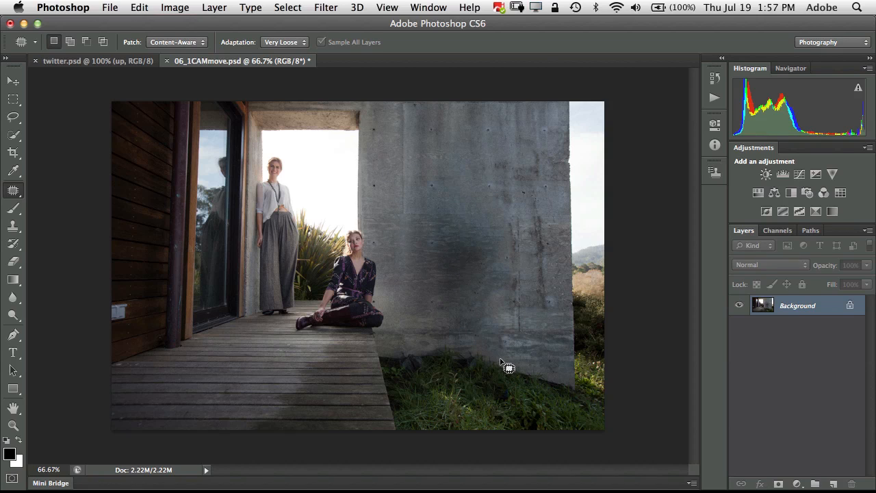
pyautogui.moveTo(438, 328)
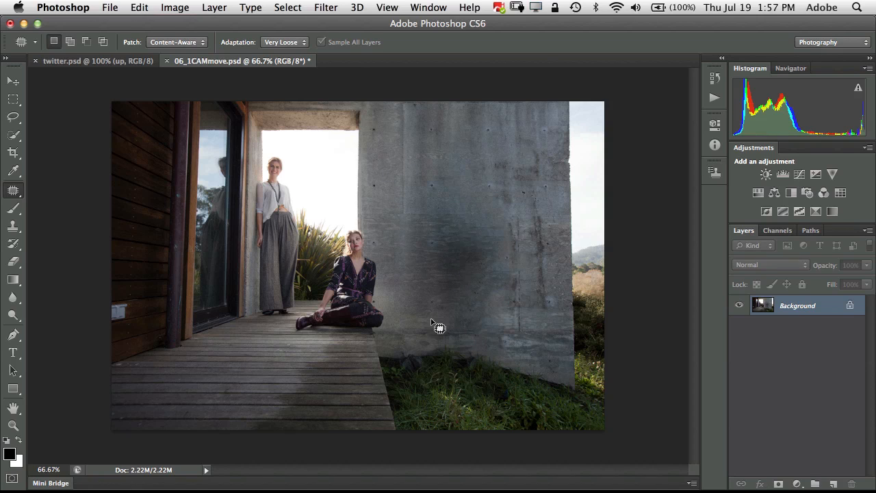
pyautogui.moveTo(519, 323)
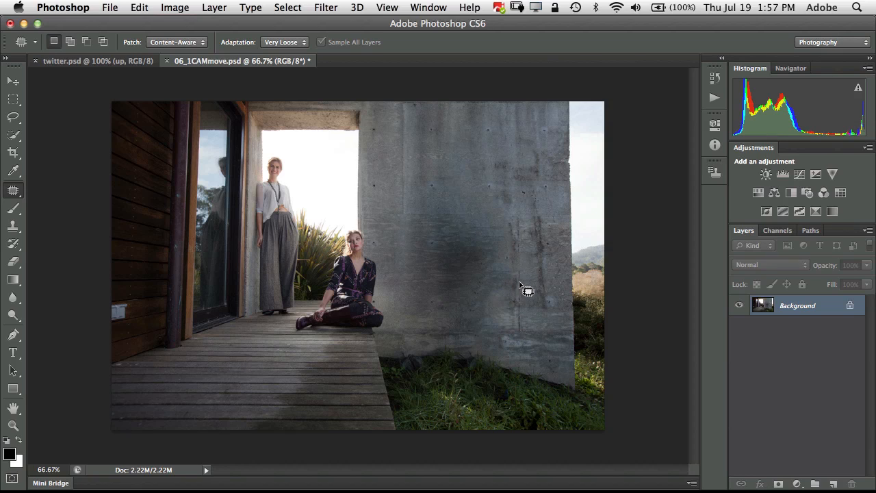
pyautogui.moveTo(512, 339)
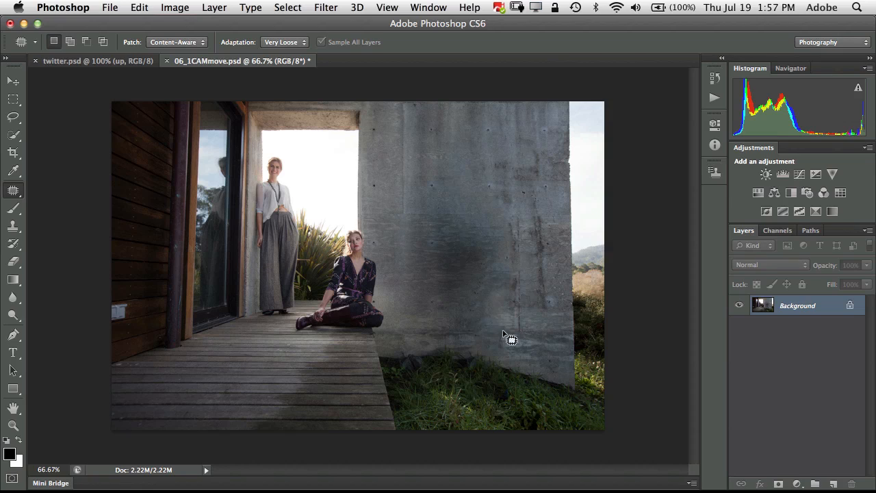
pyautogui.moveTo(472, 294)
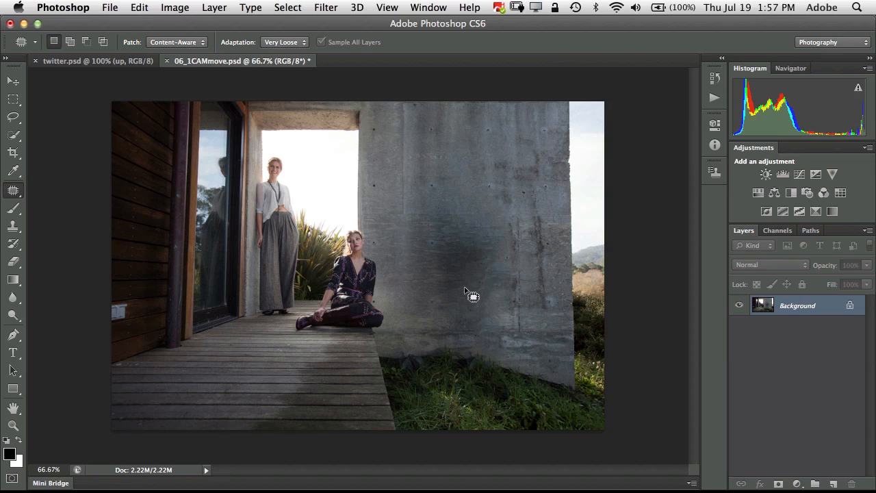
pyautogui.moveTo(783, 315)
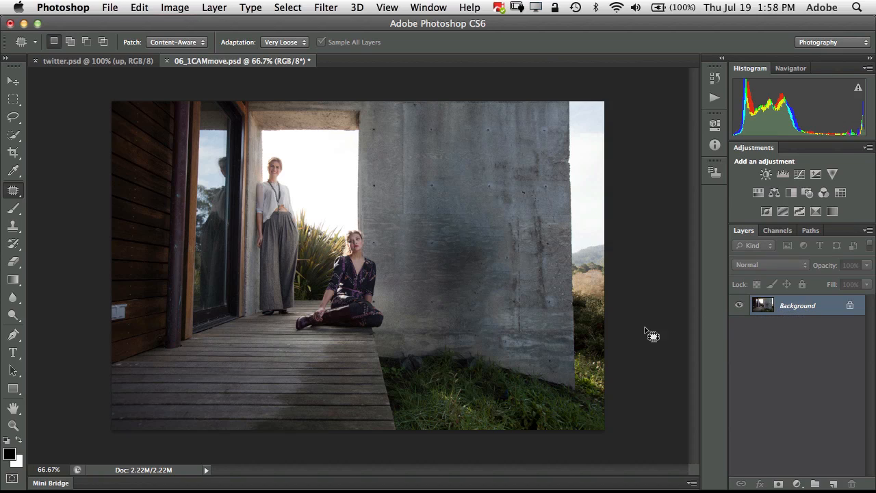
pyautogui.moveTo(632, 330)
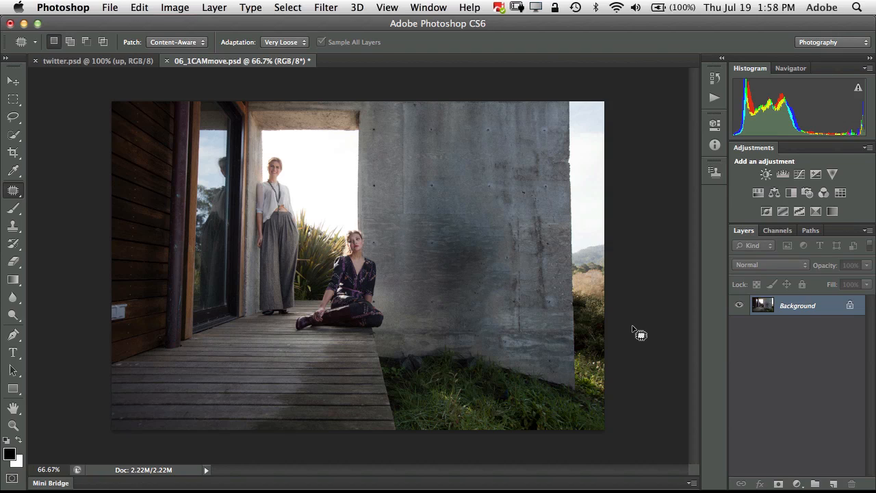
pyautogui.moveTo(641, 330)
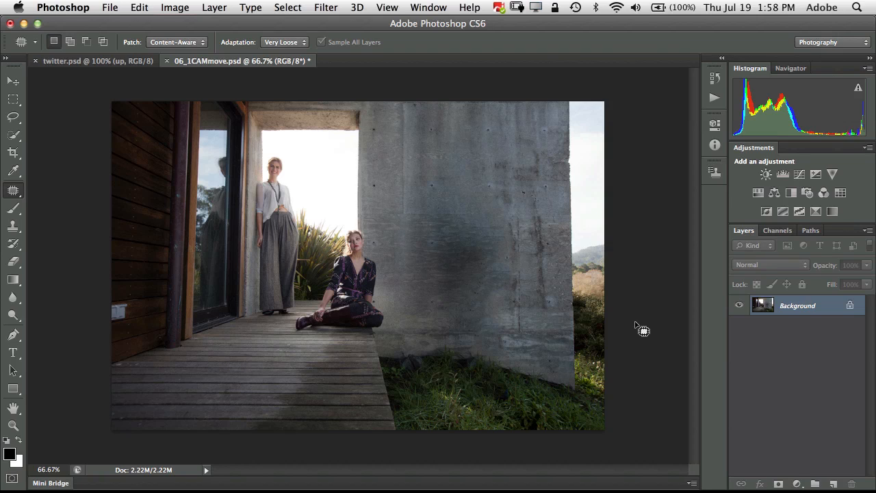
pyautogui.moveTo(791, 193)
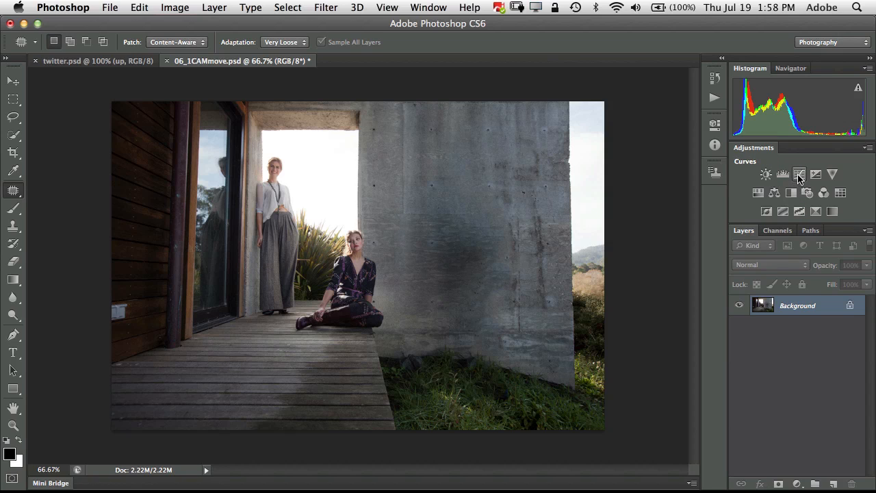
# Step: Add a Curves adjustment layer and raise the curve to brighten the photo
pyautogui.click(800, 174)
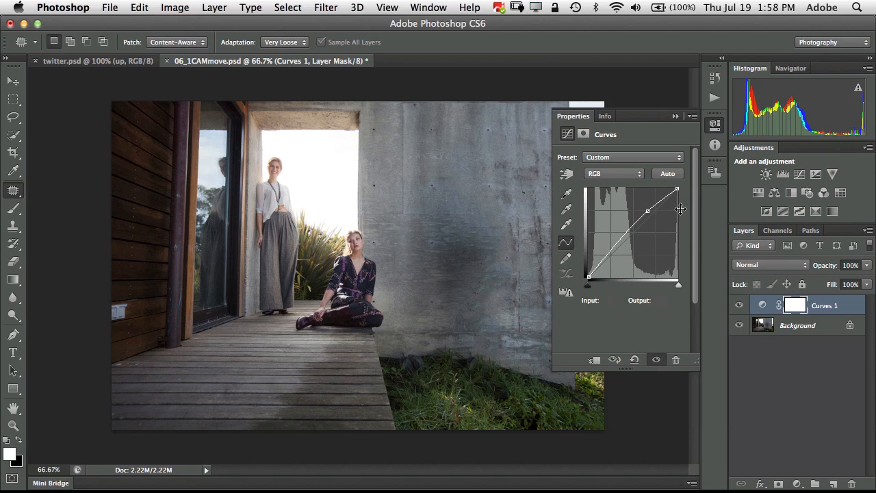
pyautogui.moveTo(679, 214)
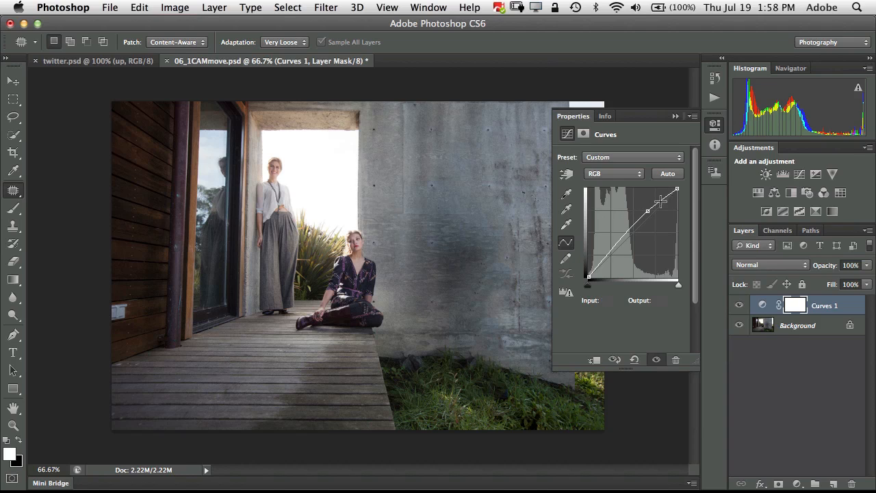
pyautogui.moveTo(646, 211); pyautogui.dragTo(649, 214)
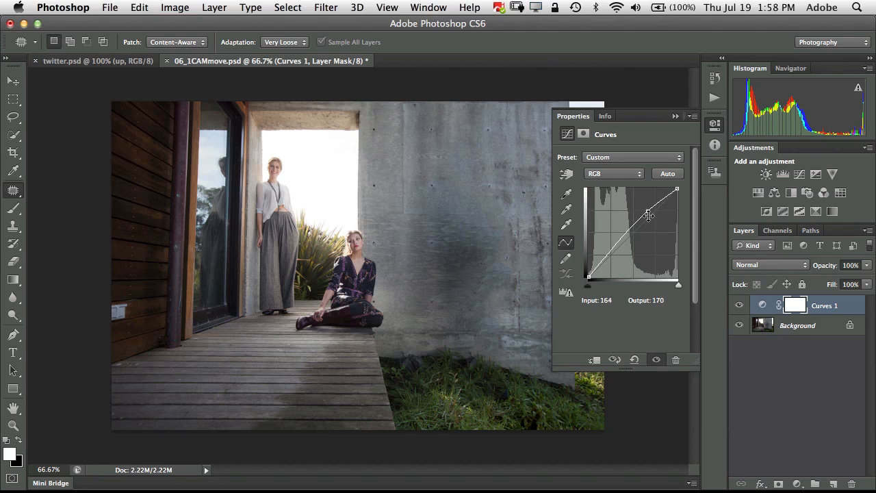
pyautogui.moveTo(650, 215); pyautogui.dragTo(646, 207)
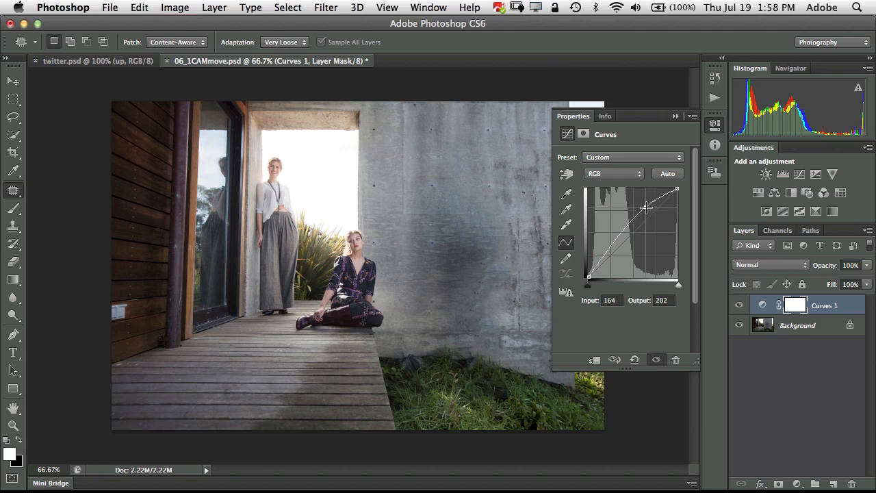
pyautogui.moveTo(646, 208); pyautogui.dragTo(647, 207)
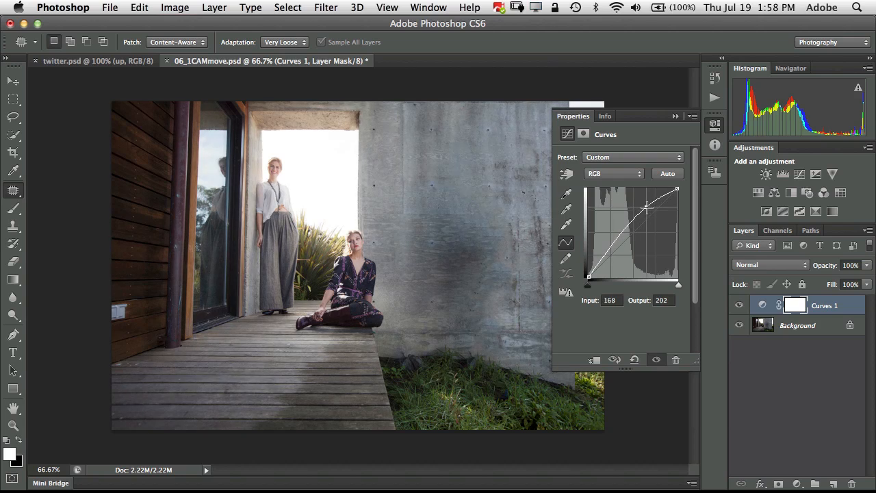
pyautogui.moveTo(646, 208); pyautogui.dragTo(645, 205)
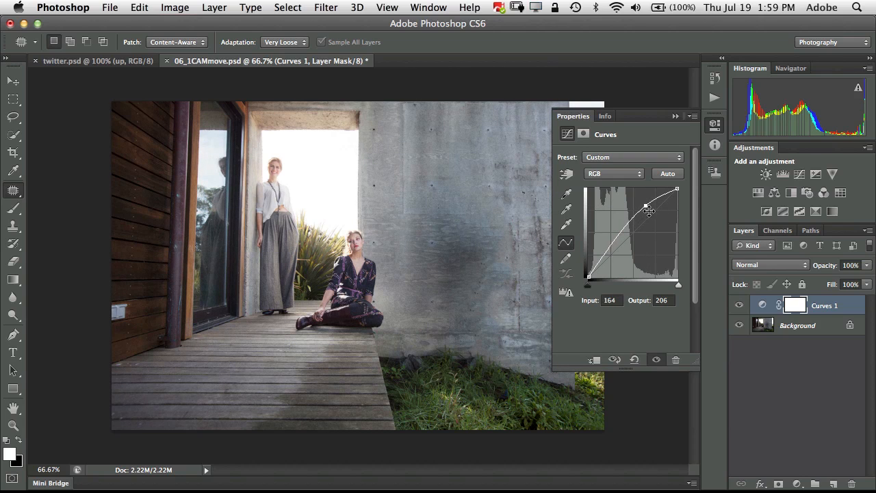
pyautogui.moveTo(646, 206)
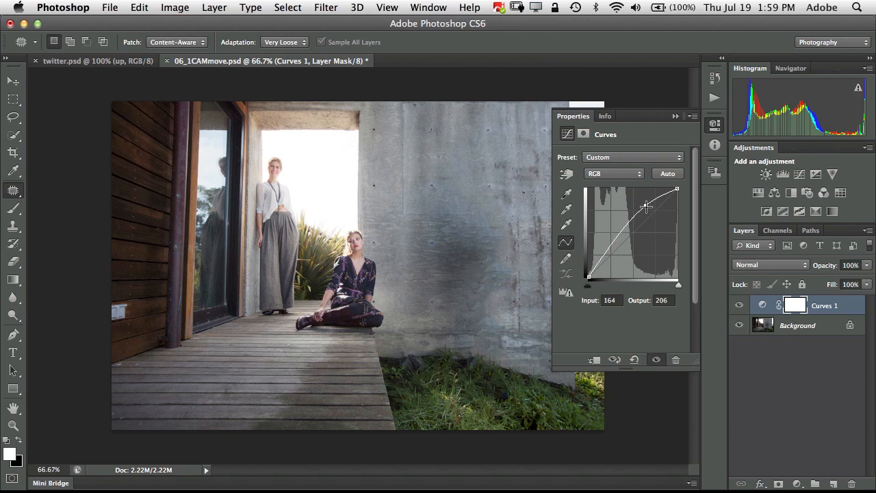
pyautogui.moveTo(647, 207); pyautogui.dragTo(651, 203)
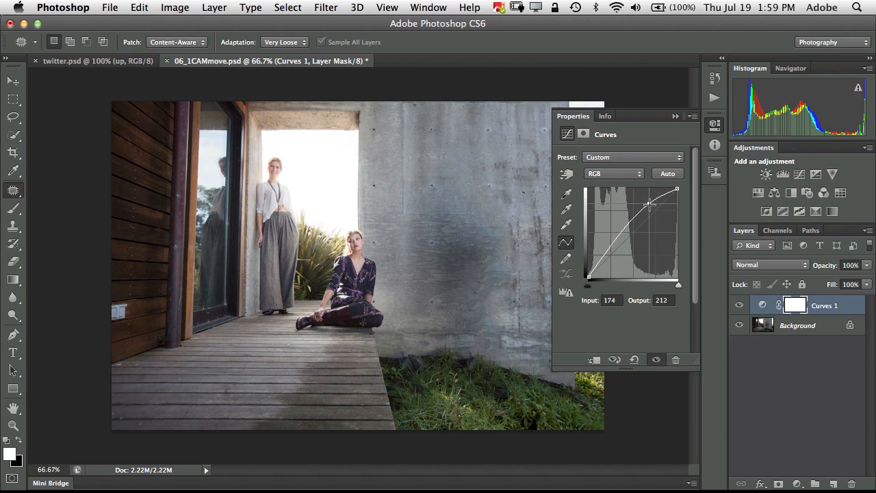
pyautogui.moveTo(649, 206); pyautogui.dragTo(638, 212)
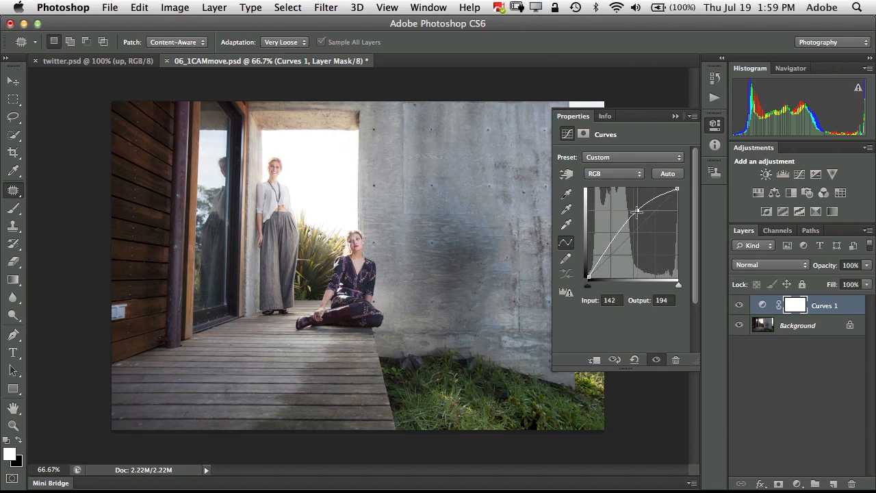
pyautogui.moveTo(636, 211); pyautogui.dragTo(644, 208)
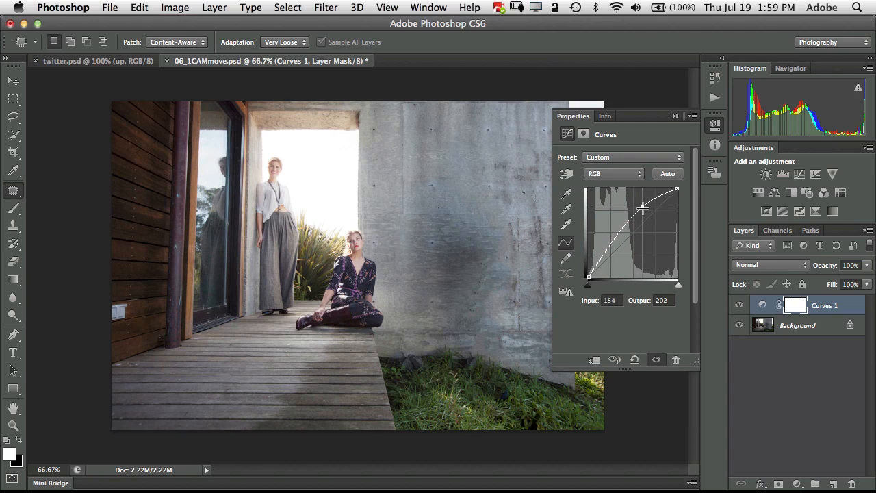
pyautogui.moveTo(644, 208); pyautogui.dragTo(647, 206)
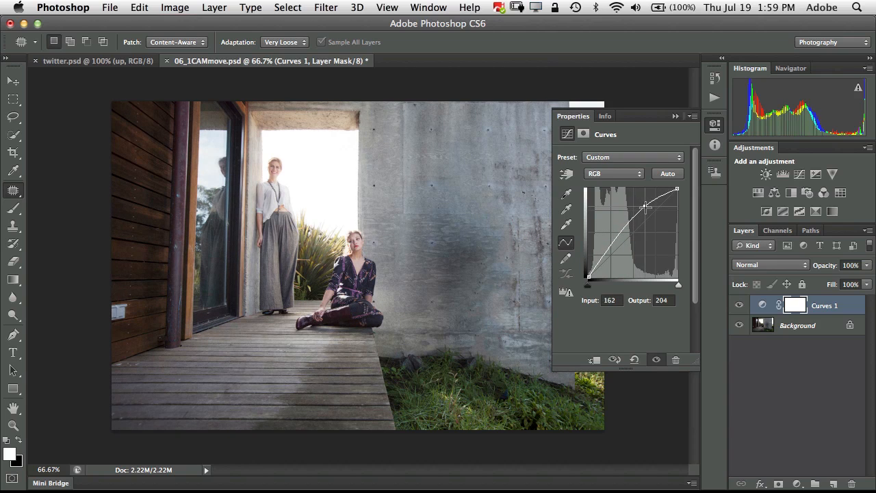
pyautogui.moveTo(646, 208); pyautogui.dragTo(646, 205)
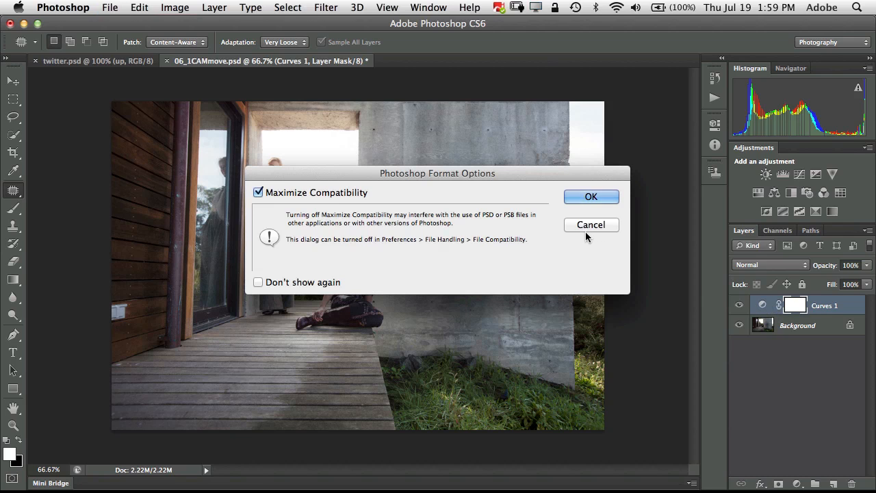
# Step: Save the PSD, confirming maximum compatibility in Photoshop Format Options
pyautogui.click(591, 197)
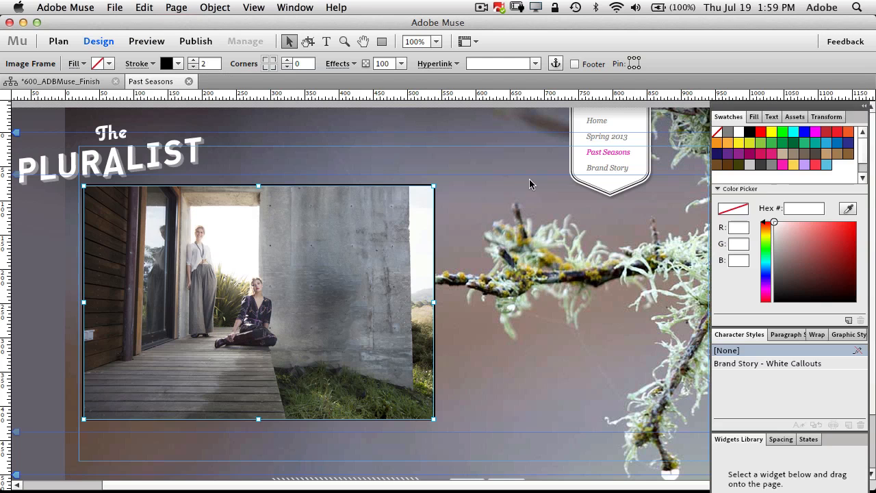
pyautogui.moveTo(509, 203)
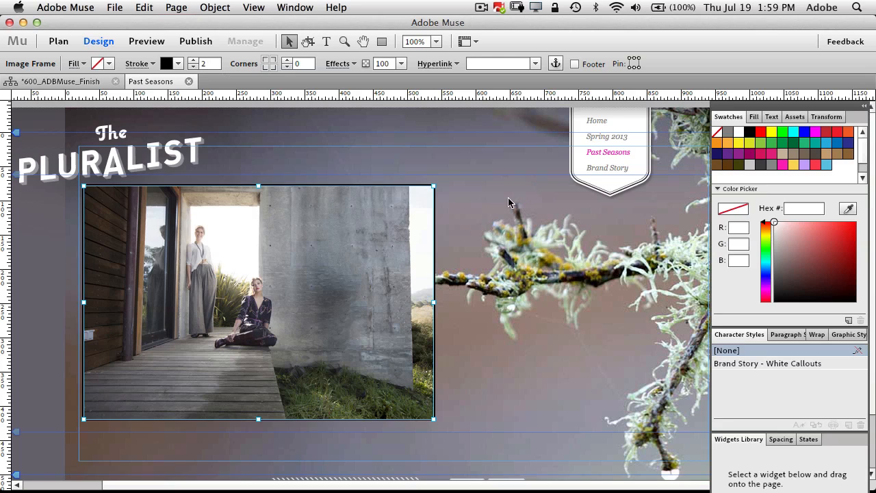
pyautogui.moveTo(469, 356)
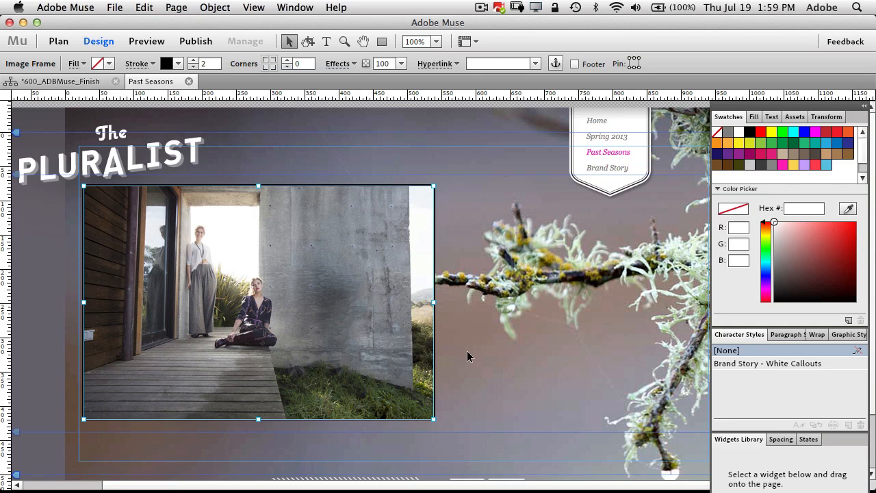
# Step: Deselect the updated porch photo on the Past Seasons page
pyautogui.click(459, 303)
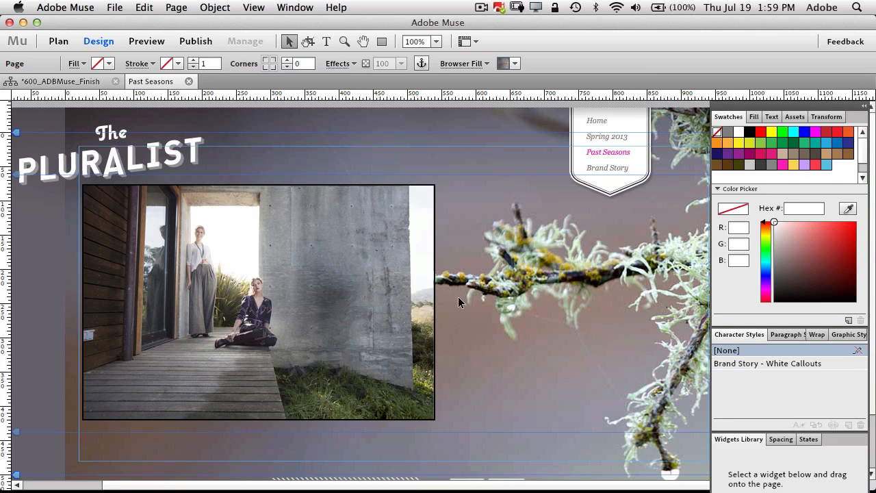
pyautogui.moveTo(465, 335)
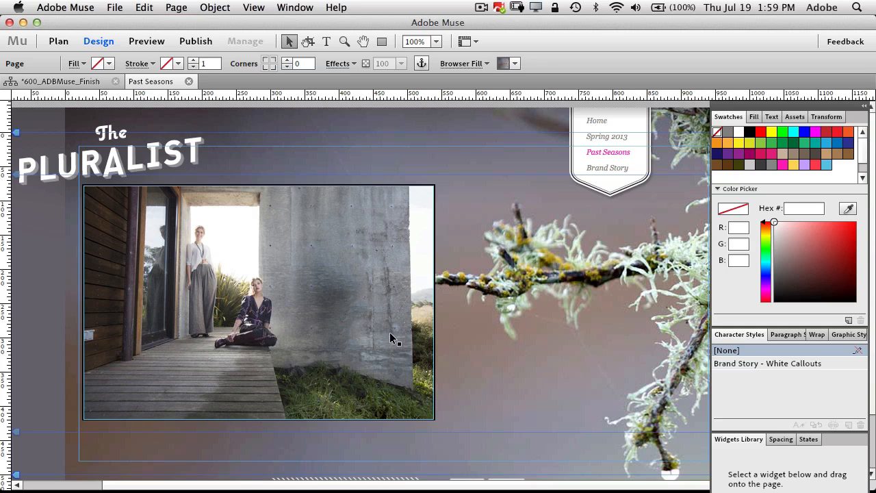
pyautogui.moveTo(496, 294)
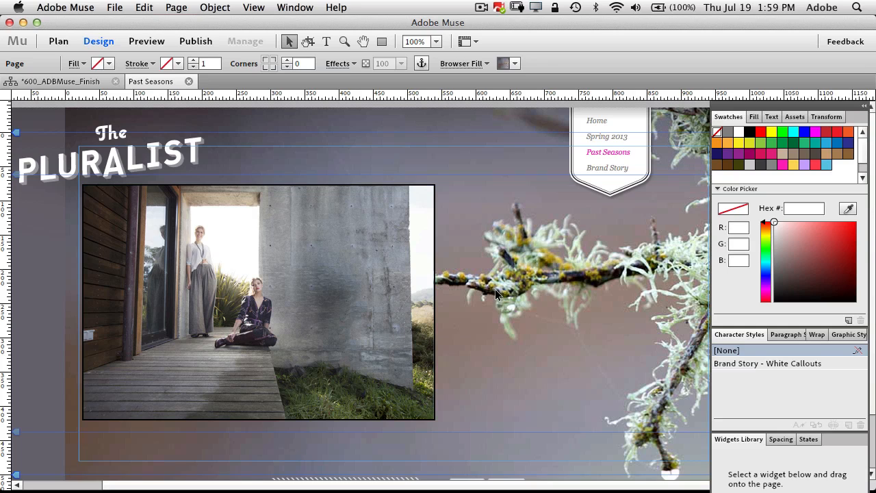
pyautogui.moveTo(487, 282)
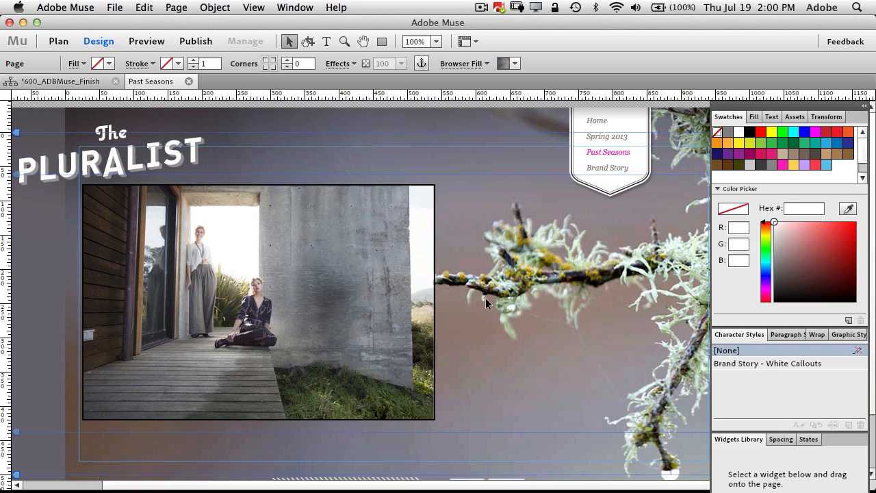
pyautogui.moveTo(480, 372)
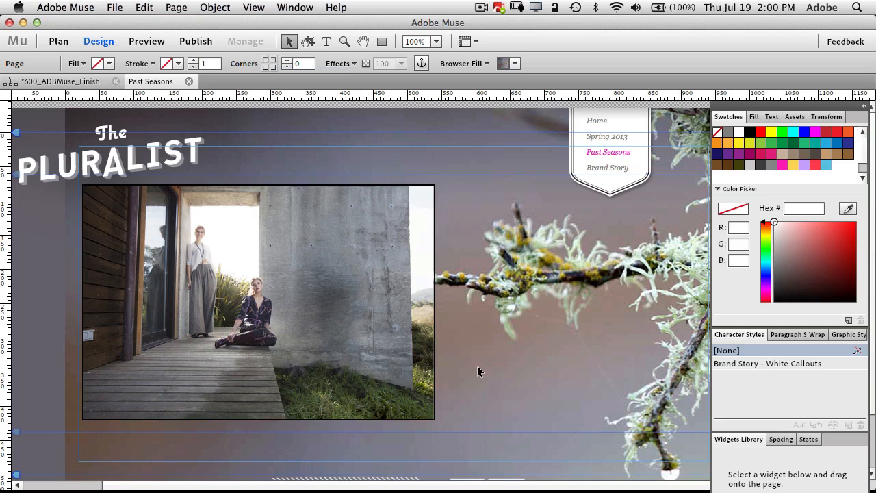
pyautogui.moveTo(477, 370)
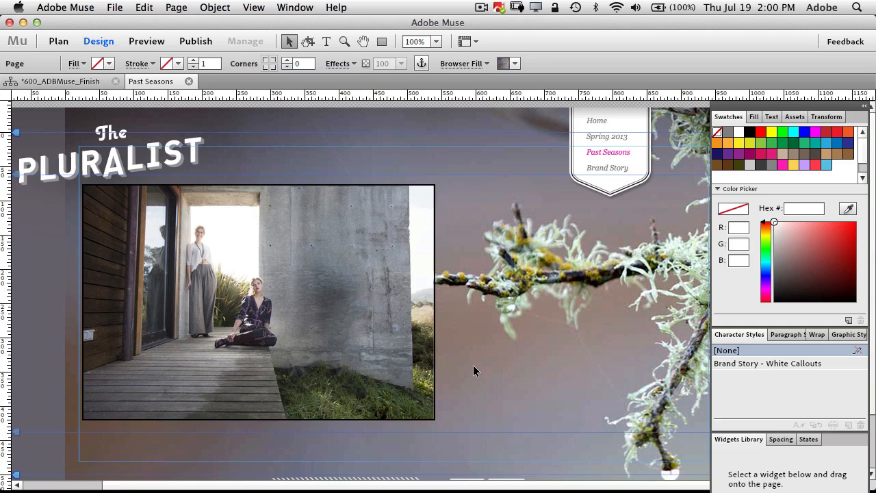
pyautogui.moveTo(471, 370)
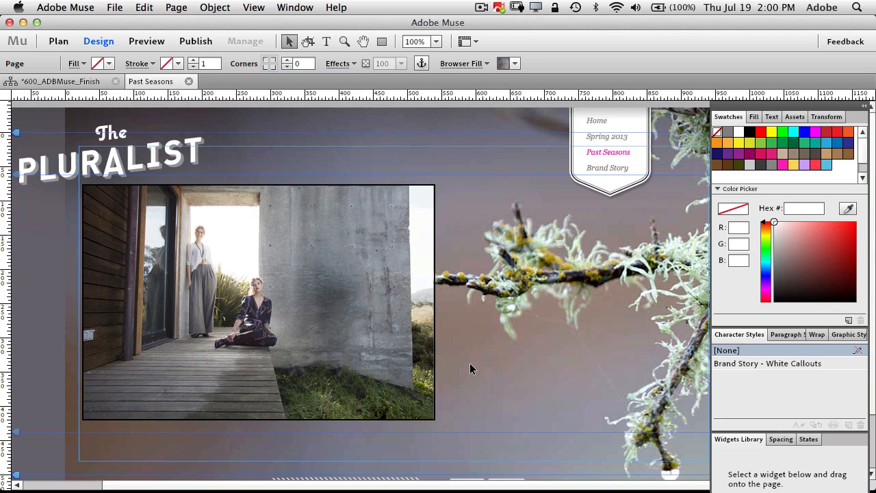
pyautogui.moveTo(459, 367)
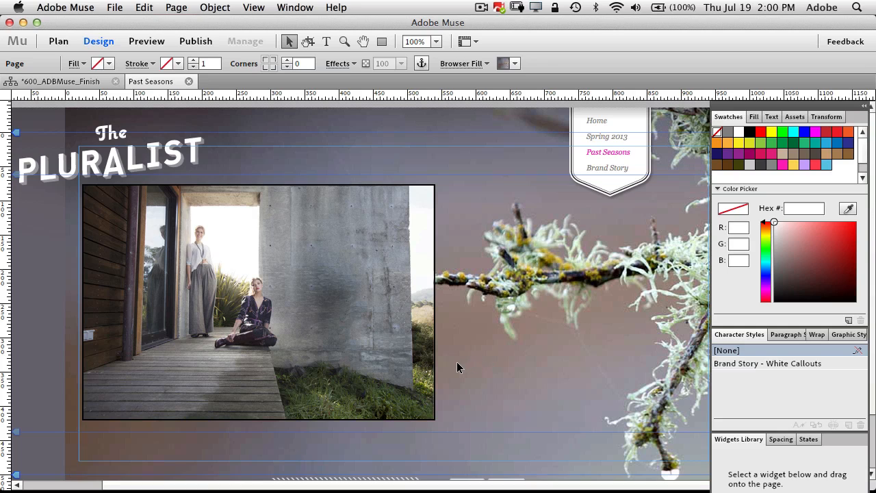
pyautogui.moveTo(464, 355)
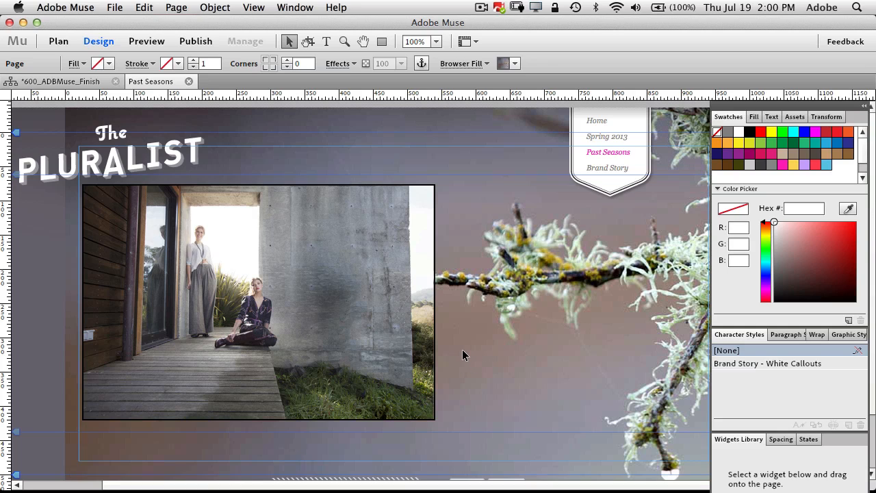
pyautogui.moveTo(498, 334)
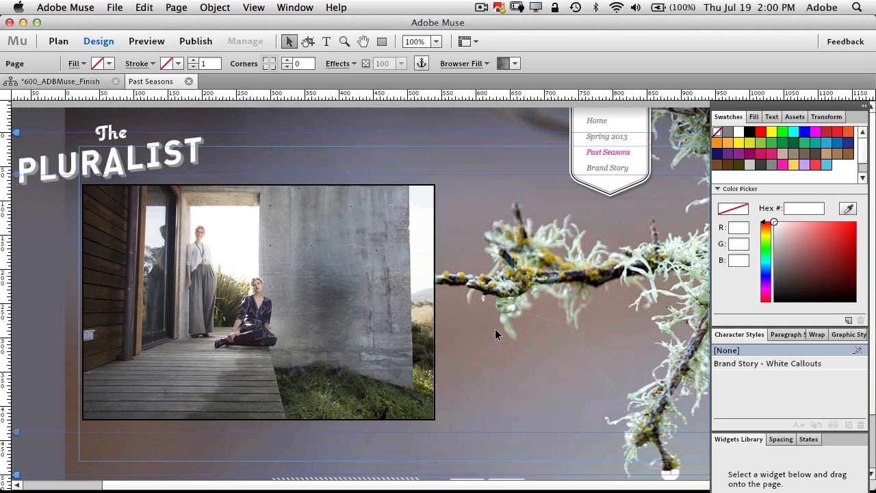
pyautogui.moveTo(490, 337)
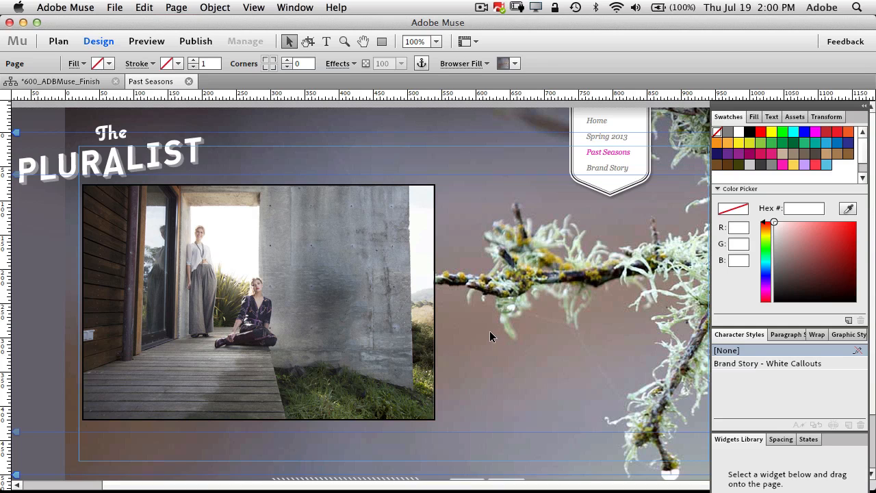
pyautogui.moveTo(489, 336)
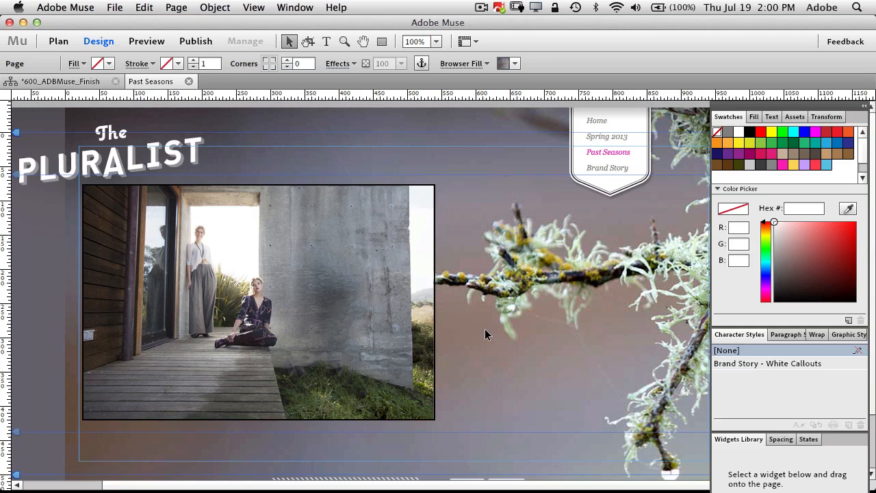
pyautogui.moveTo(471, 317)
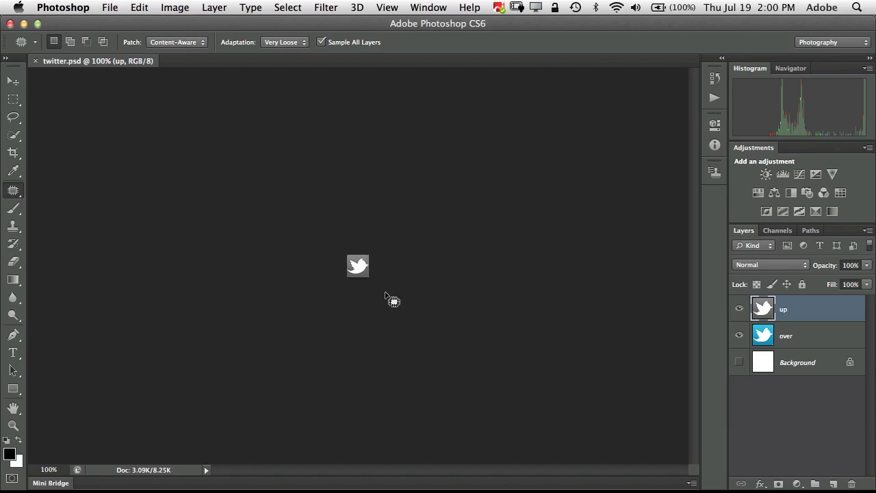
pyautogui.moveTo(381, 285)
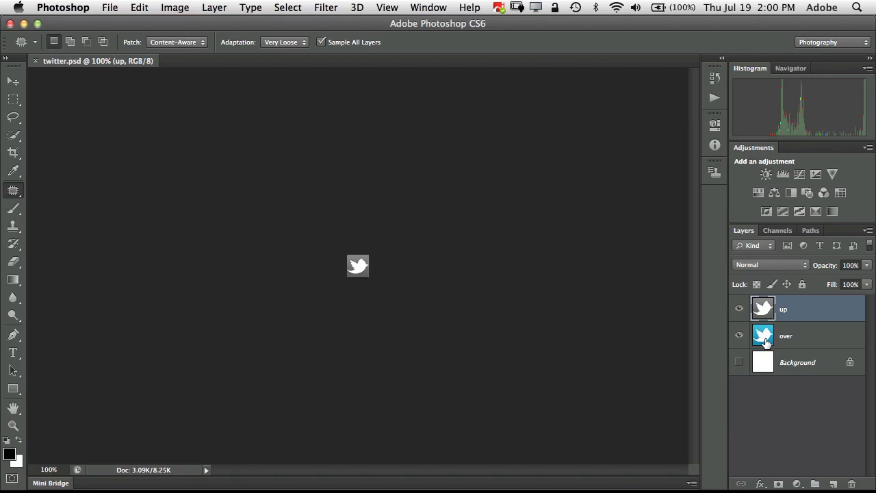
pyautogui.click(783, 310)
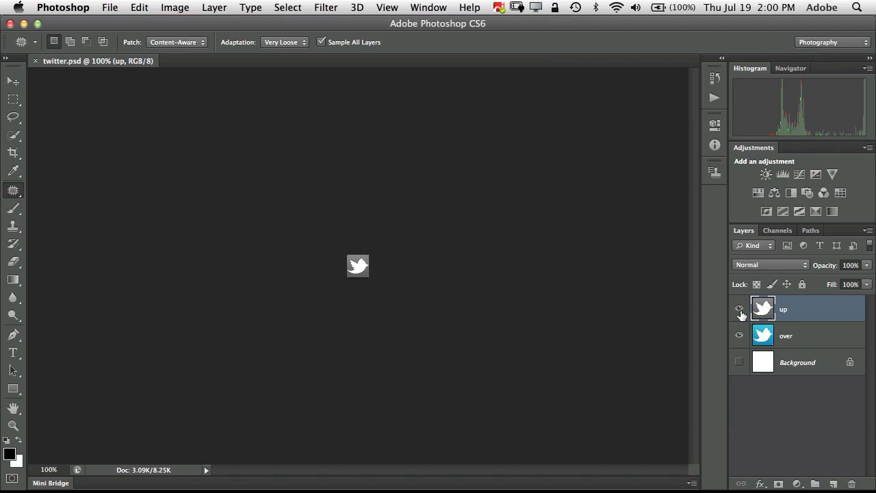
pyautogui.click(739, 310)
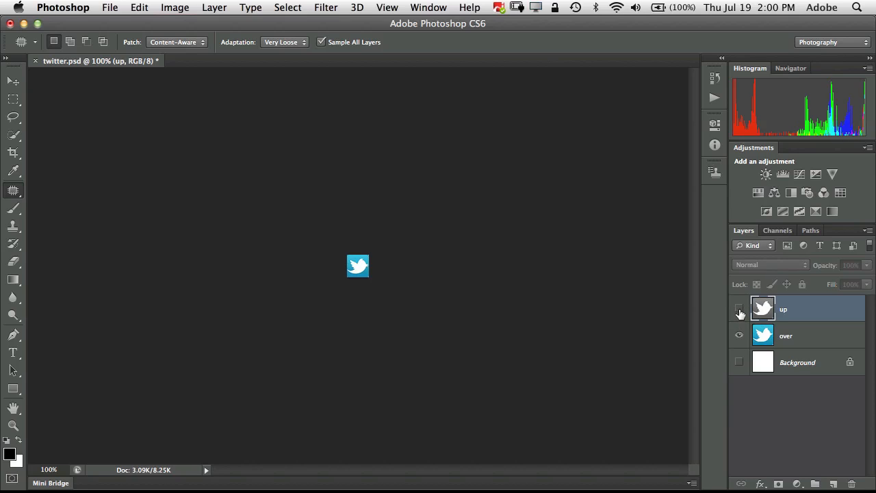
pyautogui.click(740, 310)
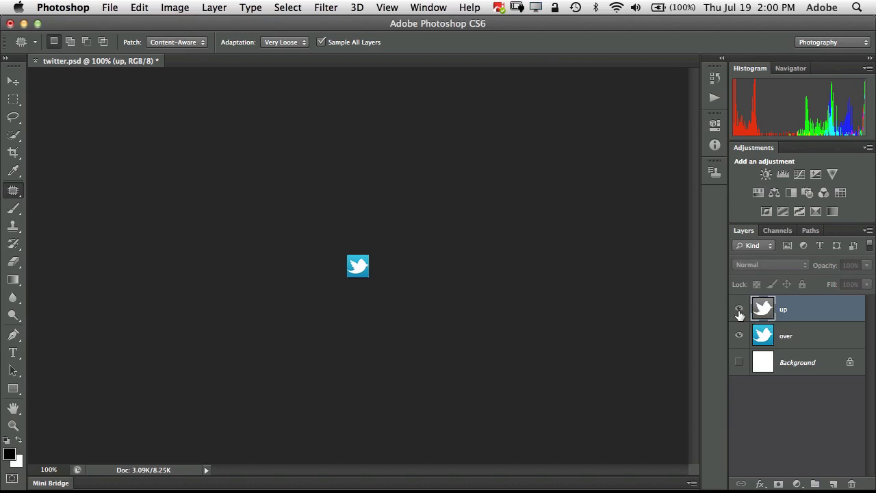
pyautogui.click(739, 309)
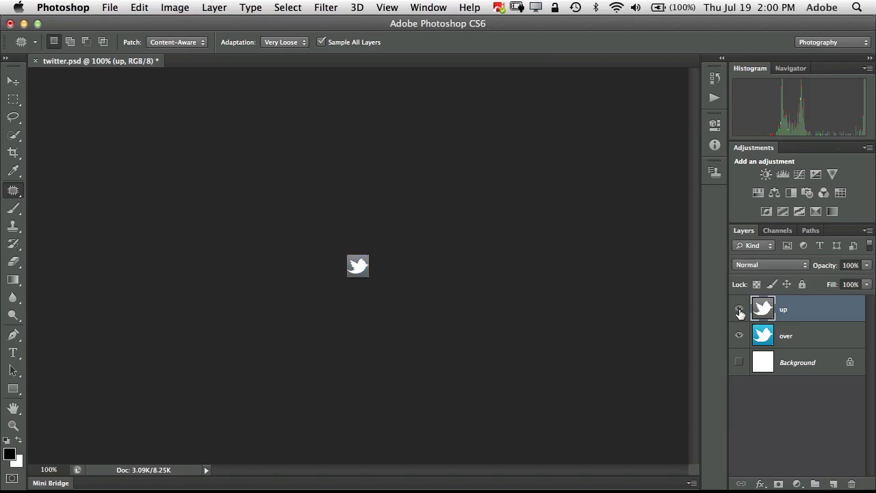
pyautogui.moveTo(739, 310)
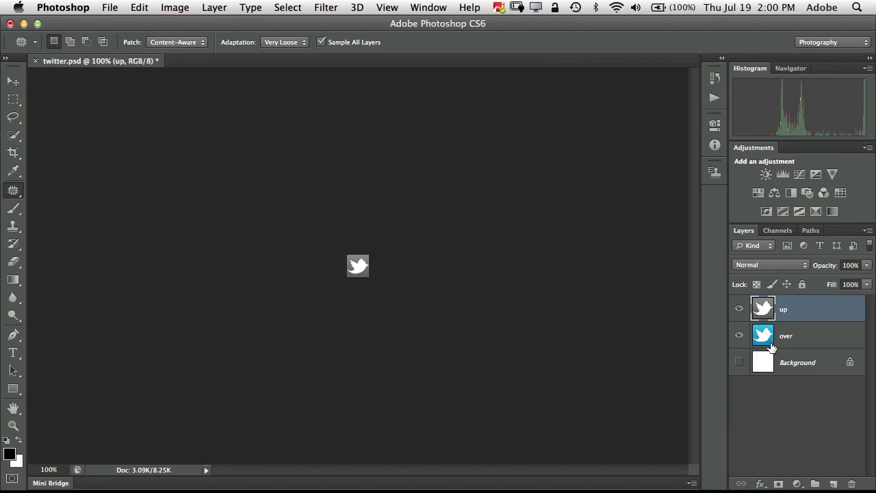
pyautogui.moveTo(774, 345)
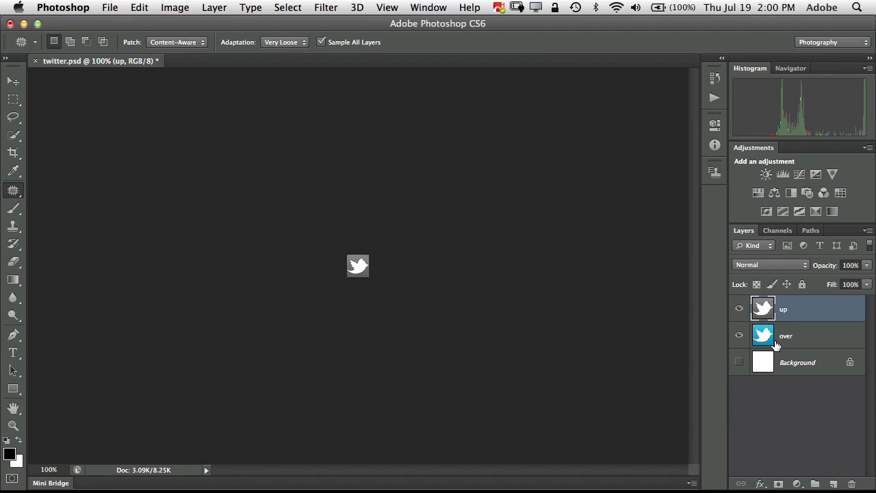
pyautogui.moveTo(701, 394)
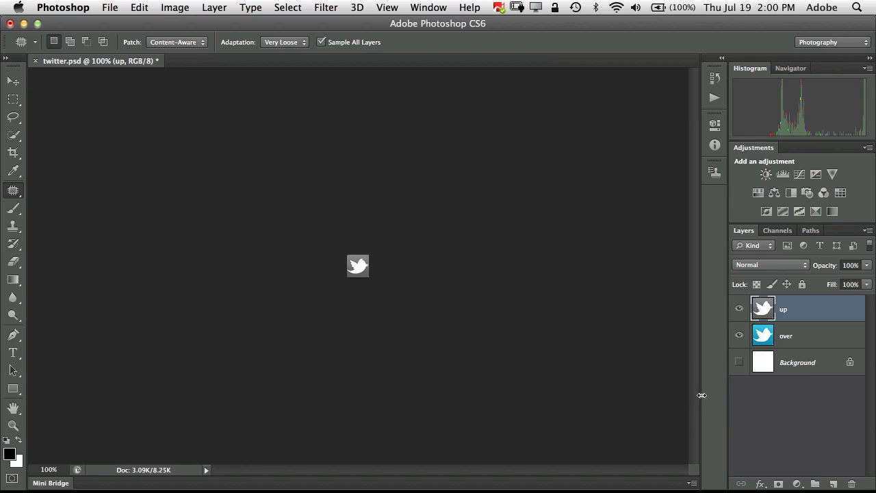
pyautogui.moveTo(767, 312)
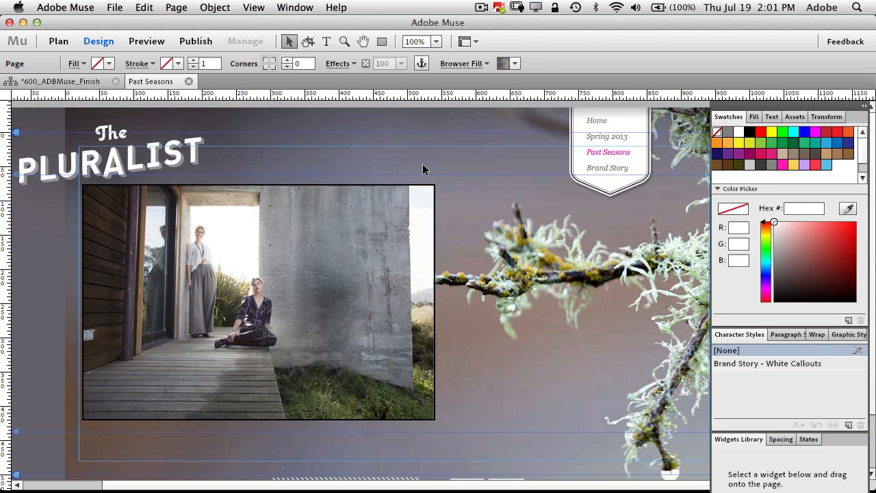
pyautogui.moveTo(115, 8)
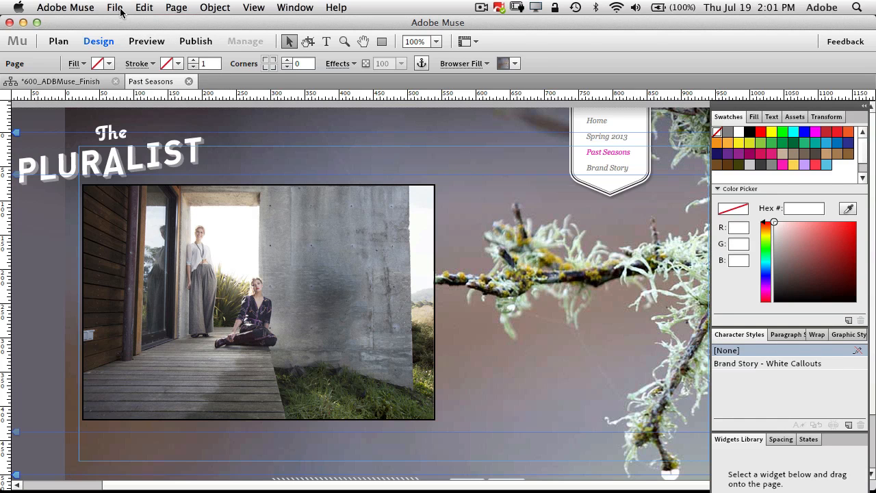
# Step: Start File > Place Photoshop Button to browse for a rollover button
pyautogui.click(115, 8)
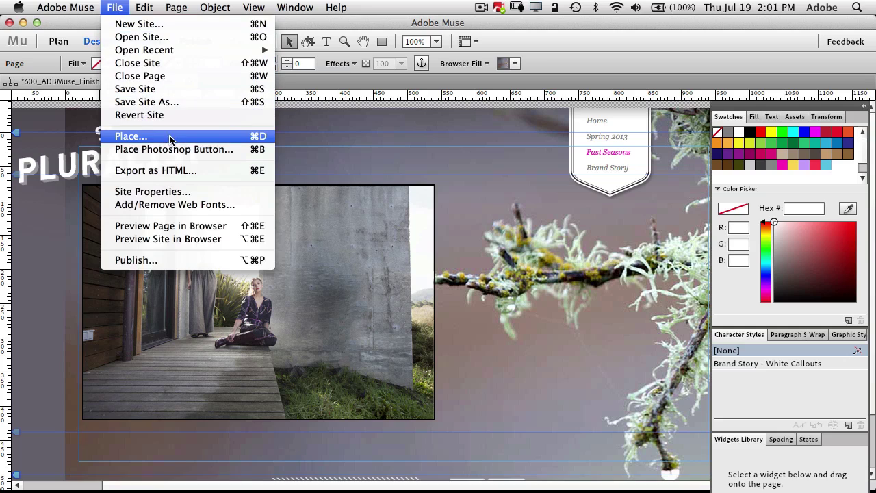
pyautogui.moveTo(179, 144)
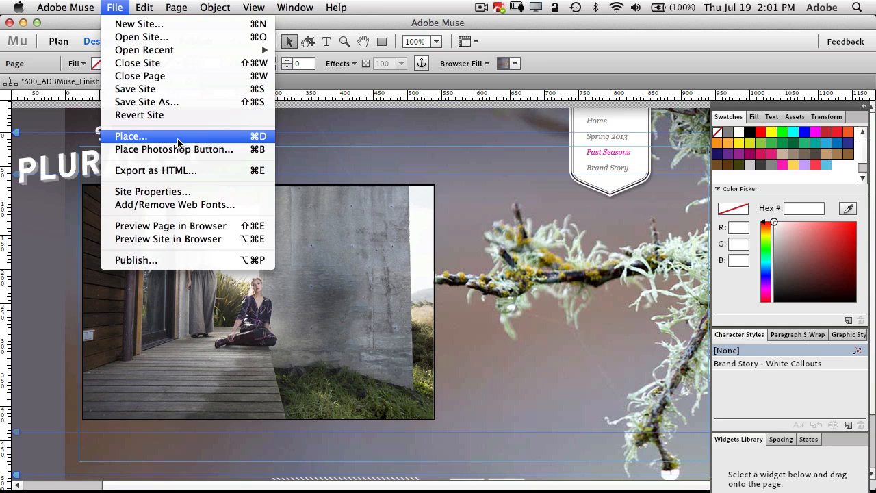
pyautogui.moveTo(173, 149)
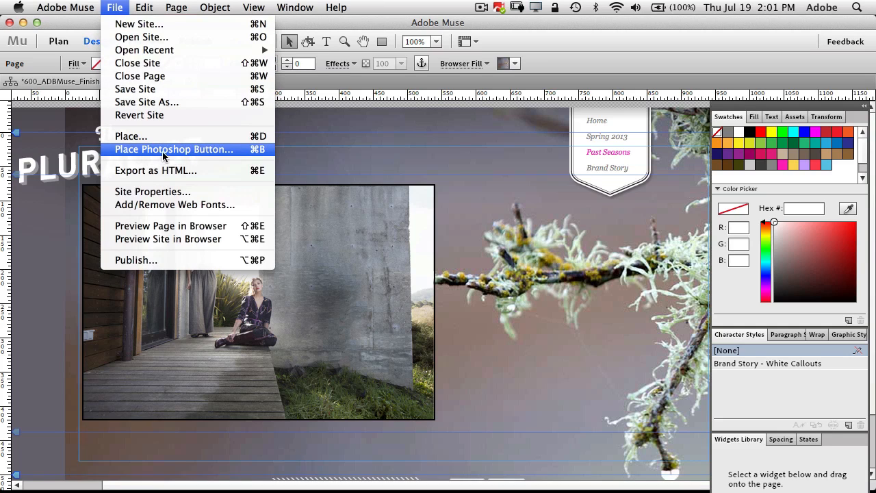
pyautogui.moveTo(183, 153)
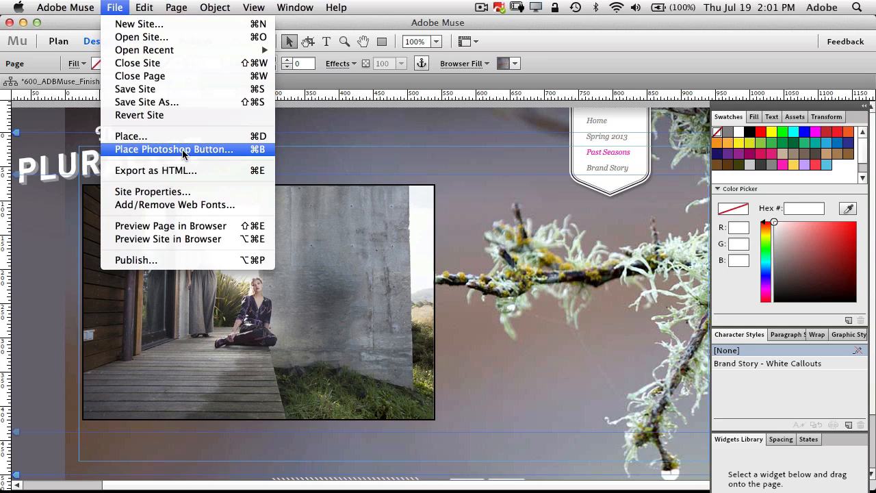
pyautogui.moveTo(191, 154)
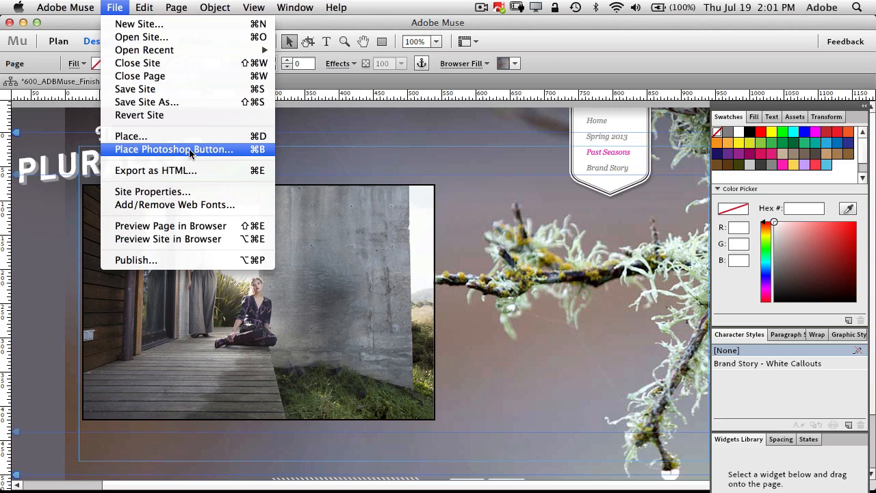
pyautogui.moveTo(202, 153)
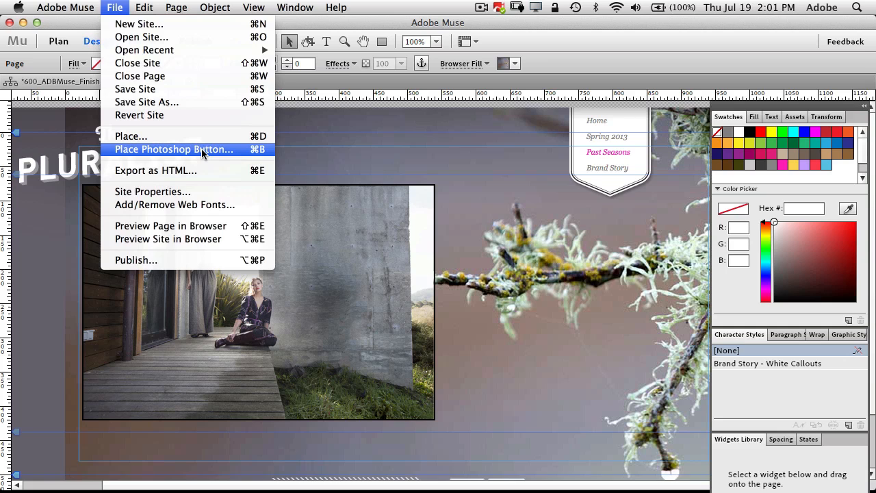
pyautogui.moveTo(189, 151)
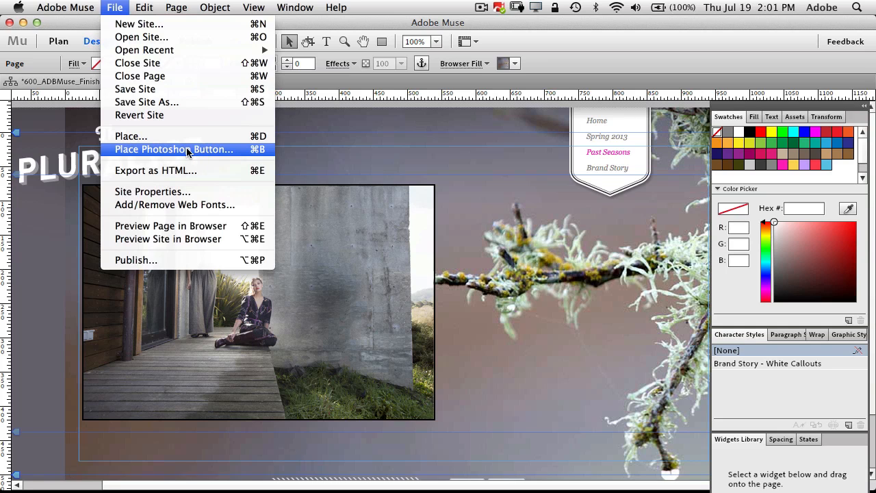
pyautogui.click(172, 149)
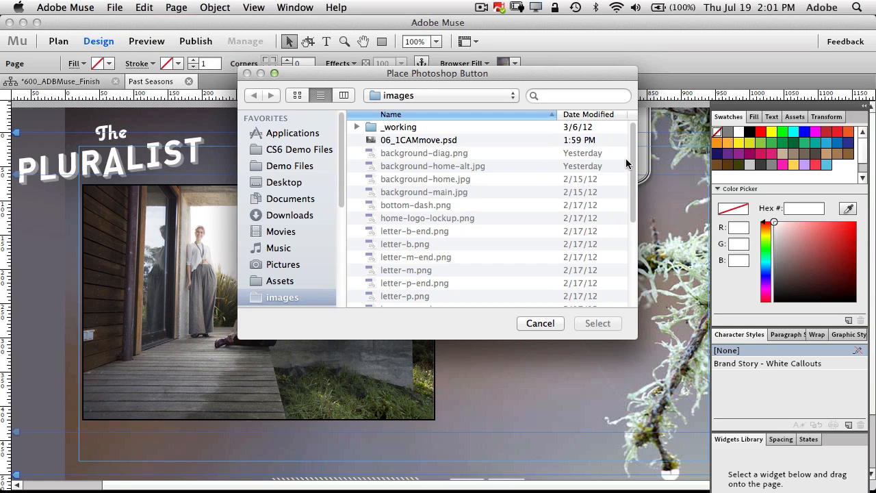
# Step: Choose twitter.psd from the social_media_icons folder as the button file
pyautogui.scroll(-3)
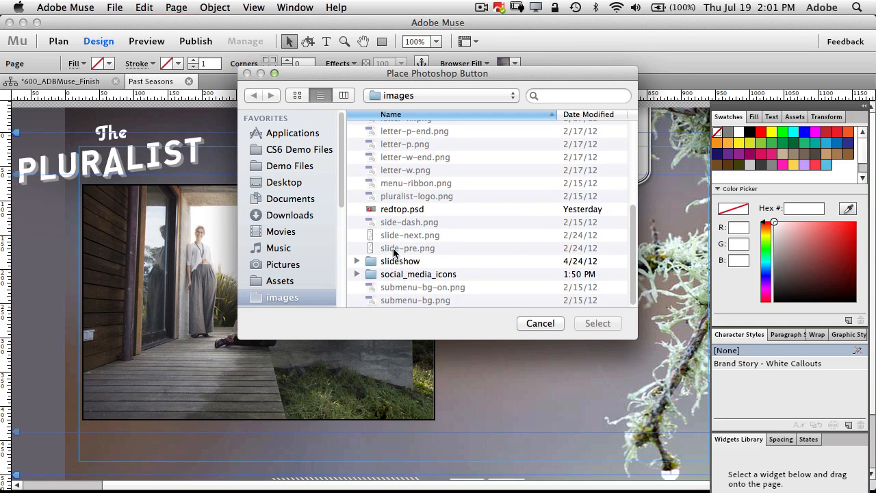
pyautogui.click(419, 274)
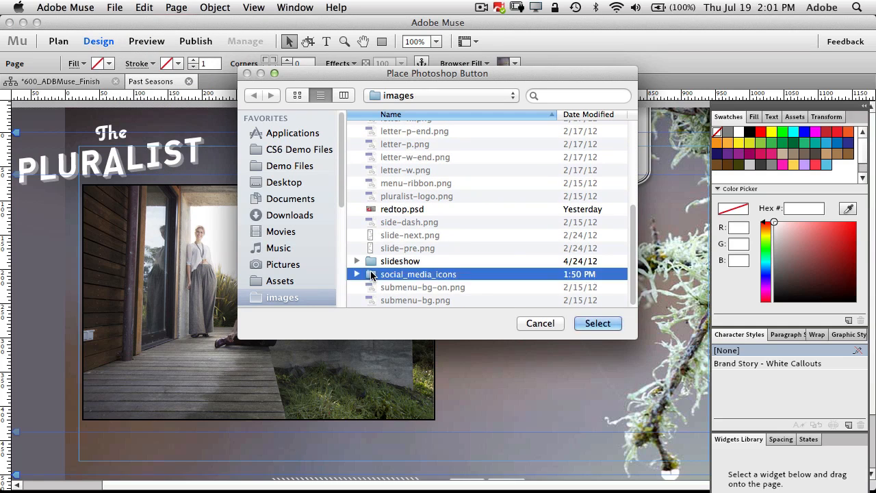
pyautogui.doubleClick(420, 274)
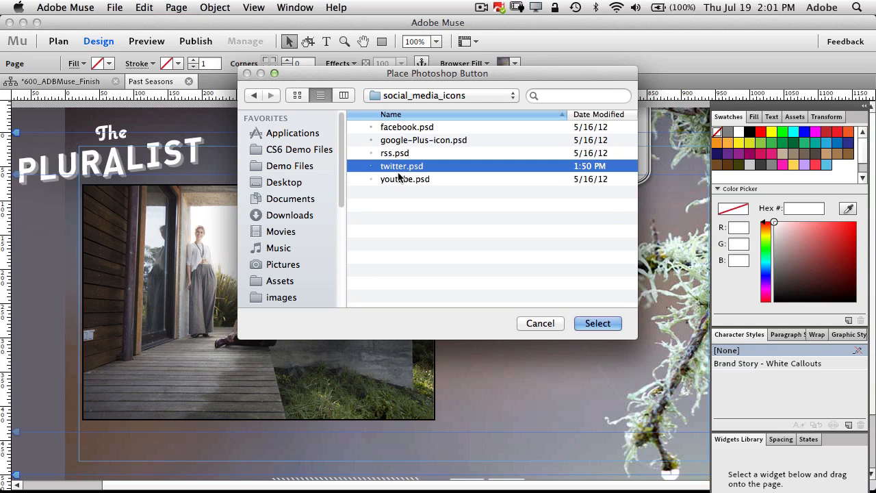
pyautogui.click(597, 324)
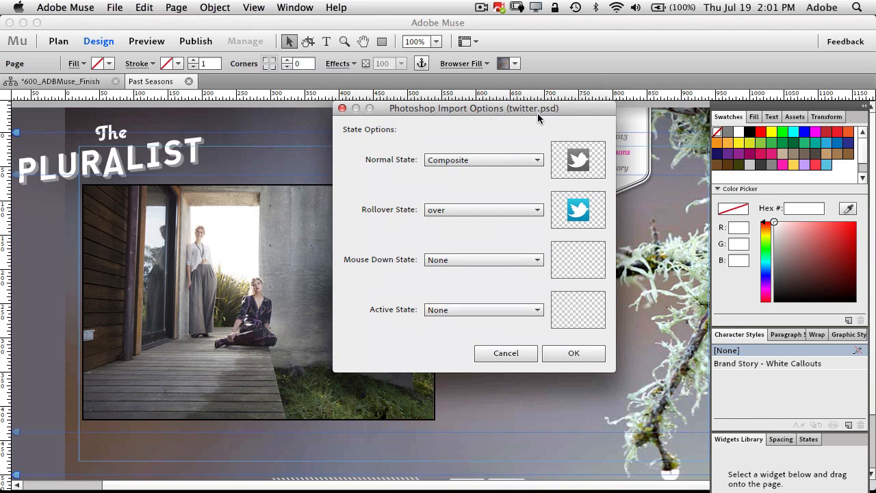
pyautogui.moveTo(523, 301)
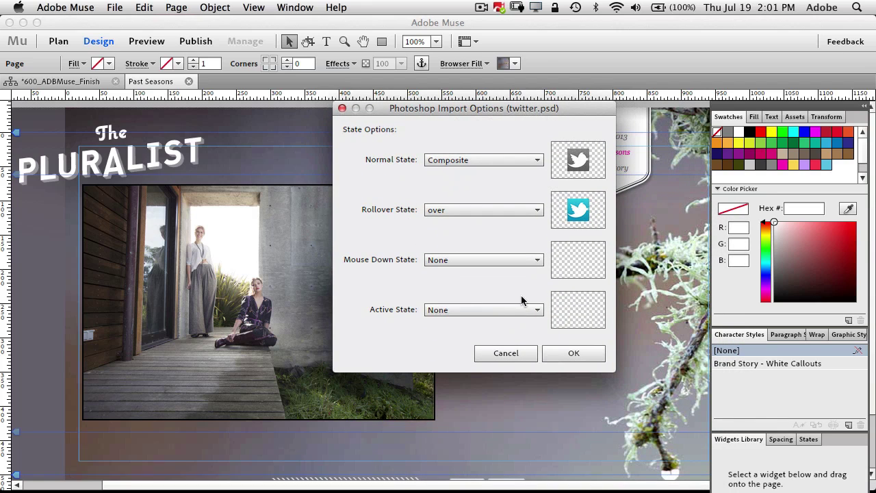
pyautogui.moveTo(435, 171)
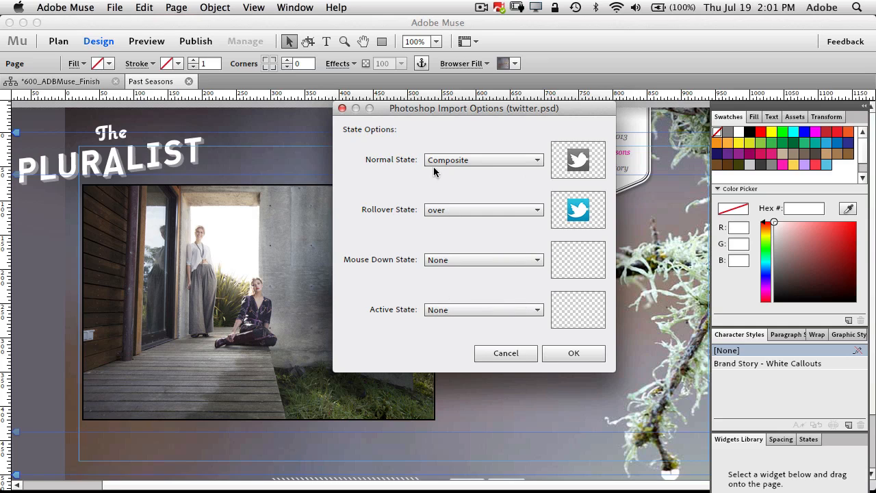
pyautogui.moveTo(527, 172)
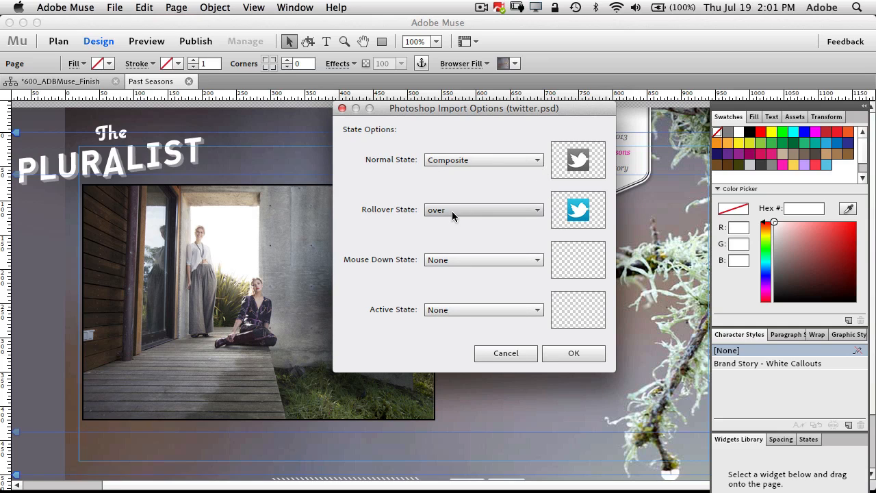
pyautogui.moveTo(482, 230)
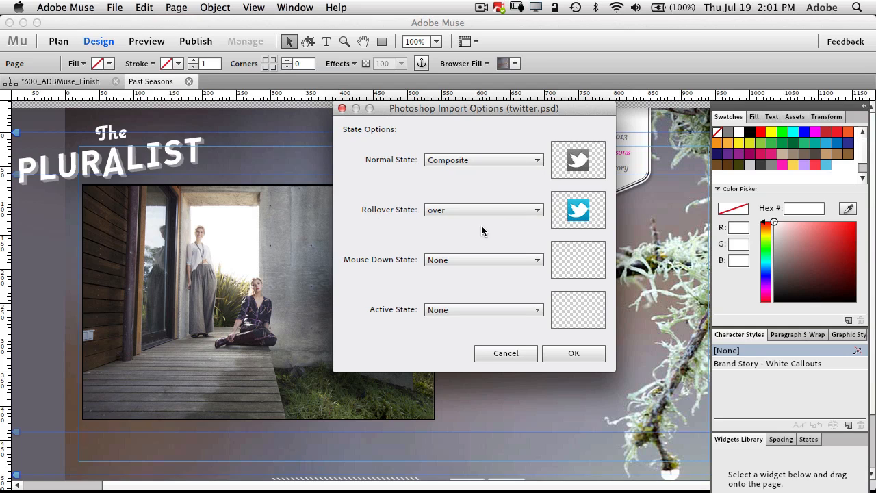
pyautogui.moveTo(470, 220)
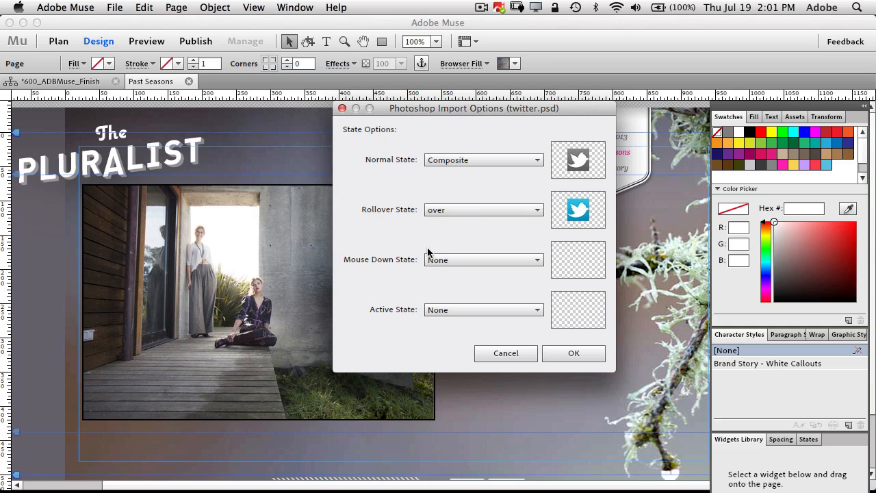
pyautogui.moveTo(385, 282)
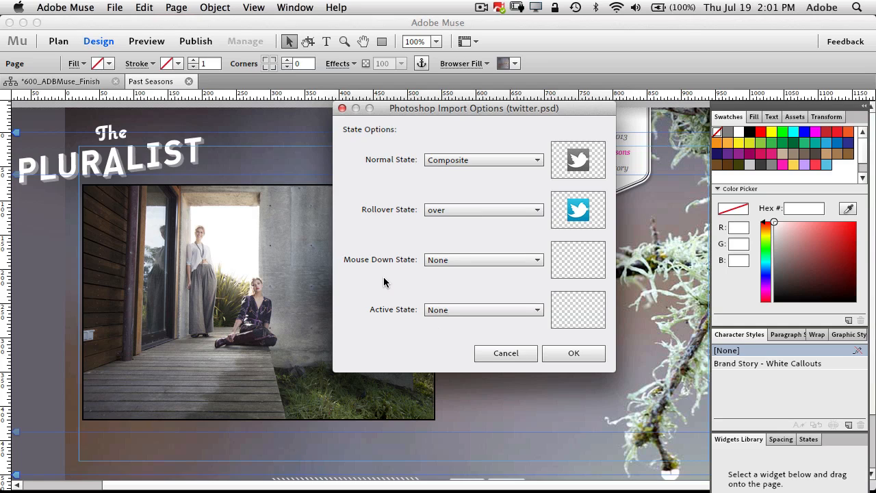
pyautogui.moveTo(502, 271)
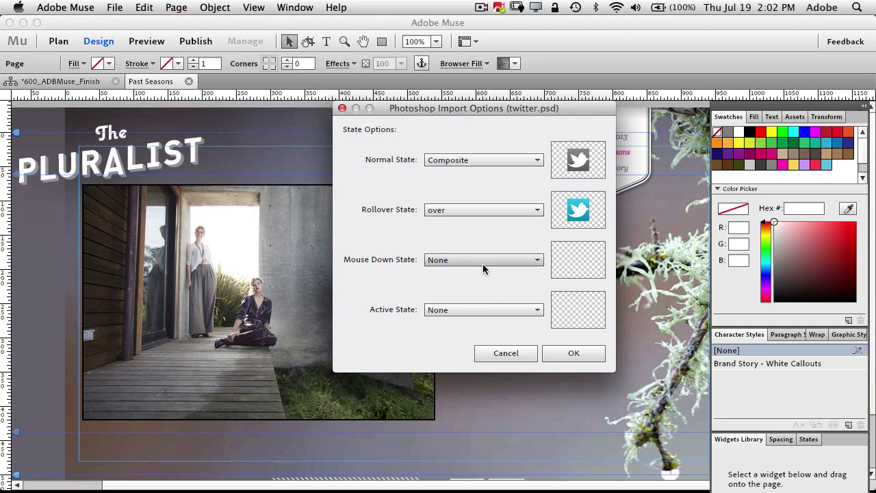
pyautogui.moveTo(424, 322)
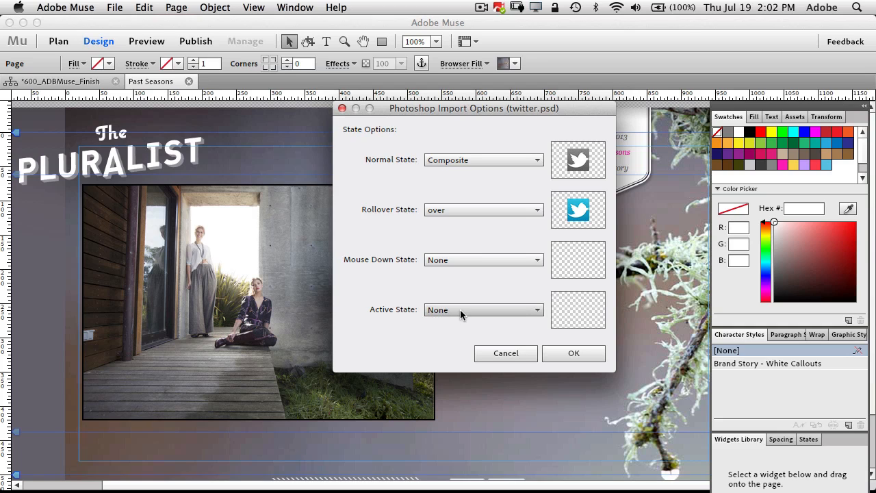
pyautogui.moveTo(477, 309)
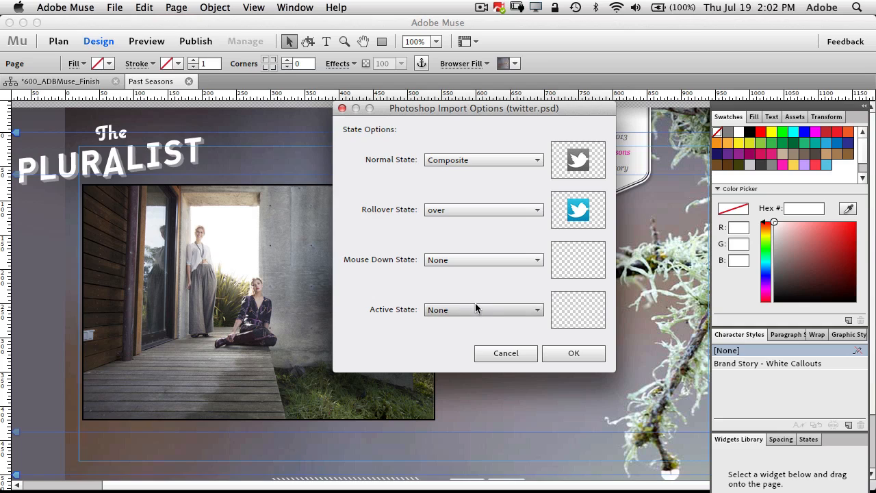
pyautogui.moveTo(465, 309)
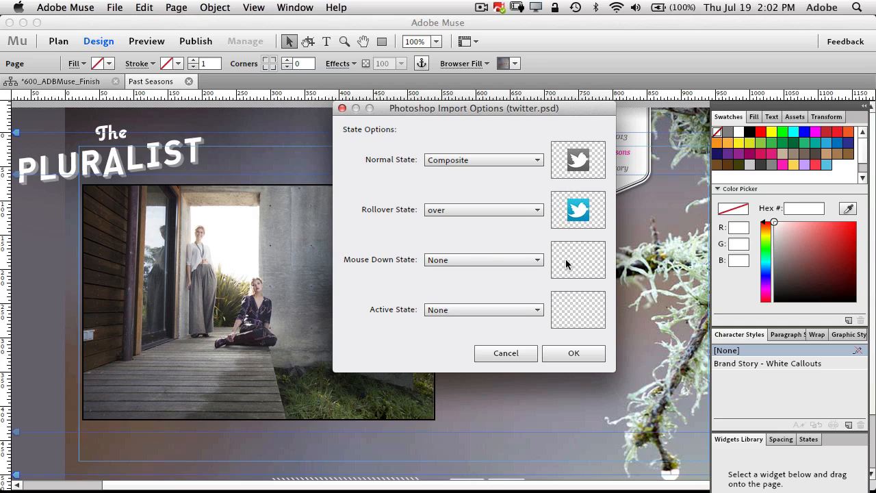
pyautogui.moveTo(578, 288)
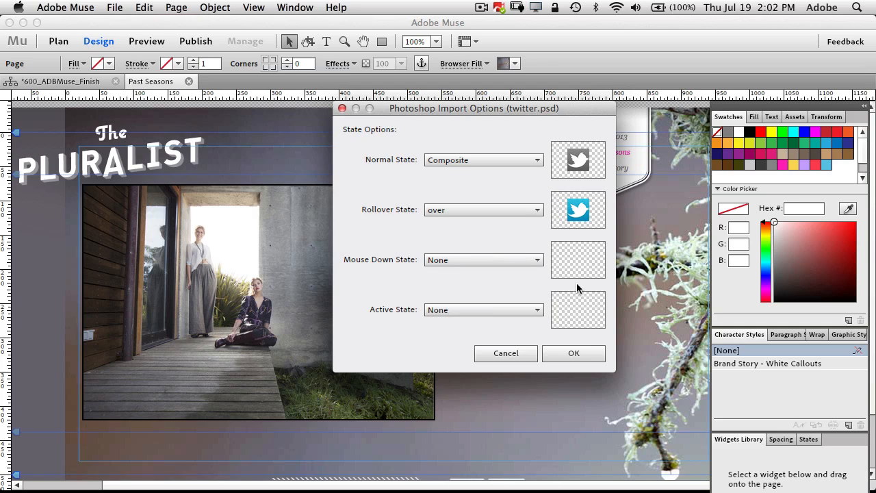
pyautogui.moveTo(571, 290)
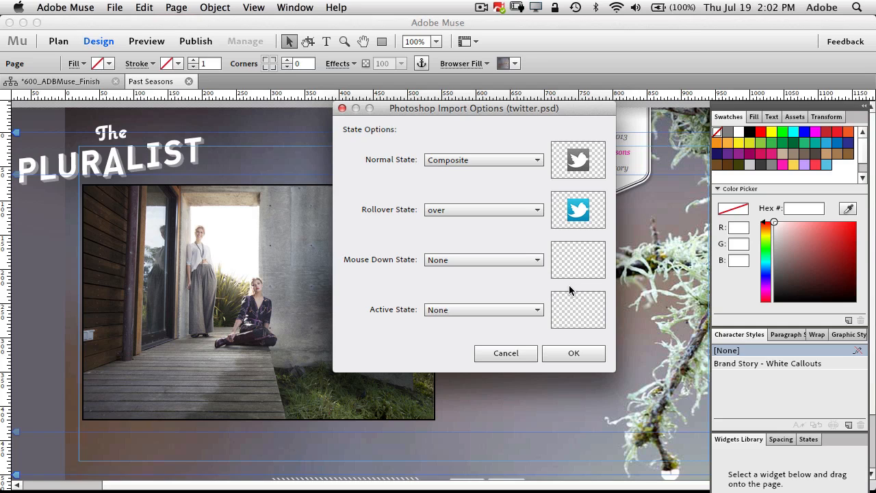
pyautogui.moveTo(547, 336)
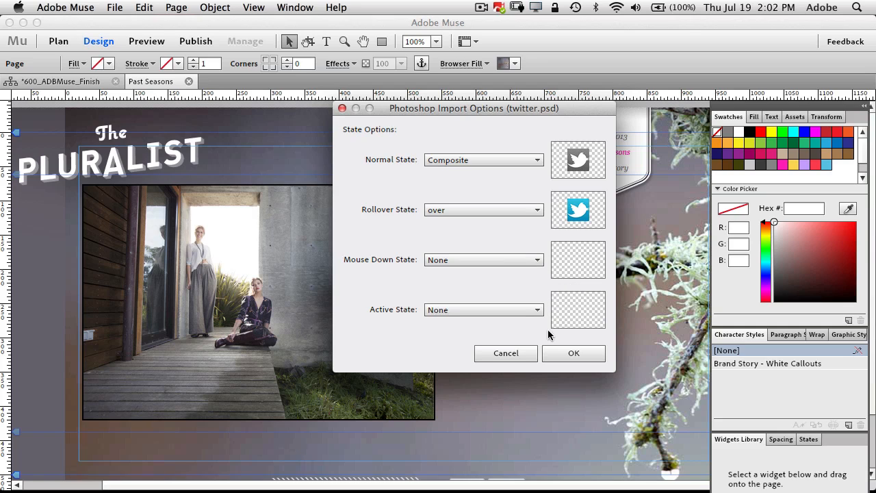
pyautogui.moveTo(560, 248)
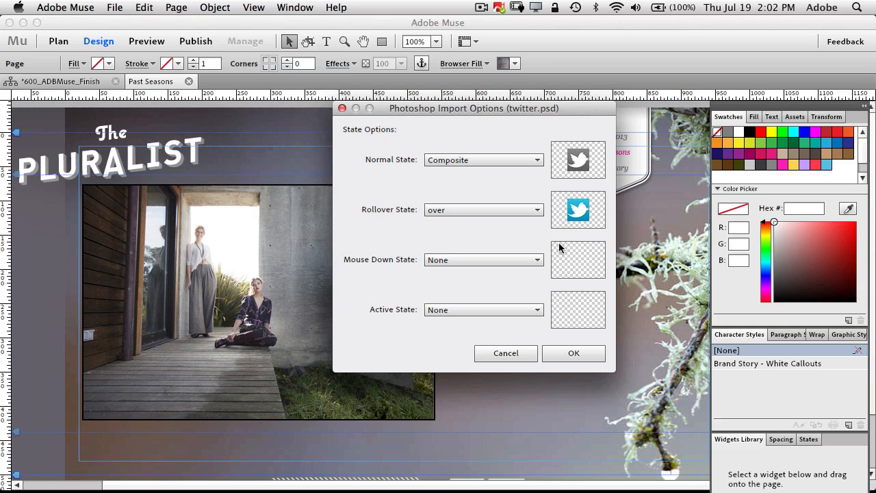
pyautogui.moveTo(578, 271)
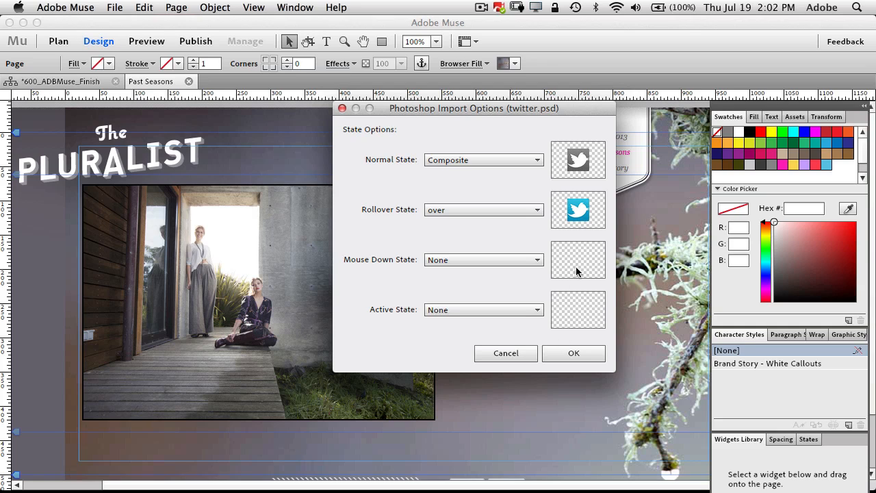
pyautogui.moveTo(526, 296)
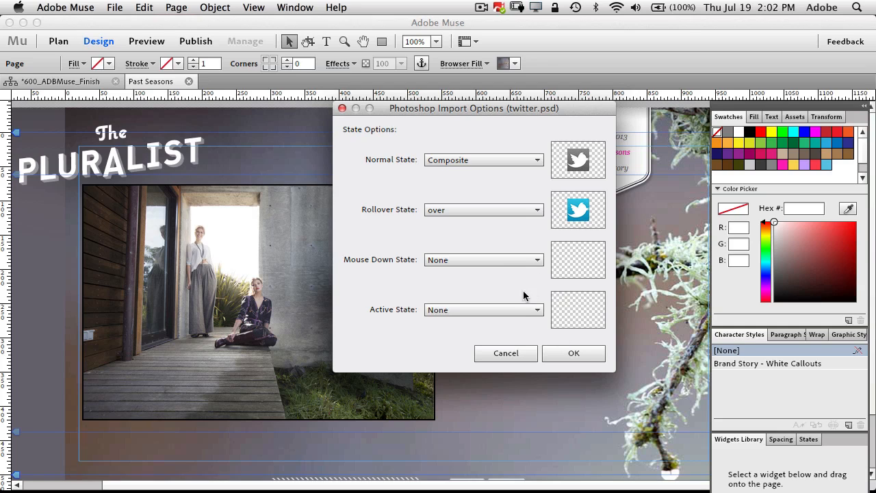
pyautogui.moveTo(575, 345)
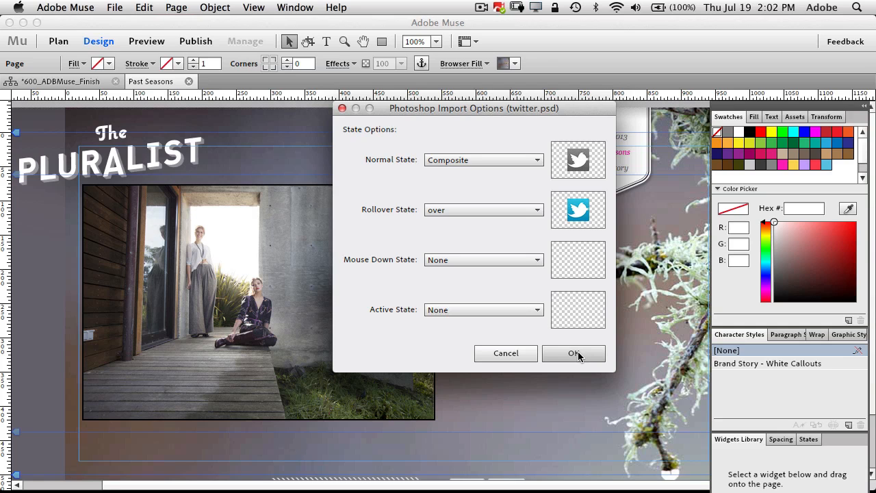
# Step: Confirm the button states and drag the Twitter icon to just above the photo's top-right corner
pyautogui.click(573, 353)
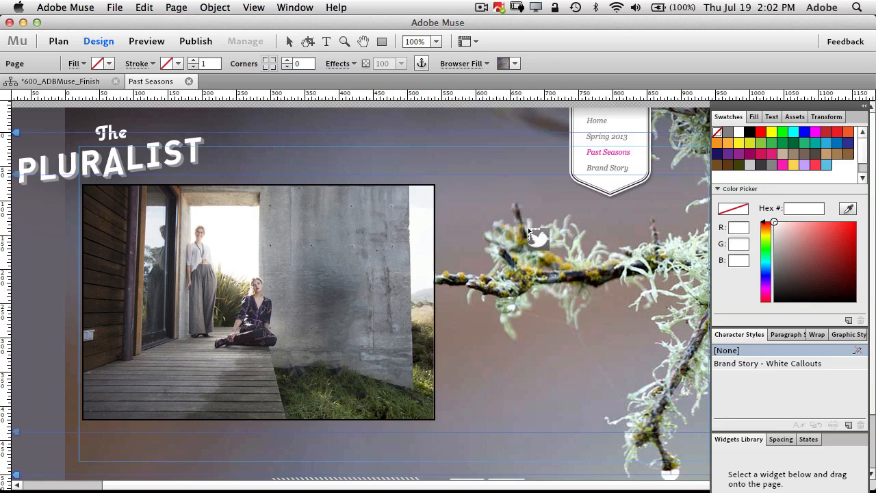
pyautogui.moveTo(473, 226)
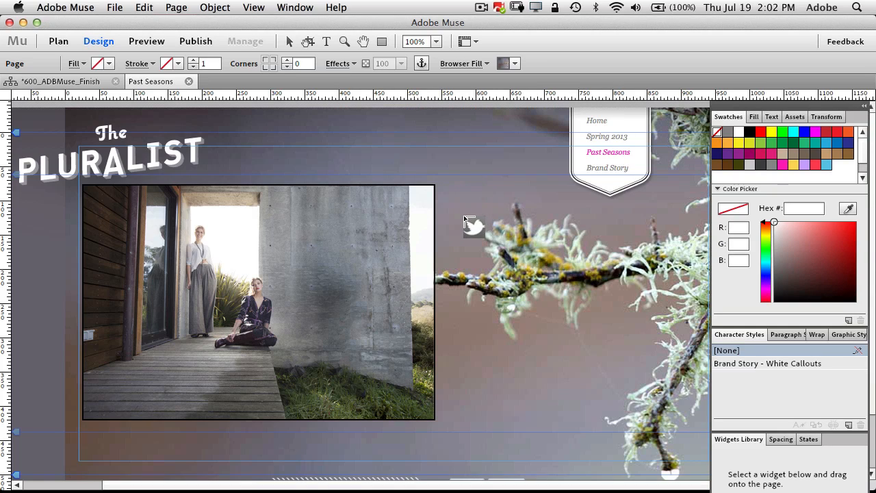
pyautogui.moveTo(471, 225)
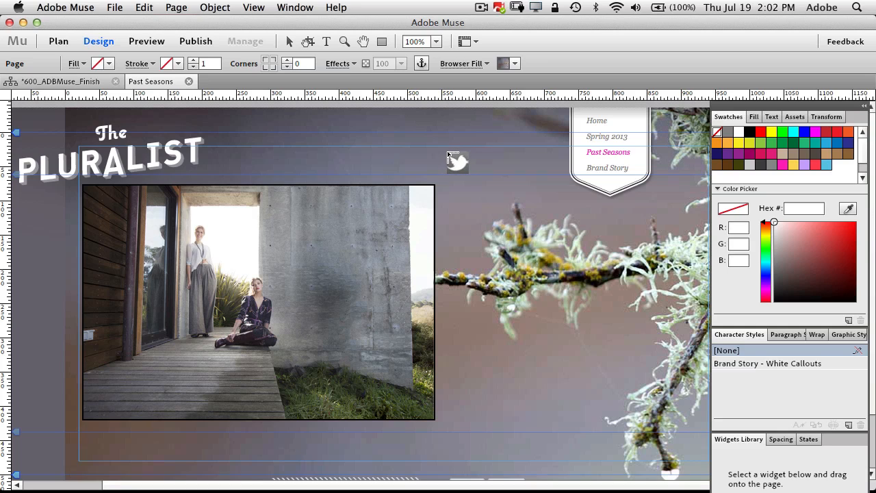
pyautogui.click(457, 161)
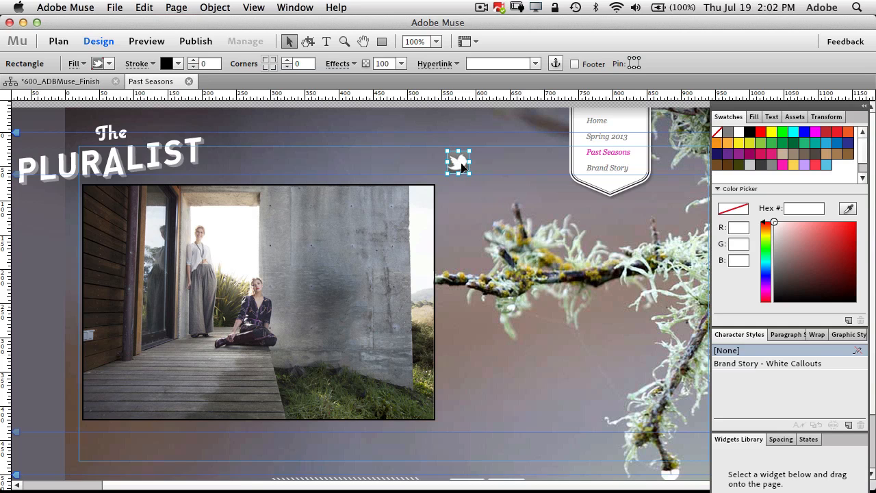
pyautogui.moveTo(458, 162); pyautogui.dragTo(466, 266)
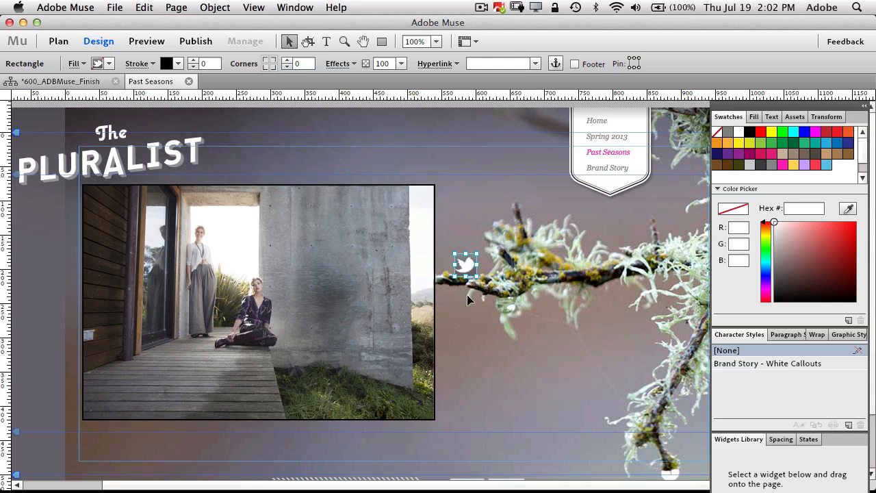
pyautogui.moveTo(466, 266); pyautogui.dragTo(328, 219)
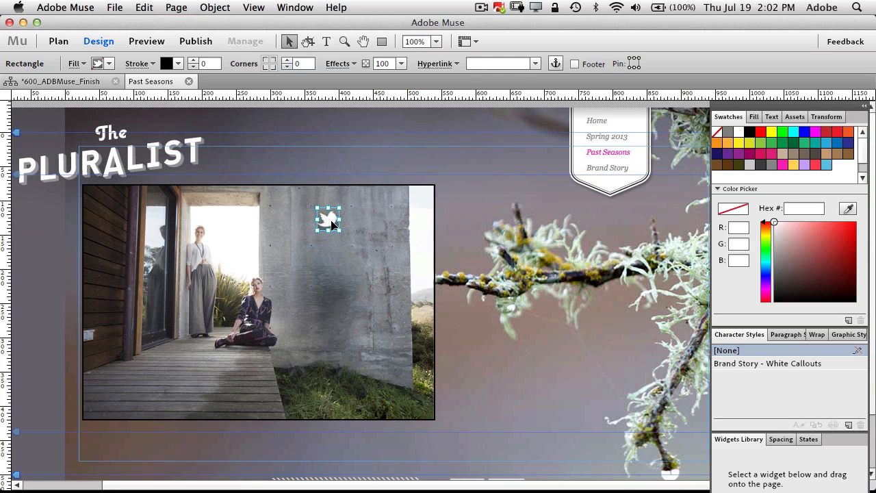
pyautogui.moveTo(329, 220); pyautogui.dragTo(406, 203)
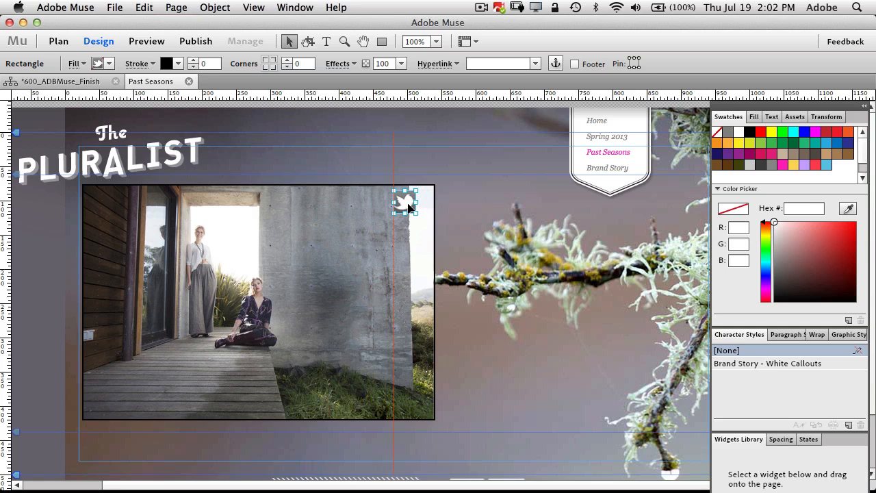
pyautogui.moveTo(405, 200); pyautogui.dragTo(397, 162)
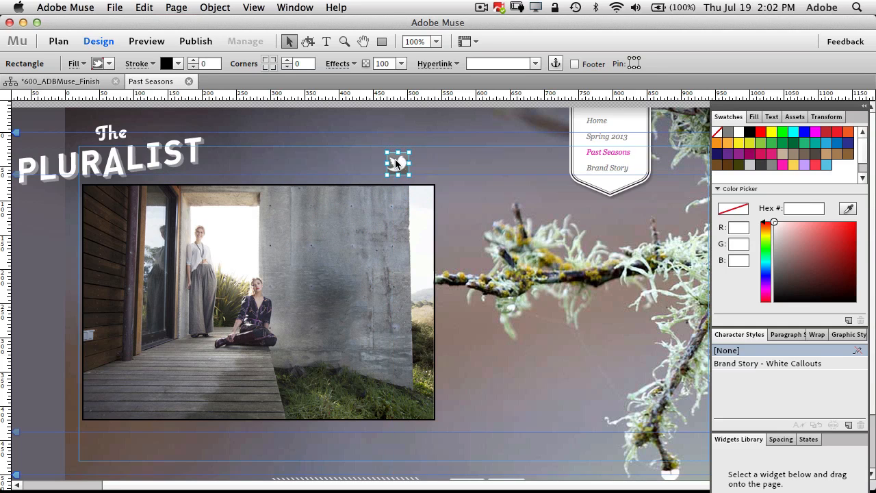
pyautogui.moveTo(397, 163); pyautogui.dragTo(419, 163)
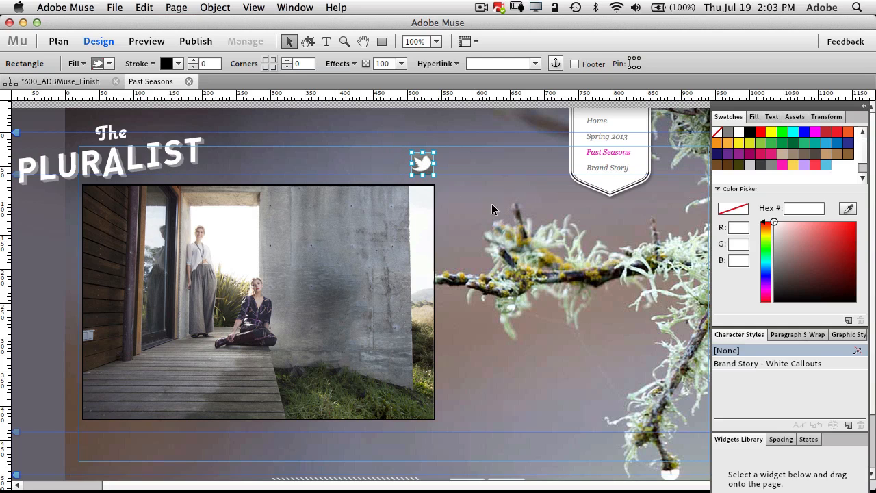
pyautogui.moveTo(486, 204)
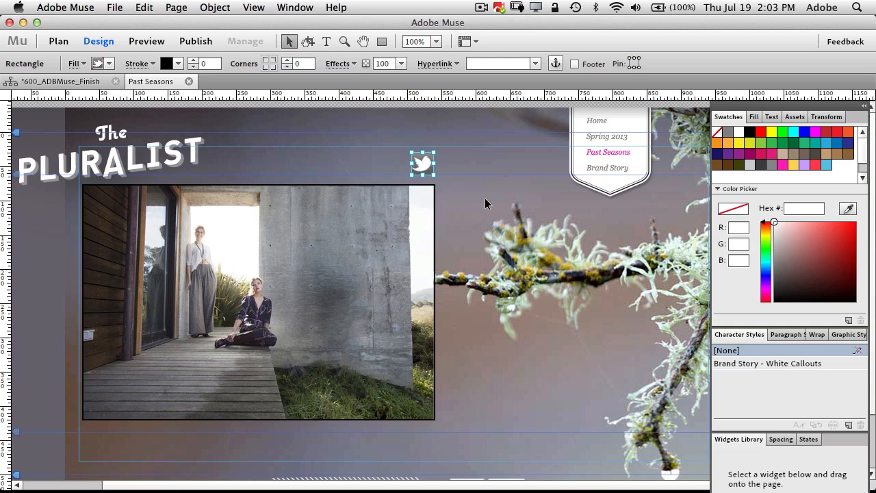
pyautogui.moveTo(145, 41)
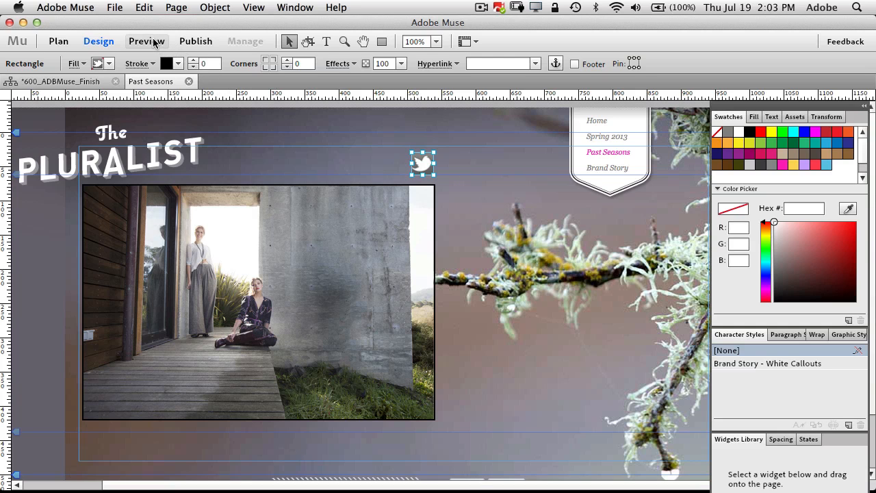
# Step: Switch to Preview mode to check the rollover on the Past Seasons page
pyautogui.click(147, 41)
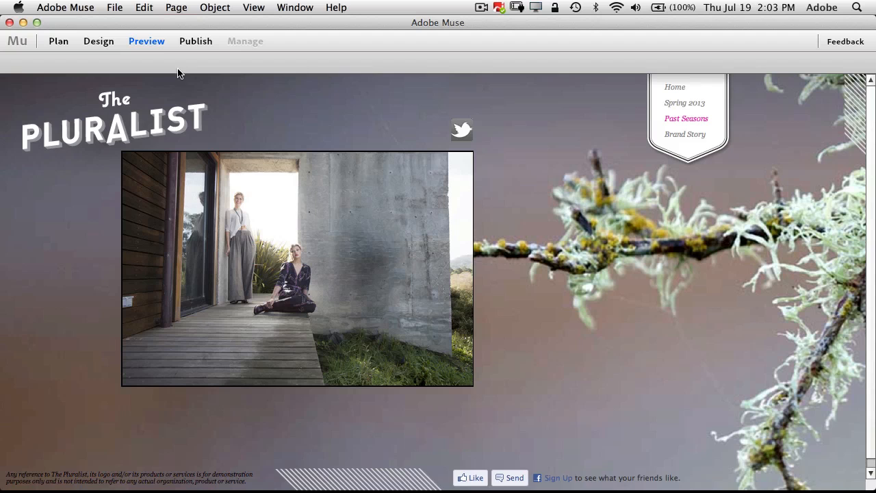
pyautogui.moveTo(469, 135)
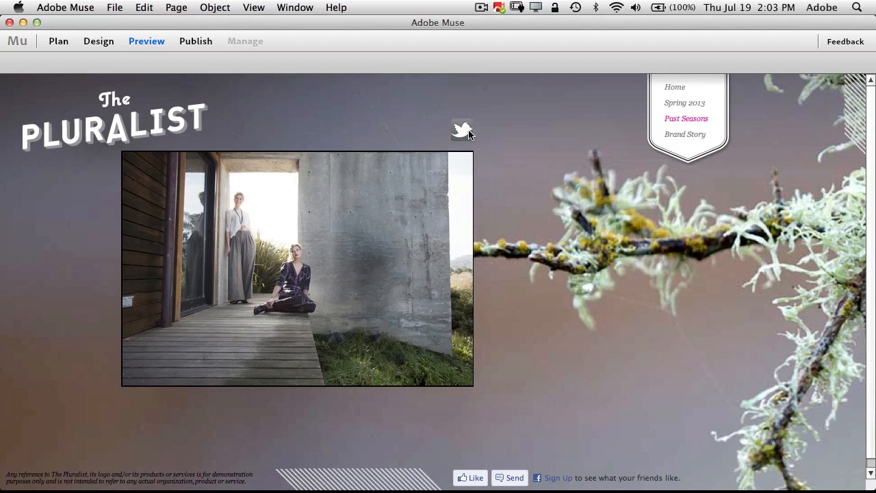
pyautogui.moveTo(444, 140)
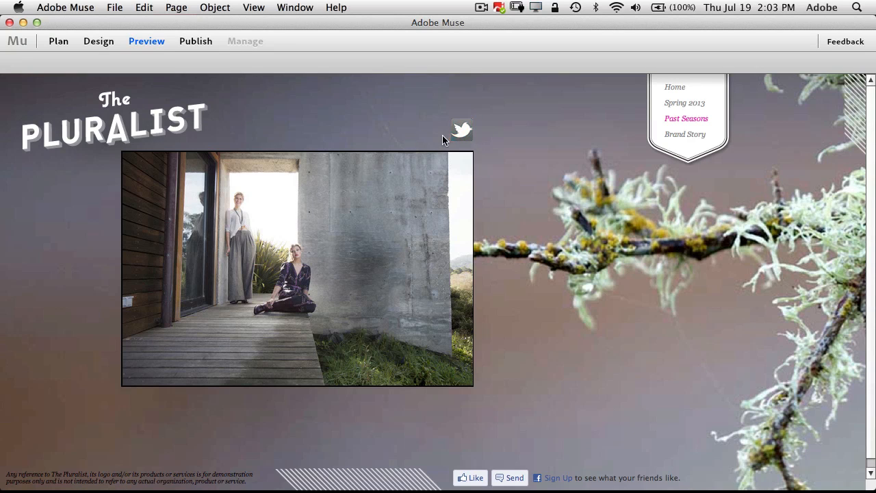
pyautogui.moveTo(449, 162)
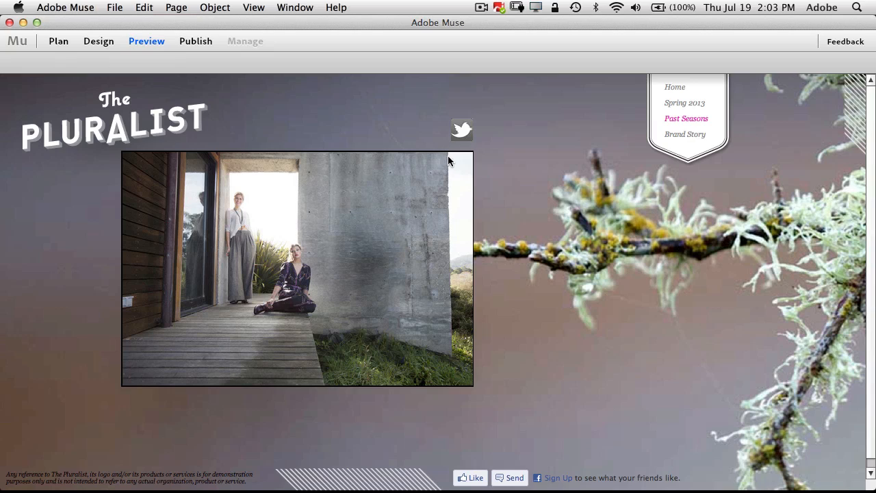
pyautogui.moveTo(462, 130)
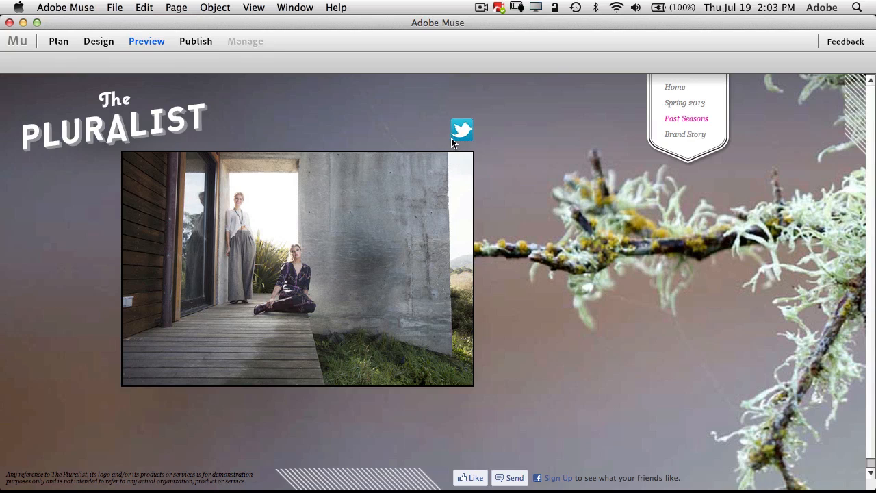
pyautogui.moveTo(171, 85)
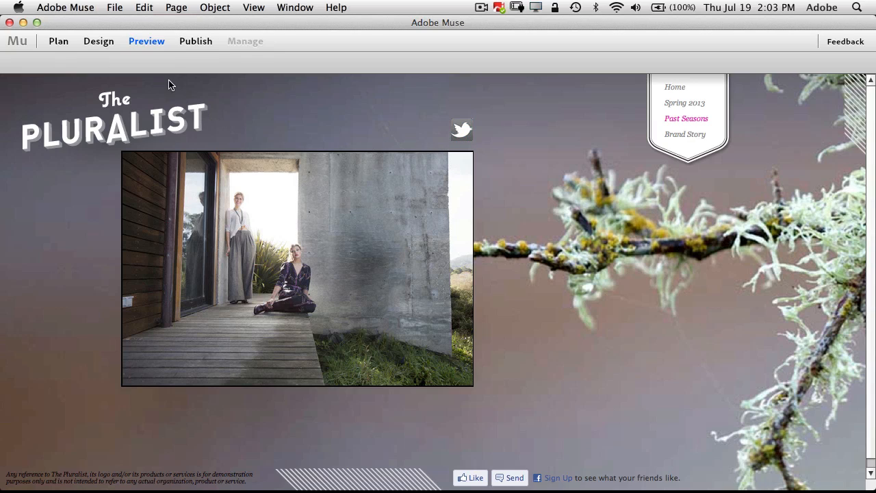
pyautogui.moveTo(98, 42)
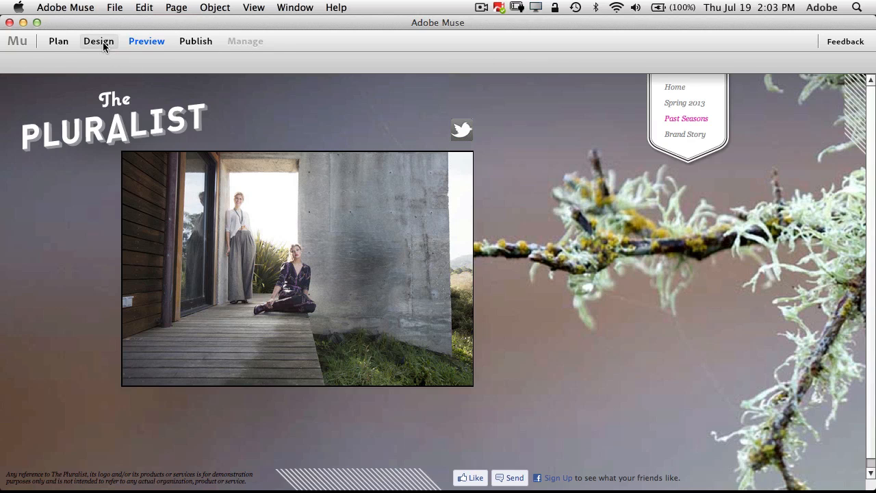
pyautogui.click(98, 41)
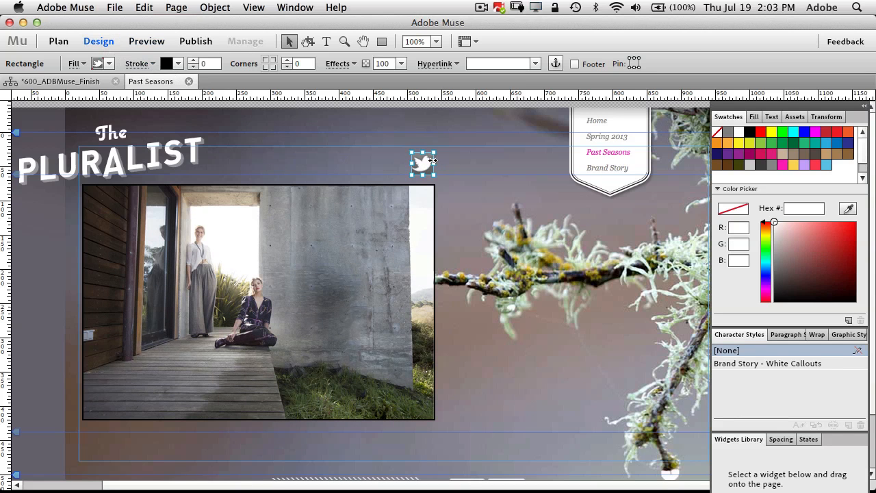
pyautogui.moveTo(438, 167)
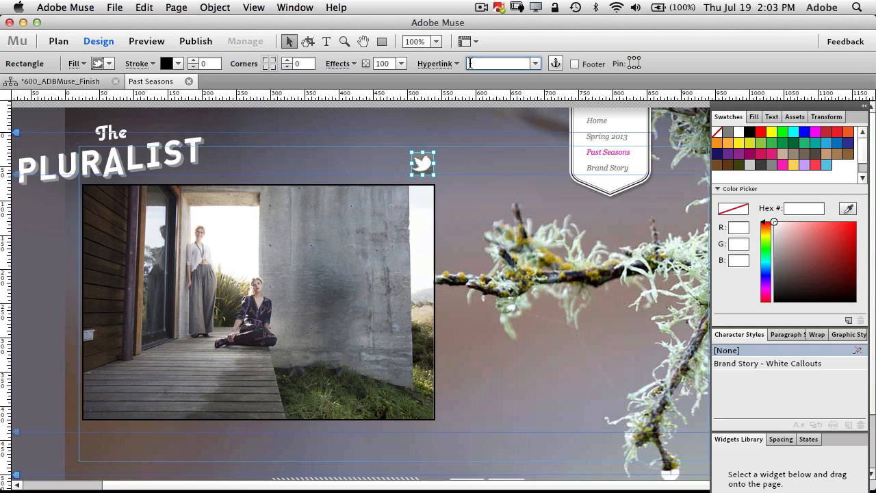
pyautogui.write('http:')
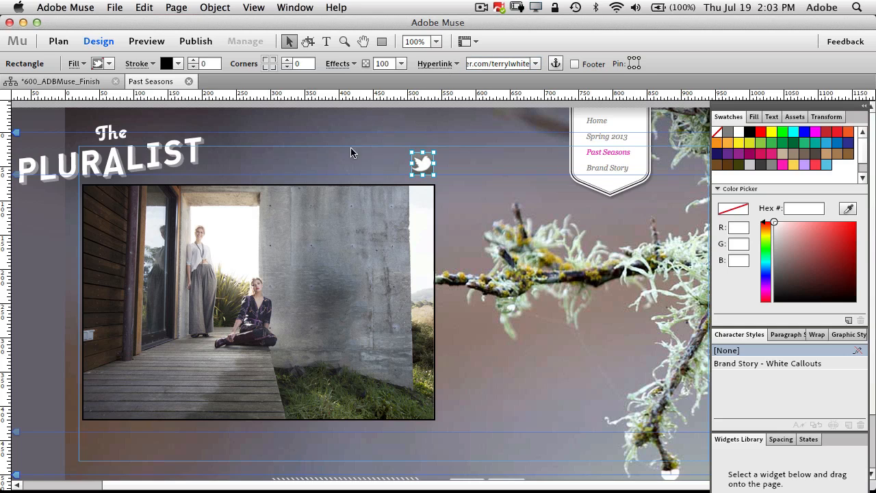
pyautogui.moveTo(486, 85)
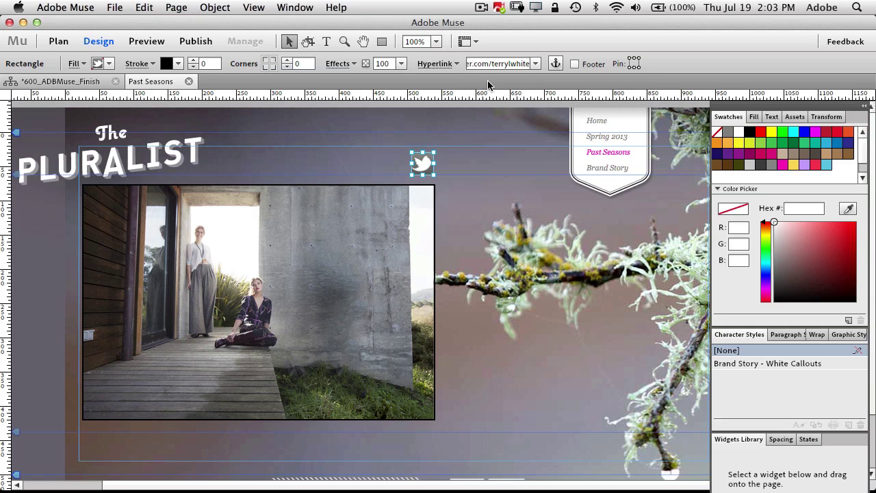
pyautogui.click(537, 63)
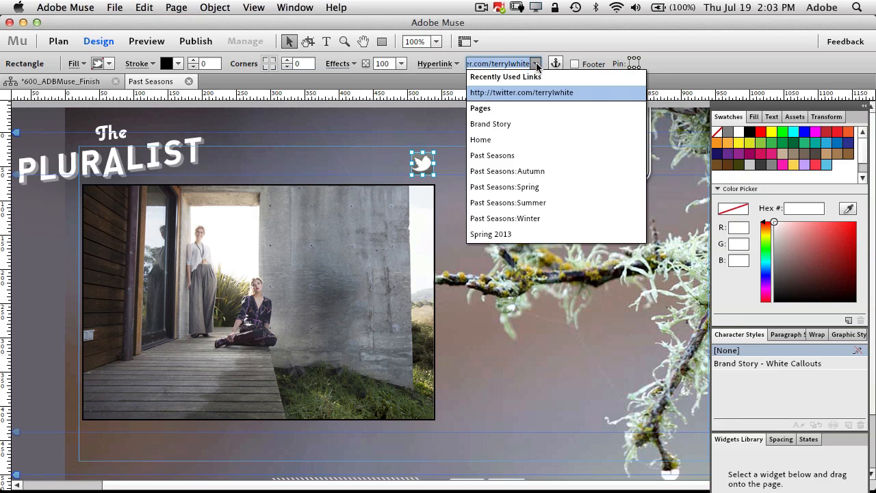
pyautogui.moveTo(541, 203)
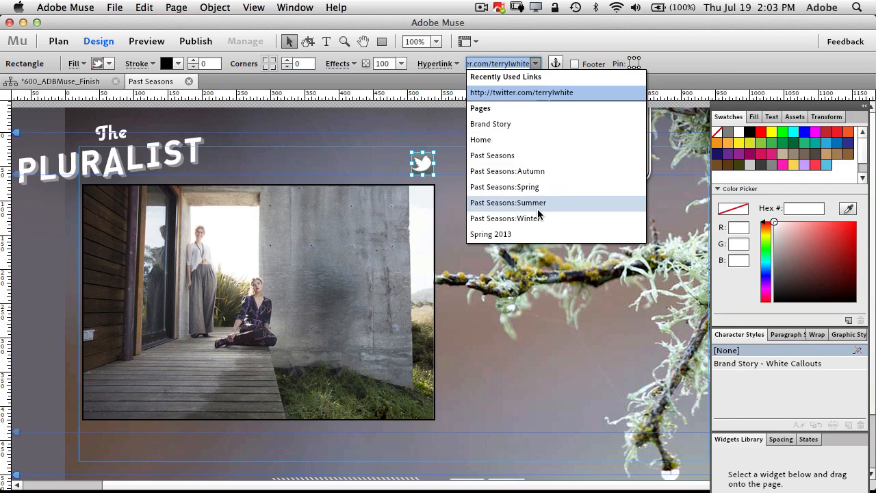
pyautogui.moveTo(520, 171)
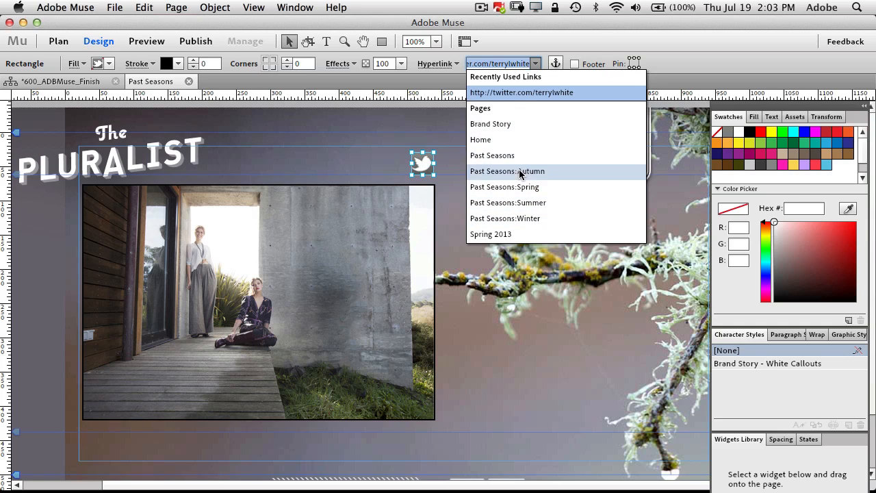
pyautogui.moveTo(490, 123)
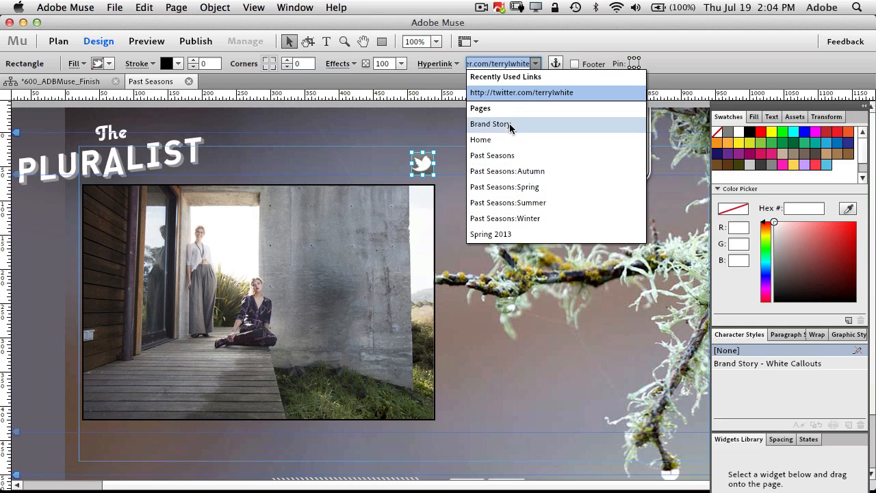
pyautogui.moveTo(554, 82)
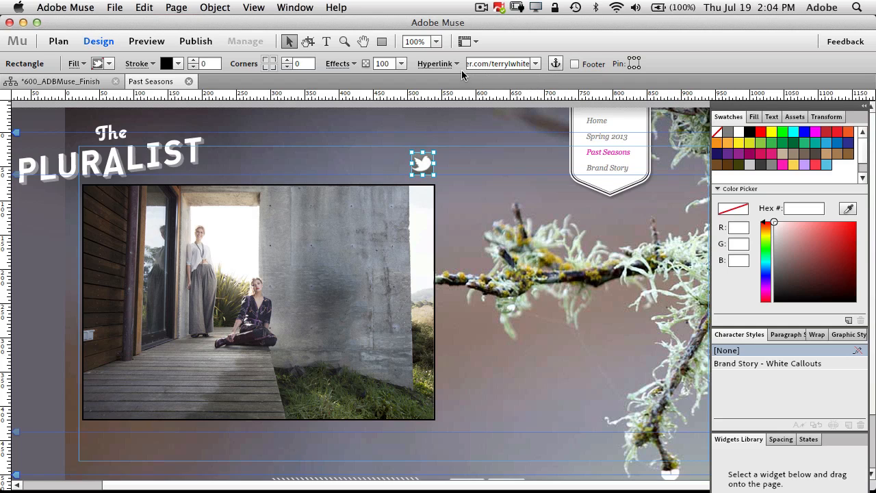
# Step: Set the Twitter link to open in a new window with the title 'Twitter'
pyautogui.click(435, 63)
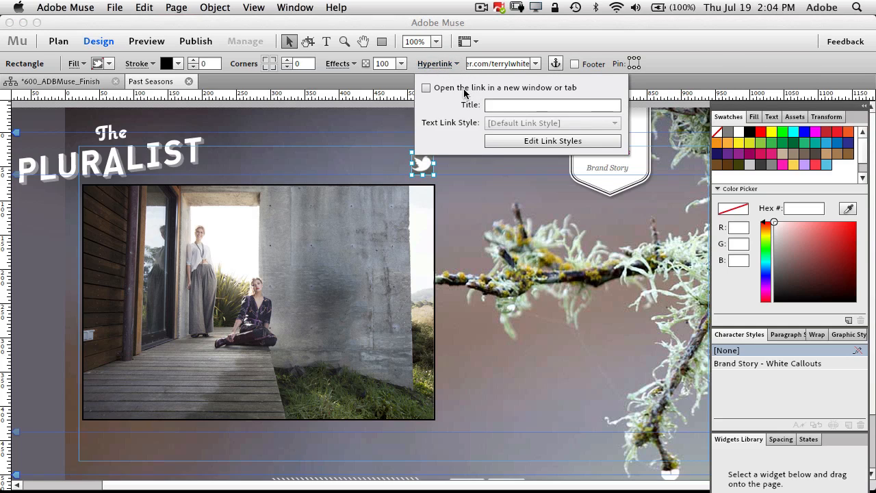
pyautogui.moveTo(505, 141)
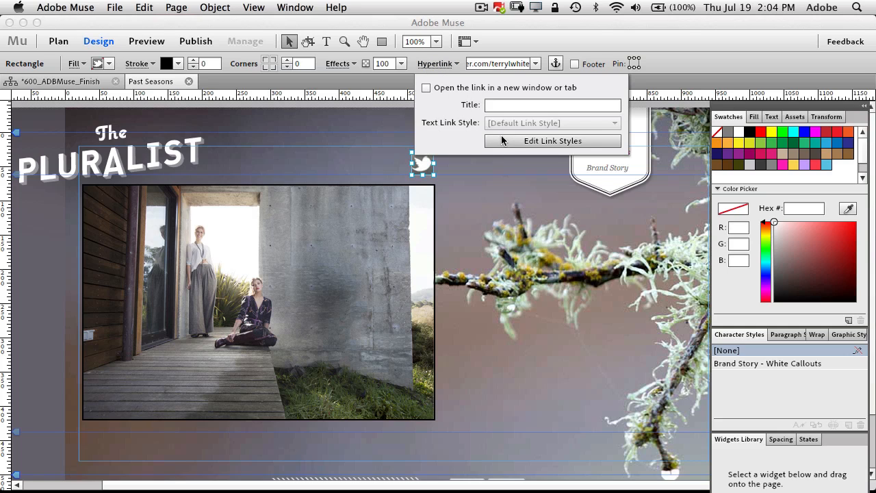
pyautogui.moveTo(468, 90)
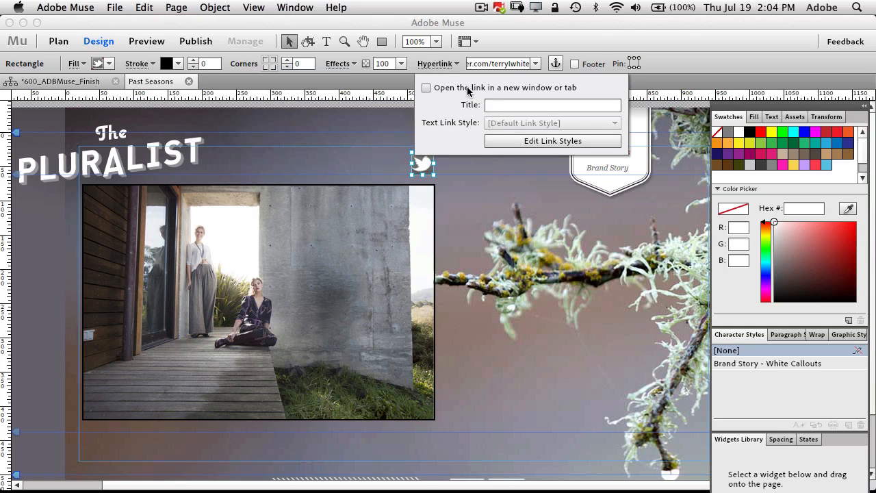
pyautogui.click(428, 88)
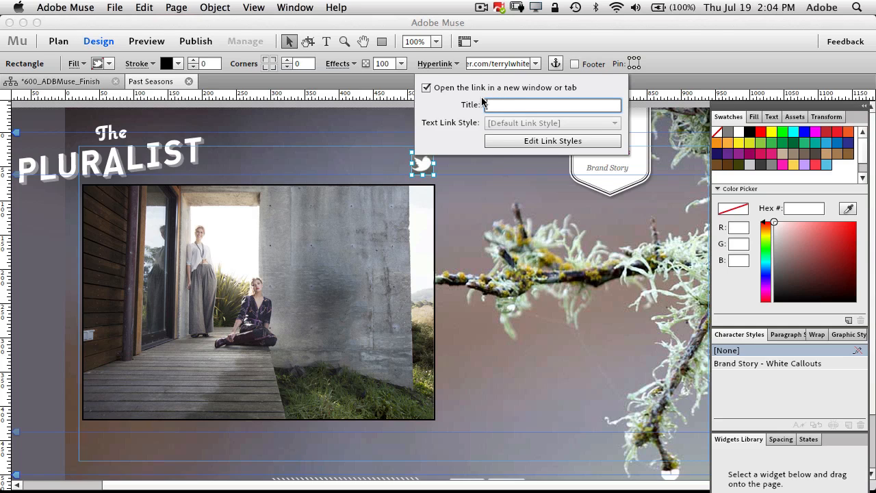
pyautogui.write('Twitter')
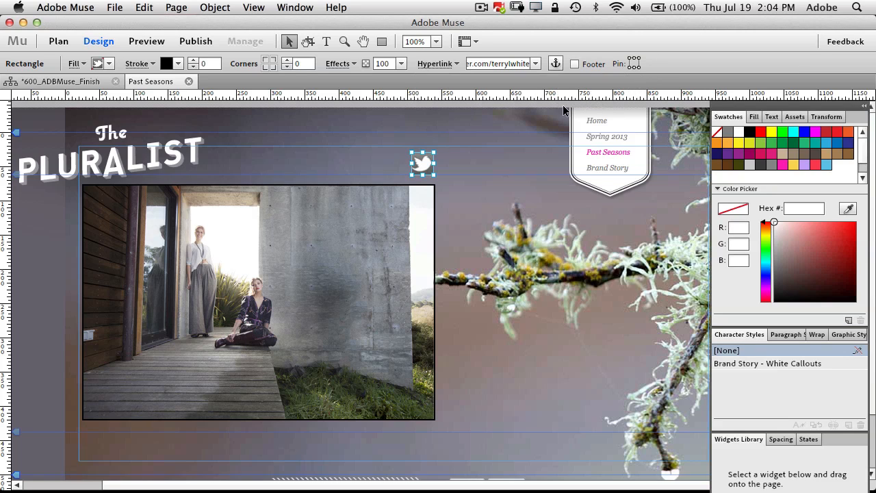
pyautogui.moveTo(537, 135)
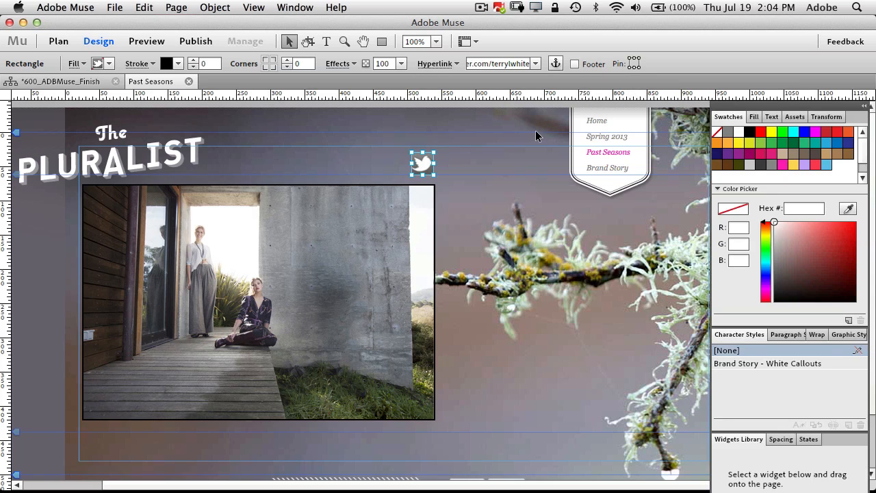
pyautogui.moveTo(430, 162)
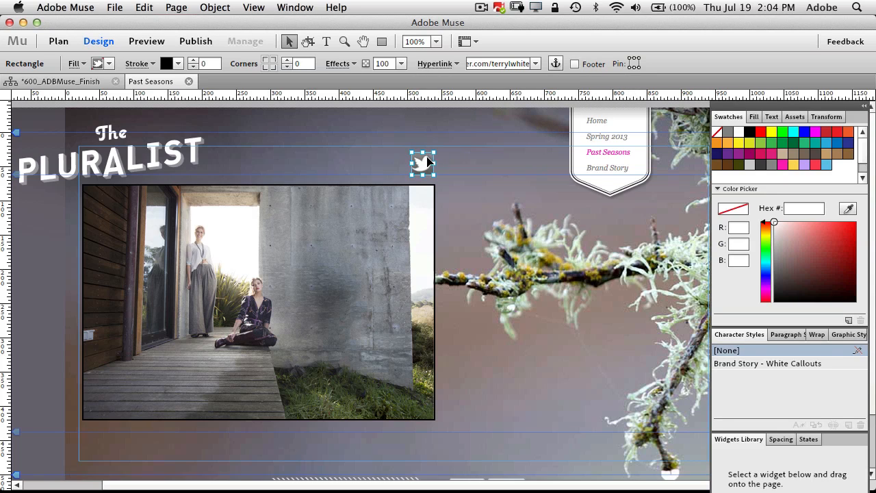
pyautogui.moveTo(490, 137)
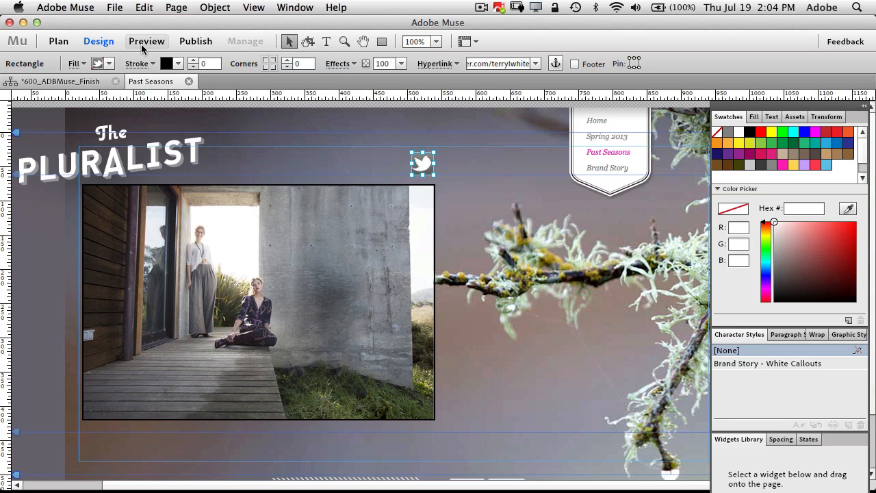
pyautogui.moveTo(115, 26)
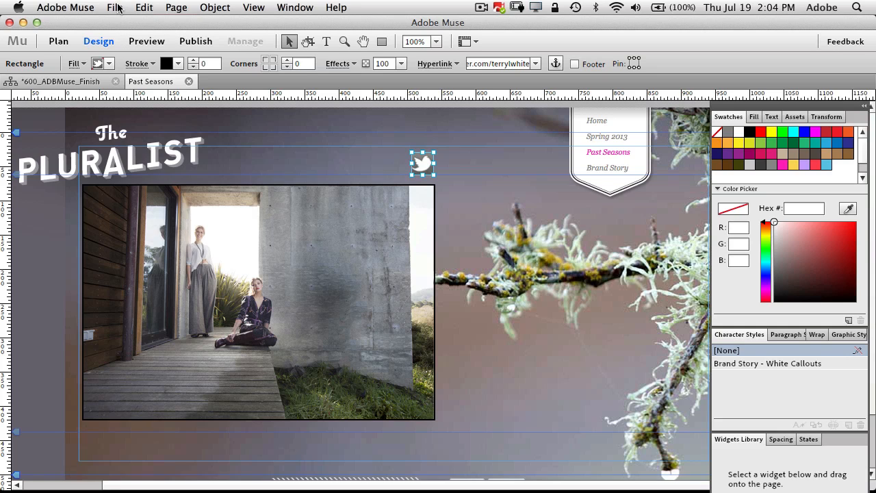
# Step: Preview the Past Seasons page in Safari via File > Preview Page in Browser
pyautogui.click(115, 8)
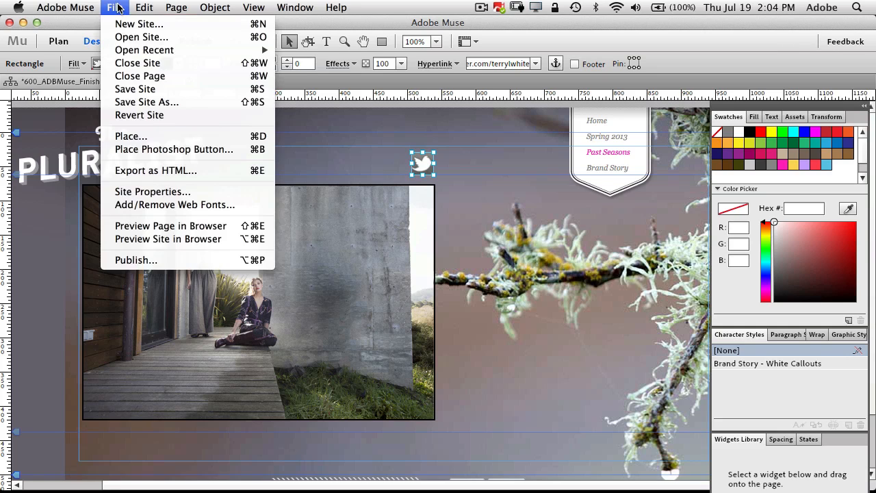
pyautogui.moveTo(181, 225)
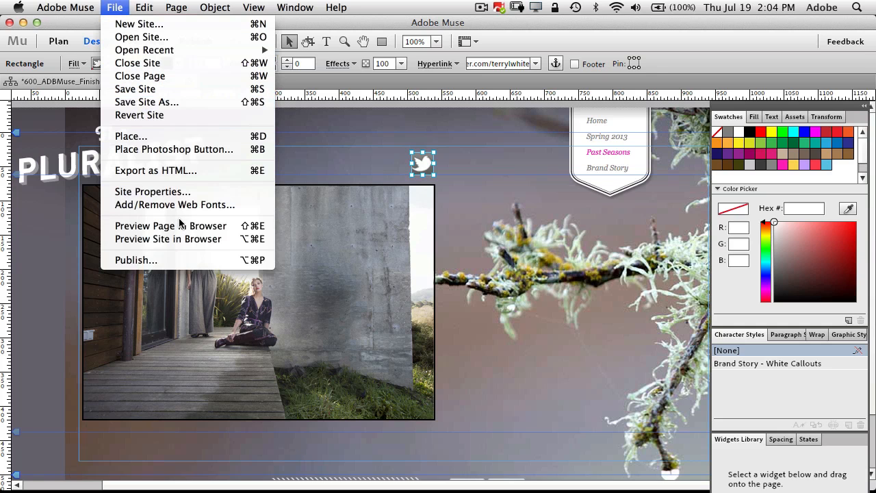
pyautogui.click(167, 226)
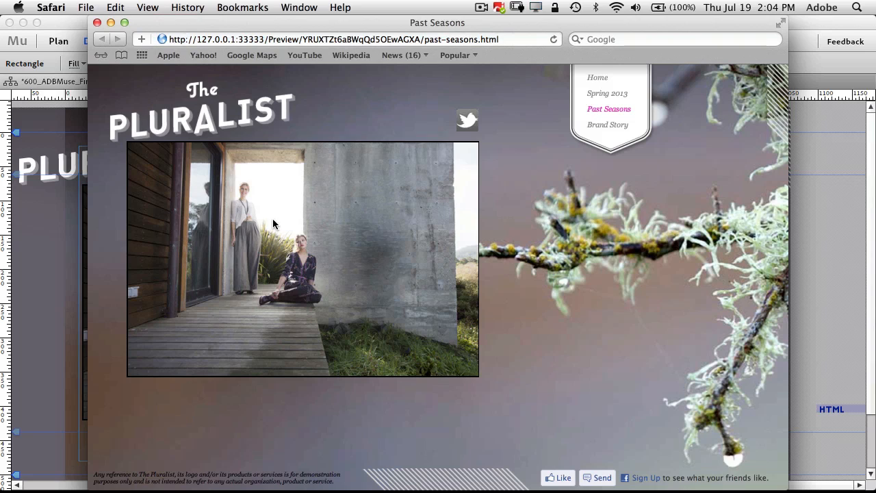
pyautogui.moveTo(391, 124)
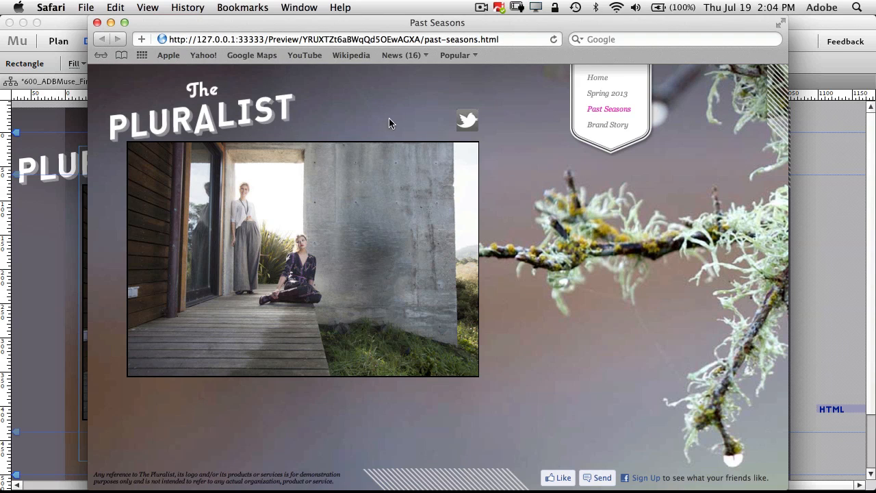
pyautogui.moveTo(468, 157)
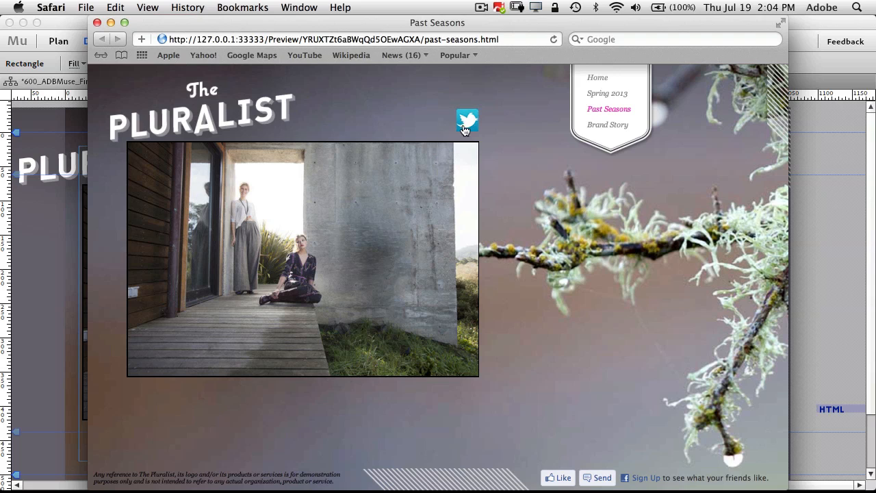
pyautogui.moveTo(309, 250)
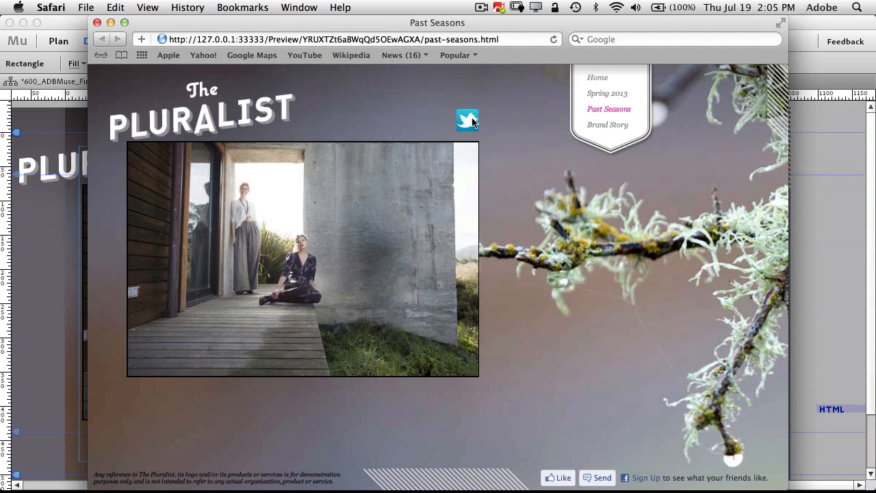
pyautogui.click(468, 120)
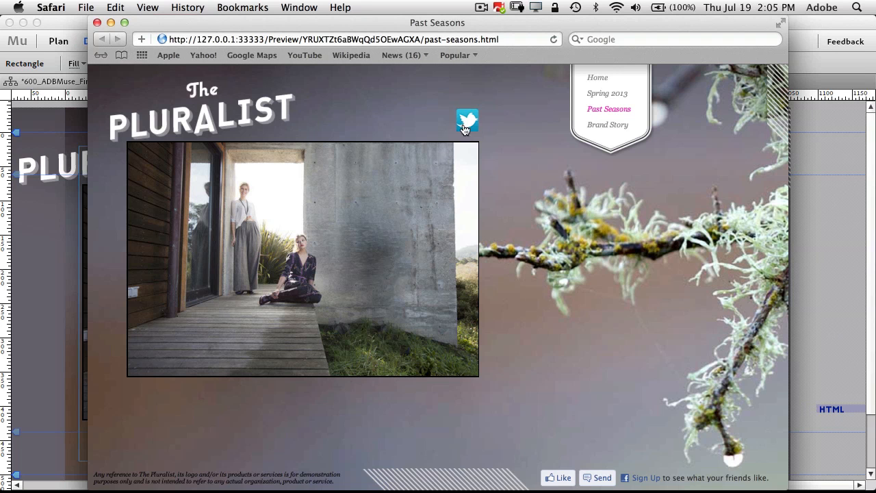
pyautogui.moveTo(384, 192)
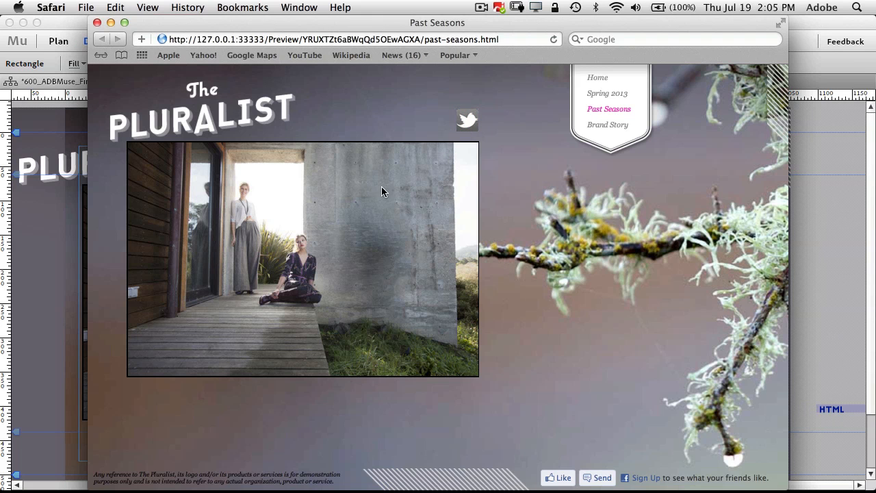
pyautogui.moveTo(384, 230)
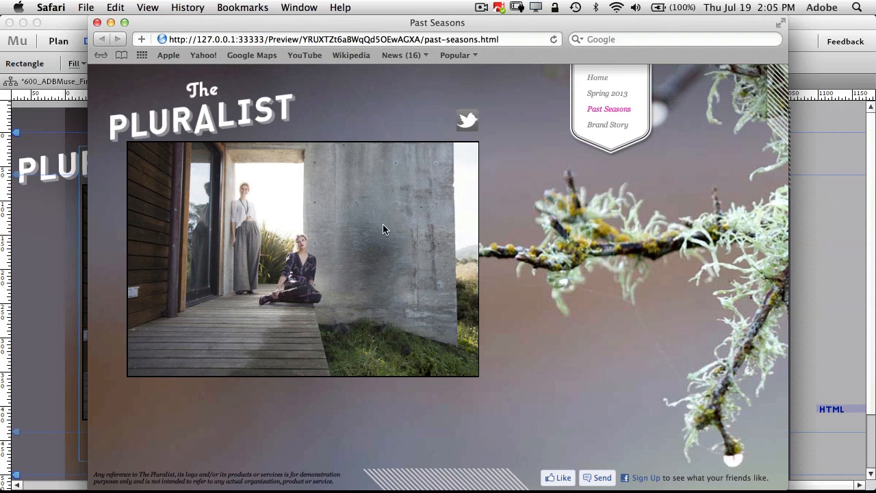
pyautogui.moveTo(410, 197)
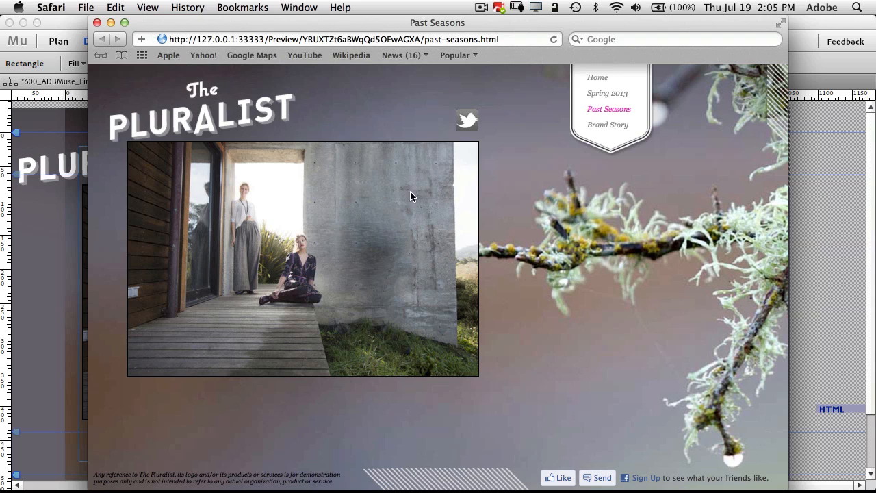
pyautogui.moveTo(284, 129)
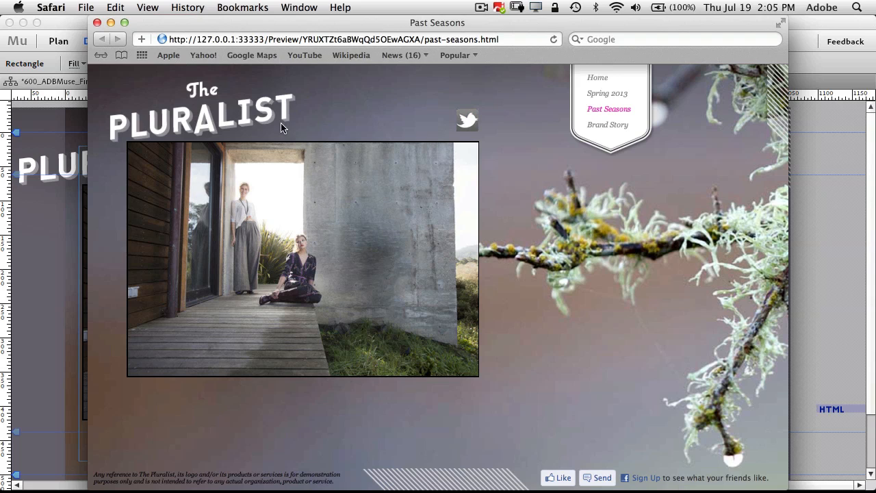